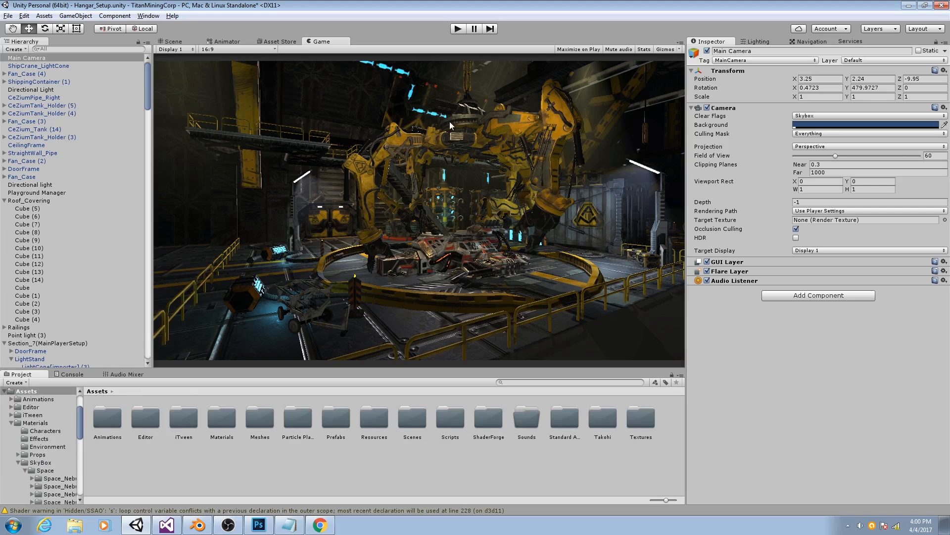
{"action": "mouse_move", "coordinate": [802, 49]}
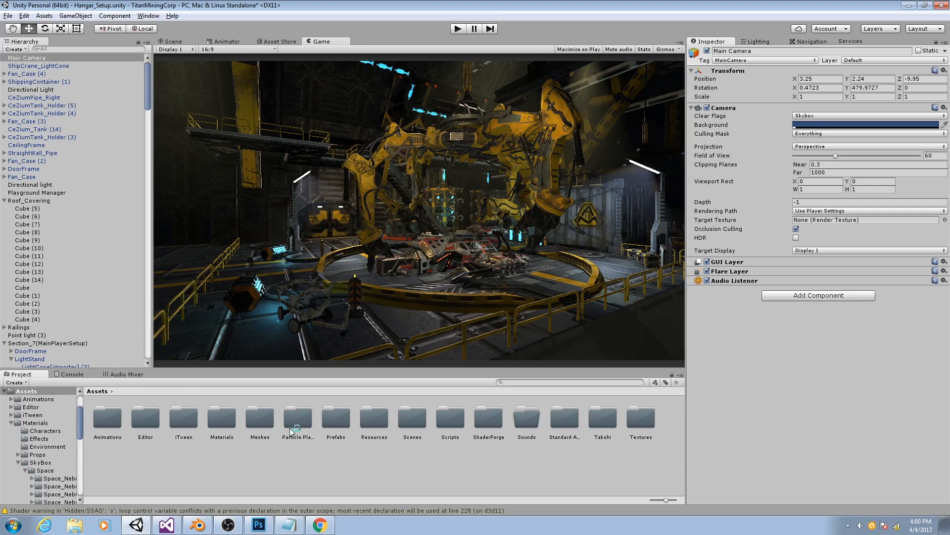
{"action": "mouse_move", "coordinate": [270, 428]}
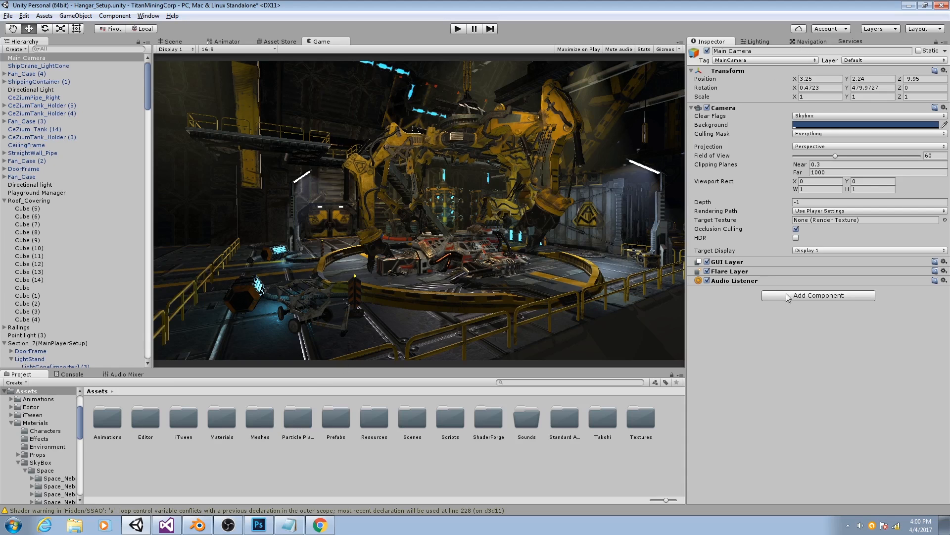
{"action": "mouse_move", "coordinate": [515, 385]}
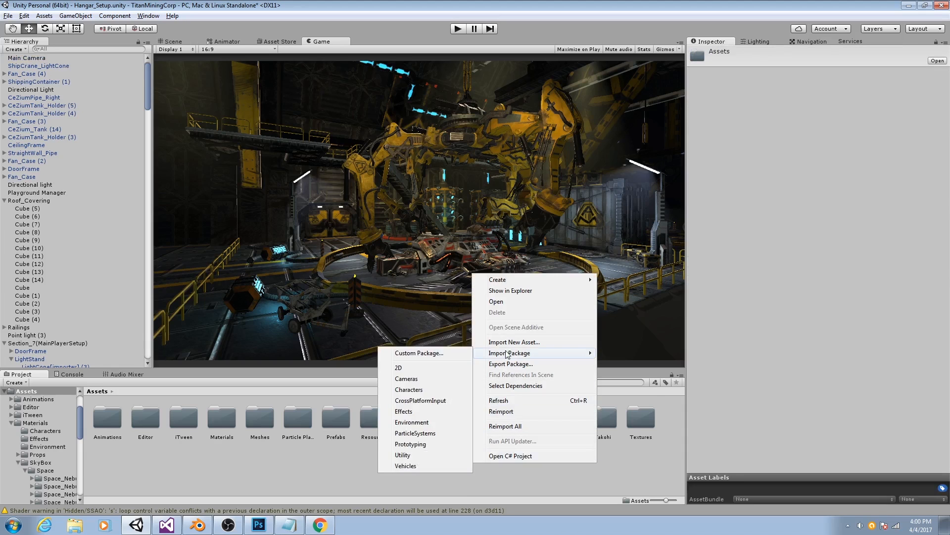
{"action": "mouse_move", "coordinate": [230, 469]}
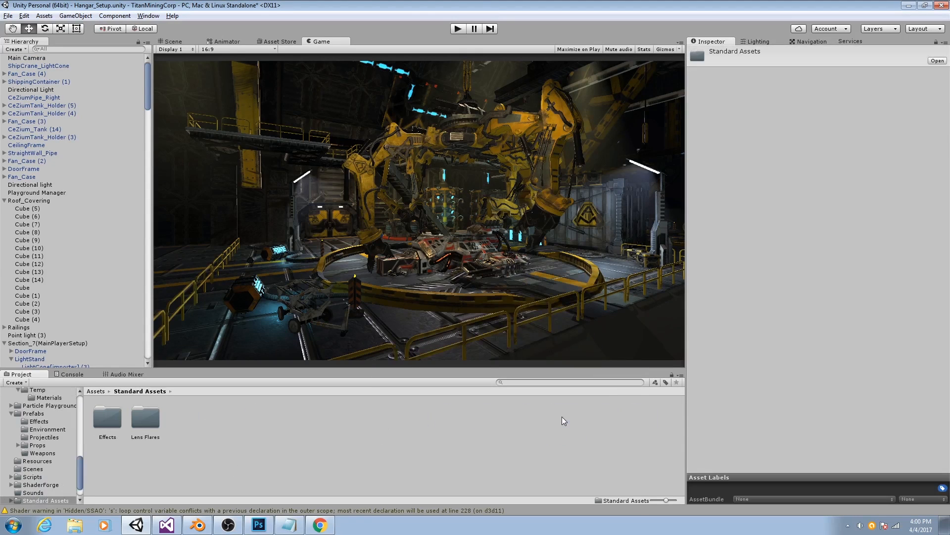
Browse into Standard Assets > Effects > ImageEffects > Scripts and switch to the hangar Scene view
{"action": "double_click", "coordinate": [107, 417]}
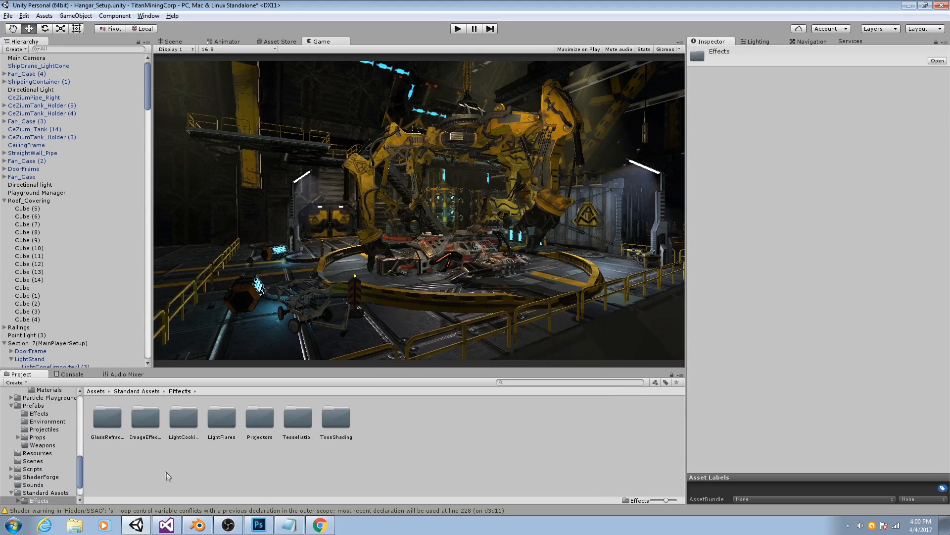
{"action": "double_click", "coordinate": [145, 417]}
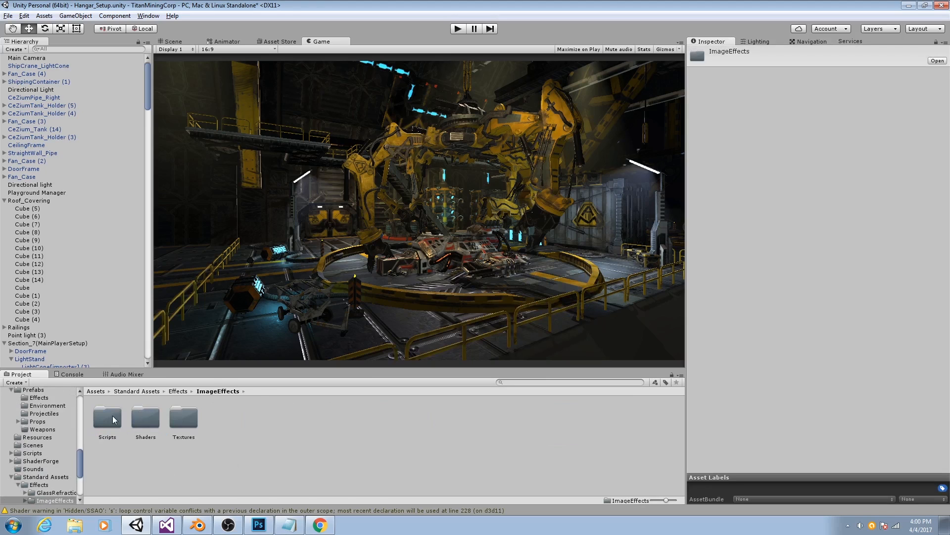
{"action": "double_click", "coordinate": [107, 417]}
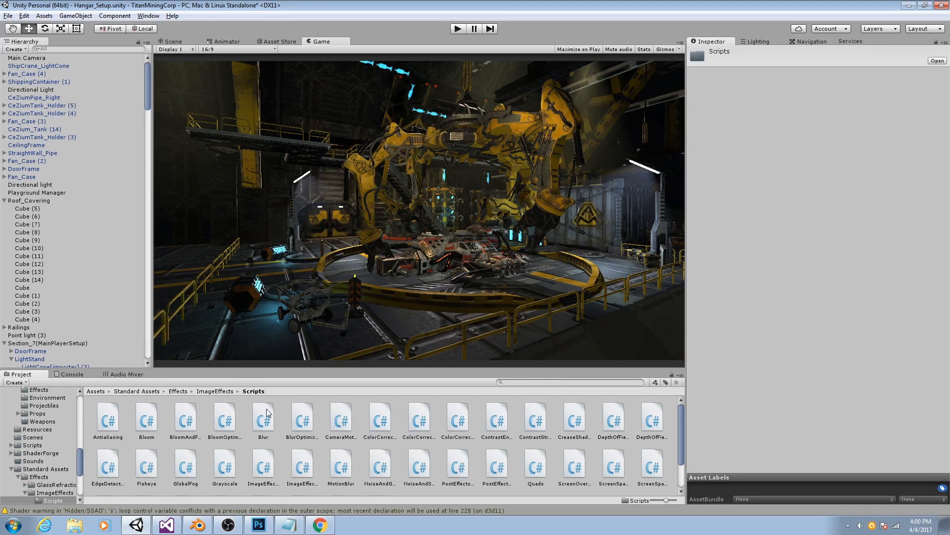
{"action": "mouse_move", "coordinate": [326, 454]}
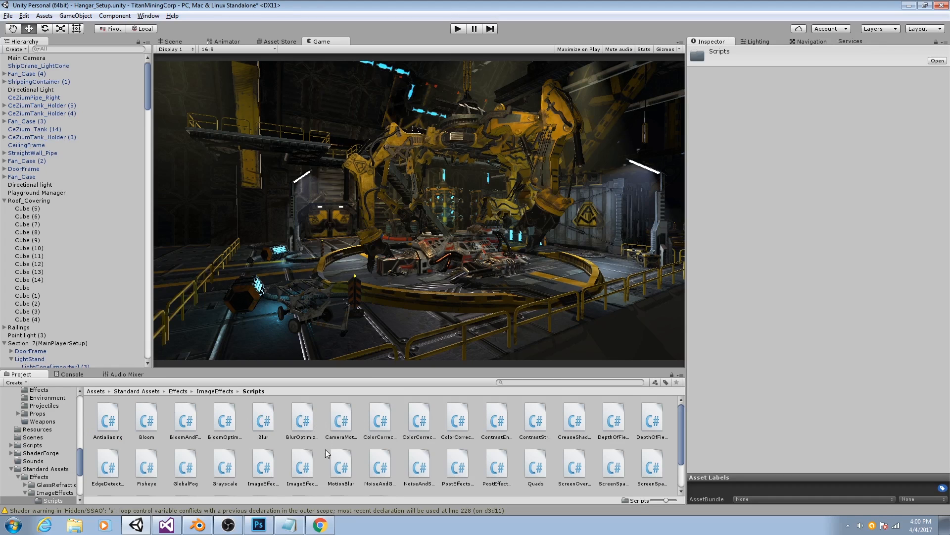
{"action": "left_click", "coordinate": [172, 41]}
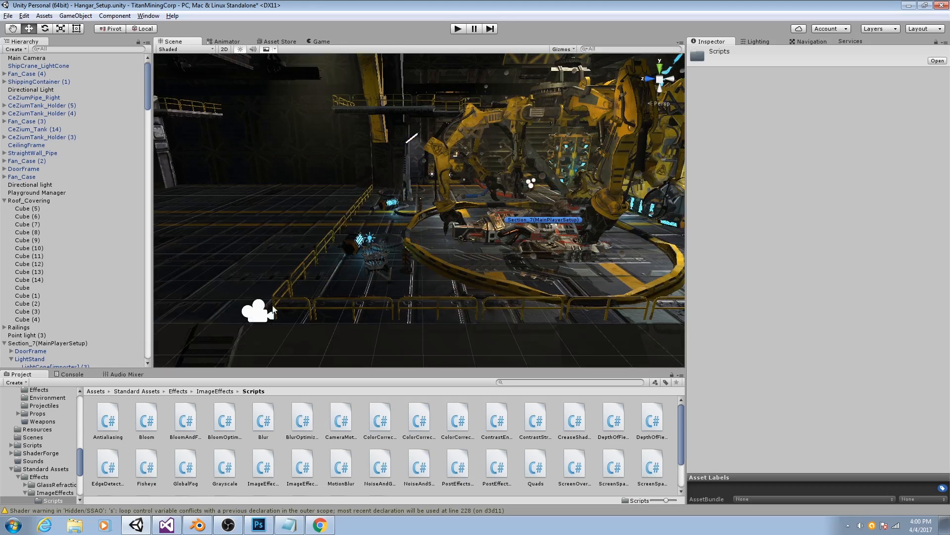
Add an Antialiasing component to the Main Camera via the 'anti' search
{"action": "left_click", "coordinate": [22, 60]}
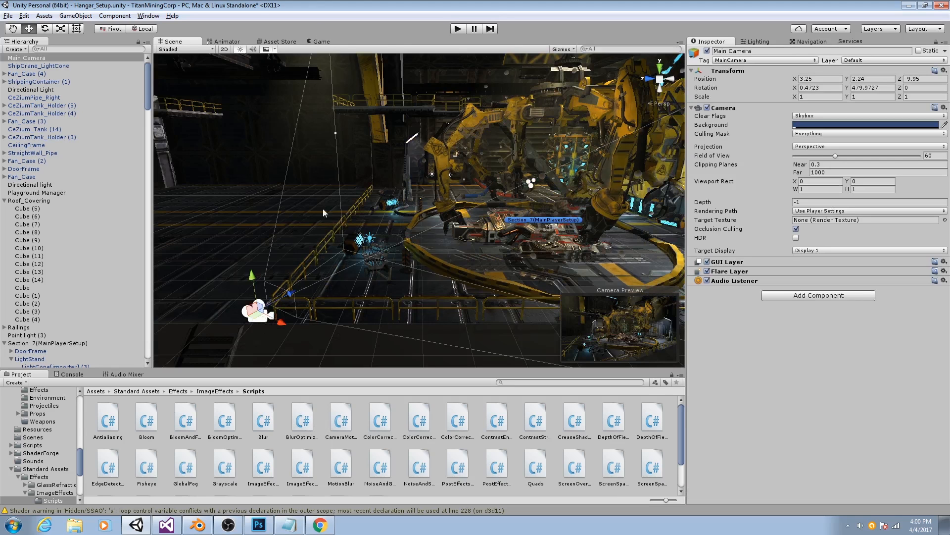
{"action": "left_click", "coordinate": [319, 41]}
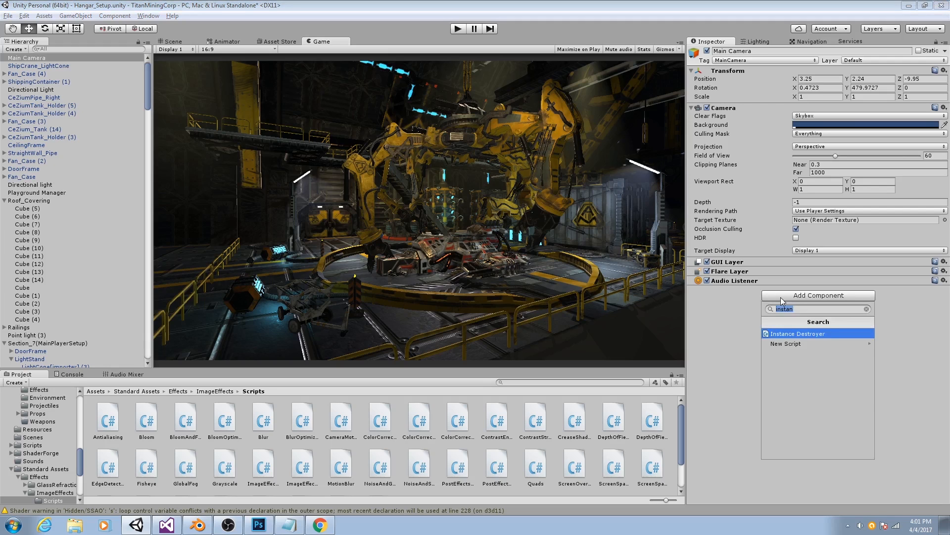
{"action": "type", "text": "anti"}
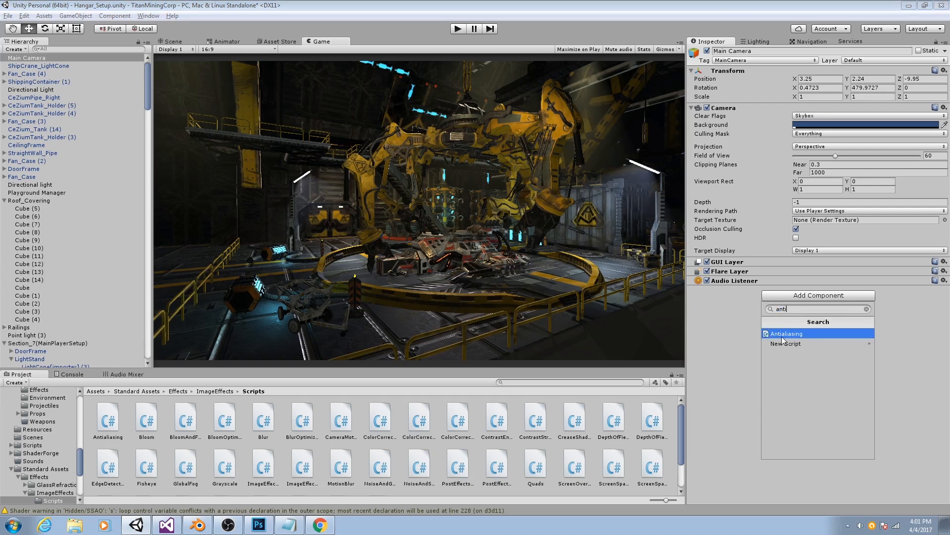
{"action": "left_click", "coordinate": [786, 332]}
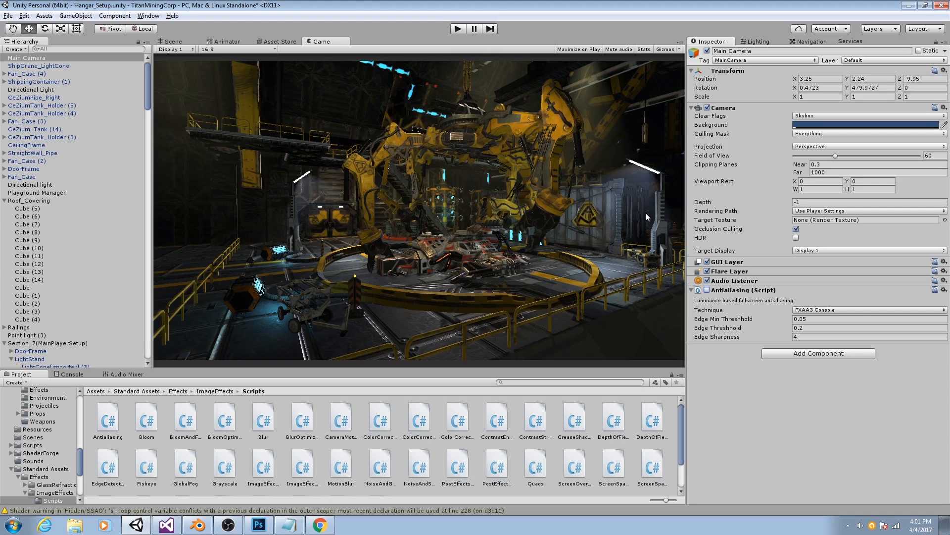
{"action": "left_click", "coordinate": [693, 289]}
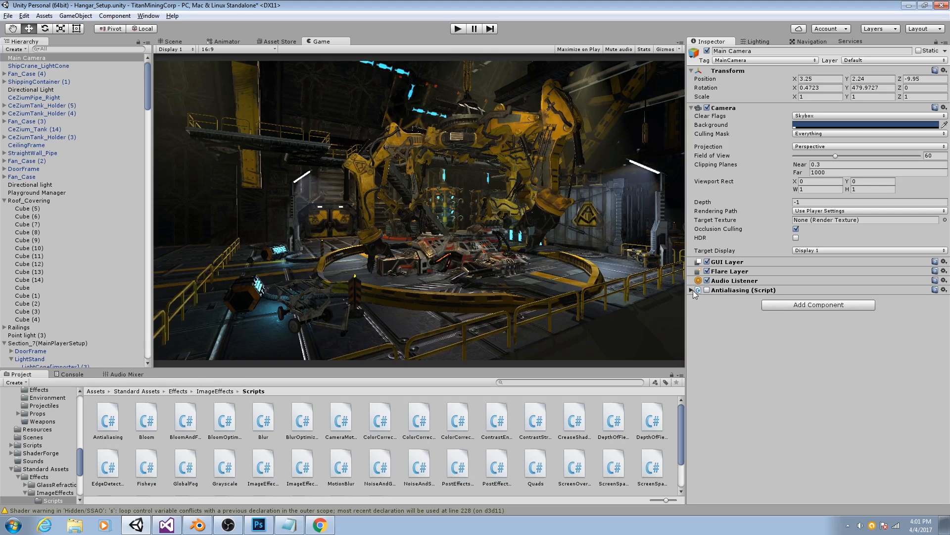
{"action": "left_click", "coordinate": [691, 289]}
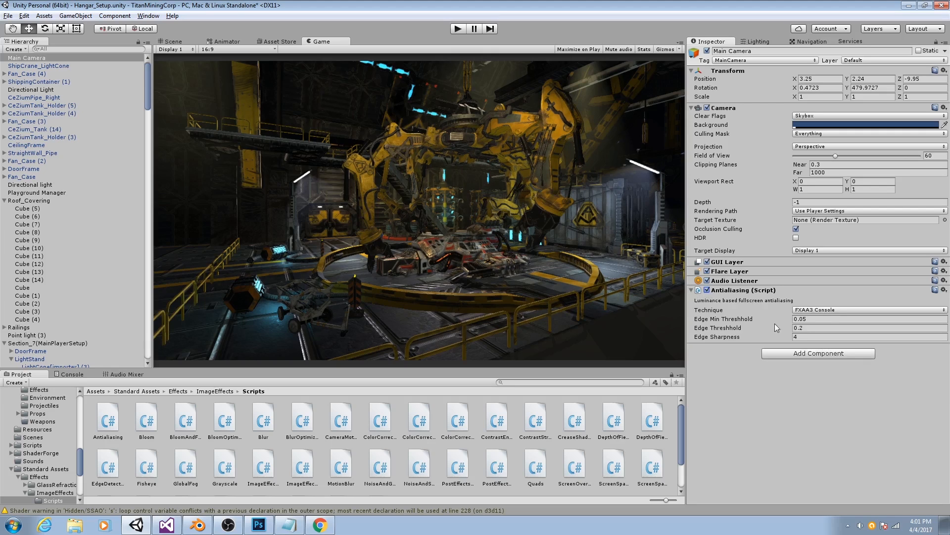
Choose the FXAA3 Console technique and adjust the edge threshold and sharpness values
{"action": "left_click", "coordinate": [869, 310]}
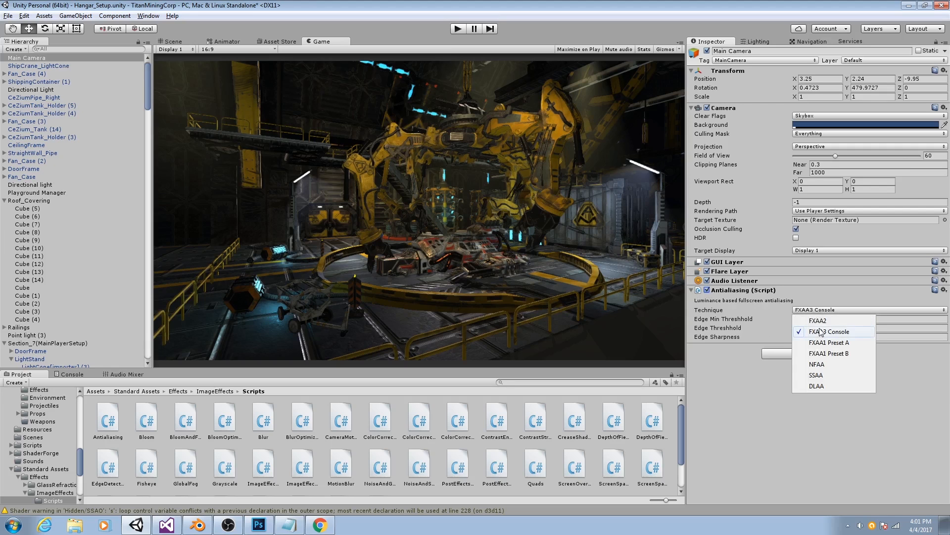
{"action": "left_click", "coordinate": [830, 341]}
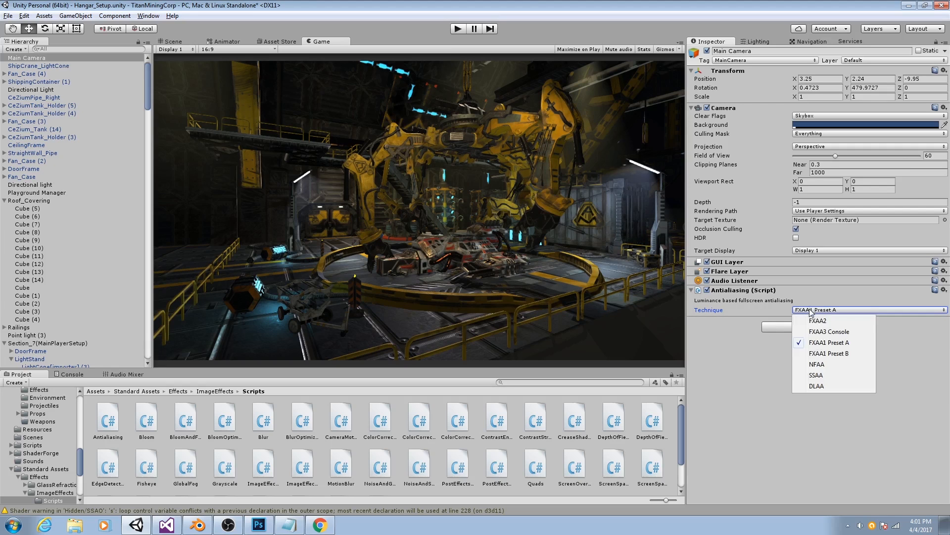
{"action": "left_click", "coordinate": [830, 330]}
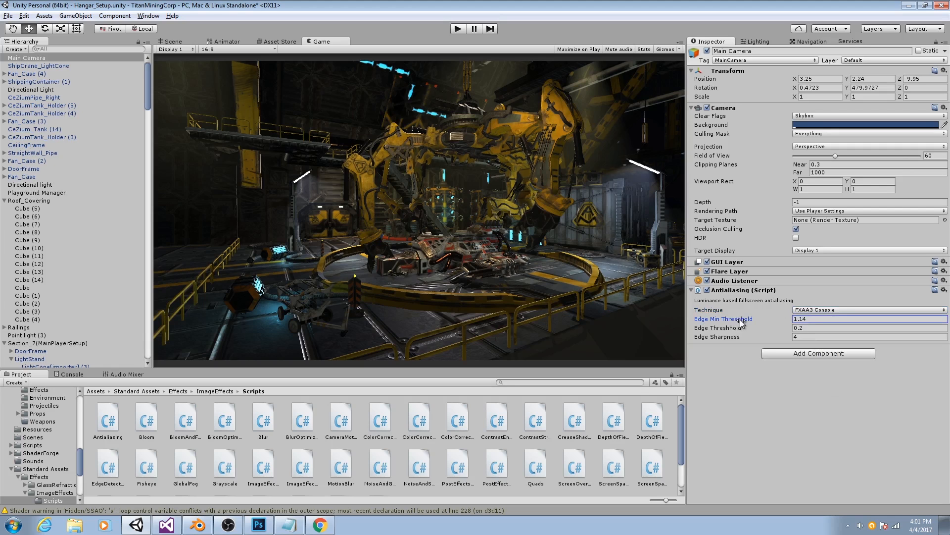
{"action": "type", "text": "0.24"}
{"action": "left_click", "coordinate": [869, 327]}
{"action": "type", "text": "0.1"}
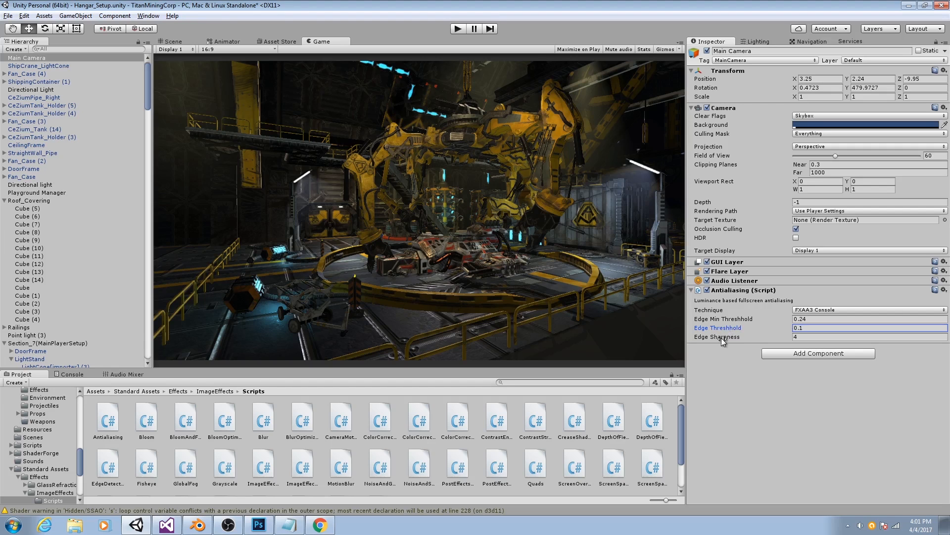
{"action": "left_click", "coordinate": [870, 336]}
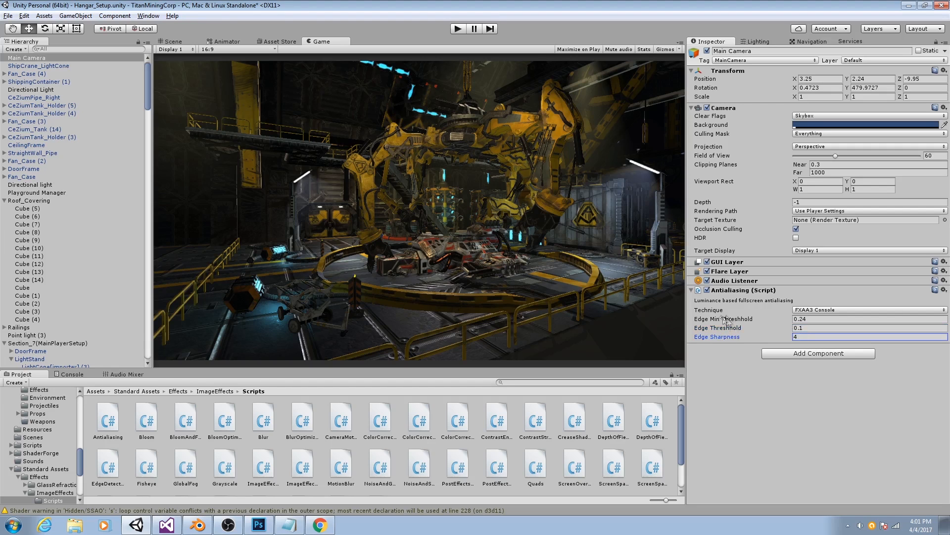
{"action": "left_click", "coordinate": [870, 319]}
{"action": "type", "text": "0.18"}
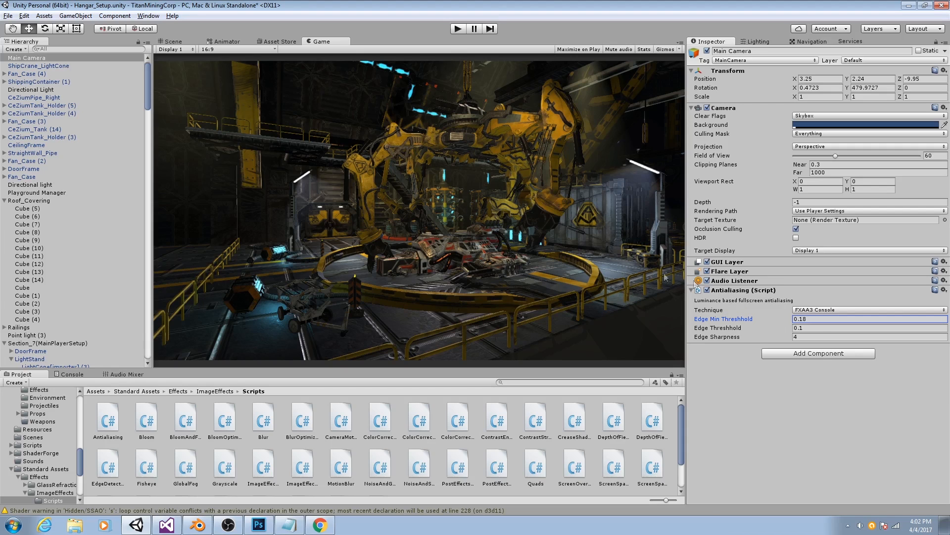
{"action": "mouse_move", "coordinate": [785, 376]}
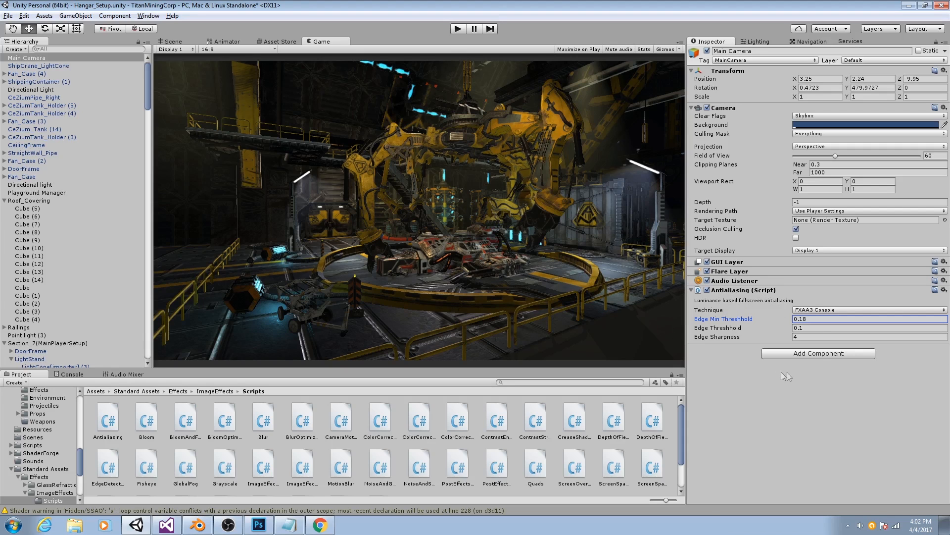
Add a Screen Space Ambient Occlusion component to the camera via the 'ambient' search
{"action": "left_click", "coordinate": [817, 352]}
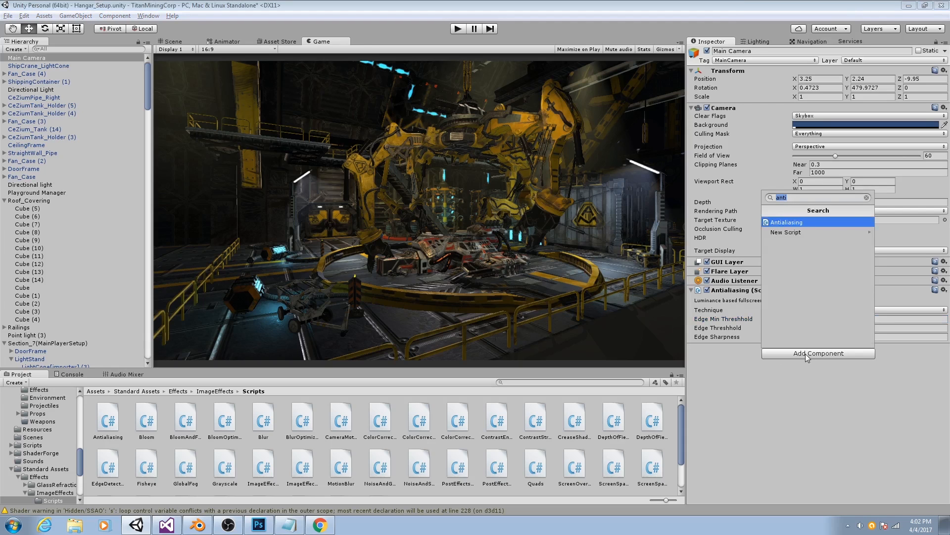
{"action": "type", "text": "ambient"}
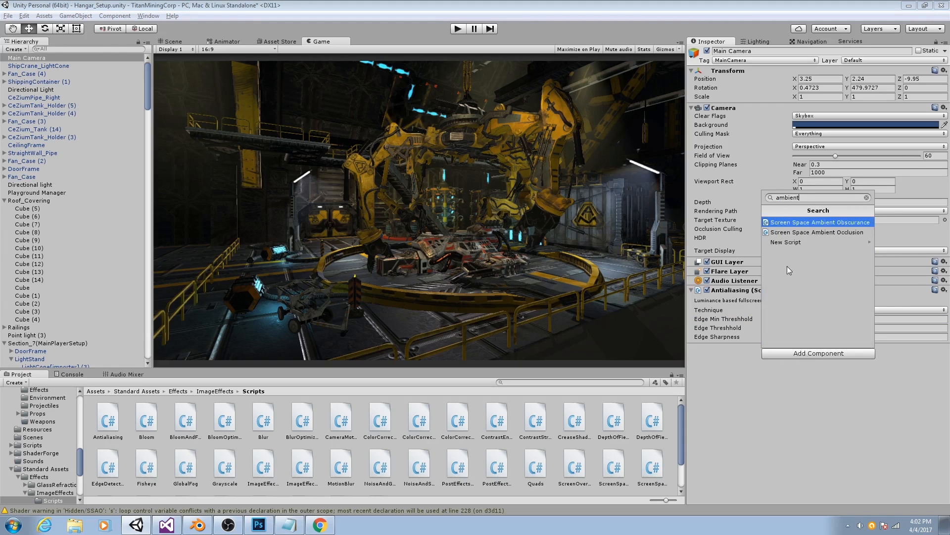
{"action": "mouse_move", "coordinate": [799, 231]}
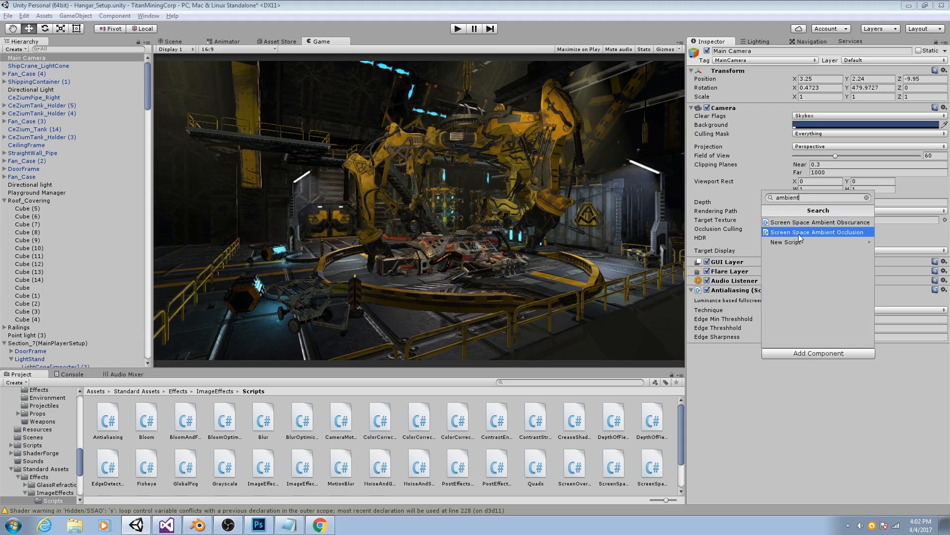
{"action": "left_click", "coordinate": [816, 232]}
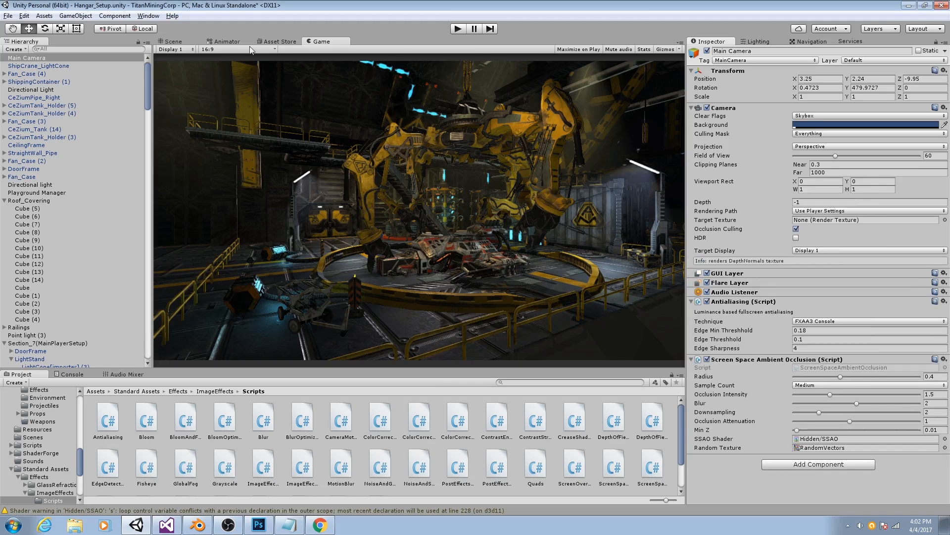
{"action": "left_click", "coordinate": [707, 360]}
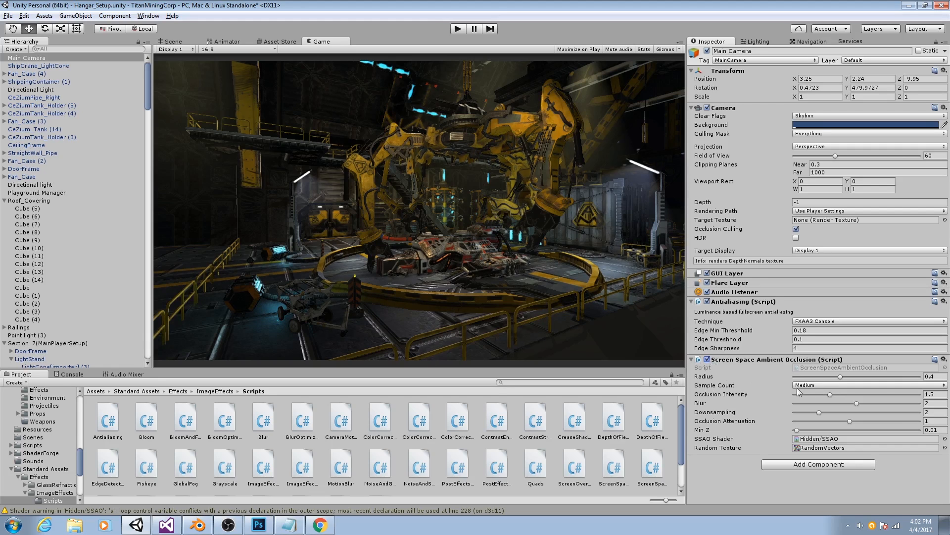
Set SSAO sample count to Medium, radius near 0.2 and occlusion intensity about 1.9
{"action": "left_click", "coordinate": [869, 385]}
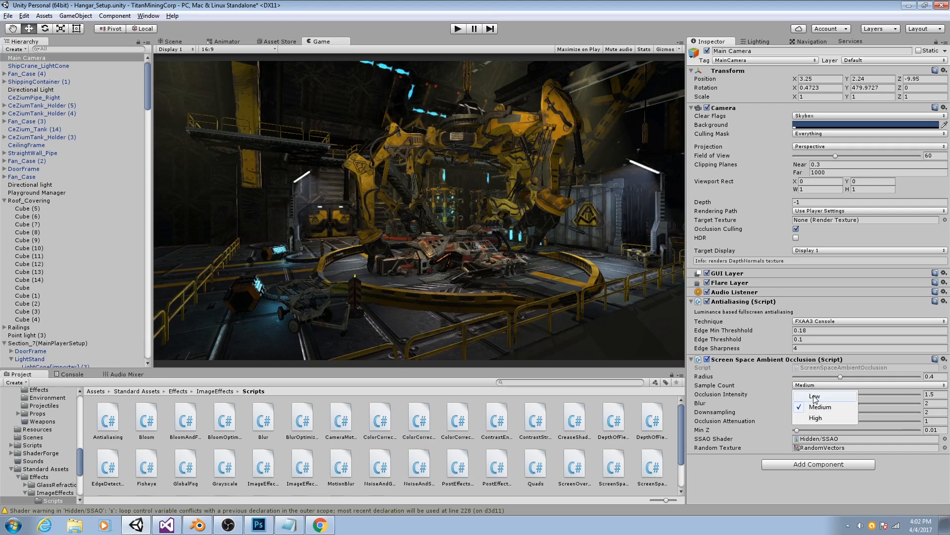
{"action": "left_click", "coordinate": [814, 396]}
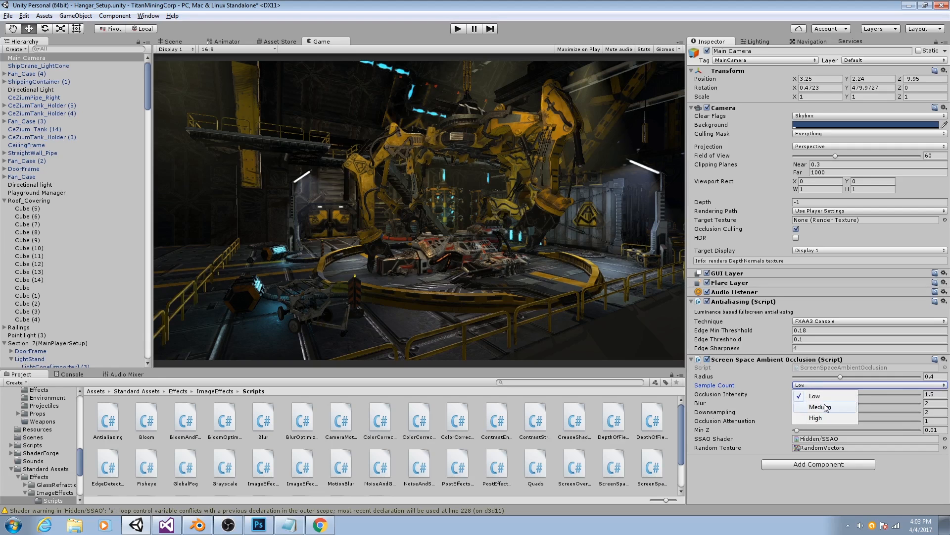
{"action": "left_click", "coordinate": [819, 406]}
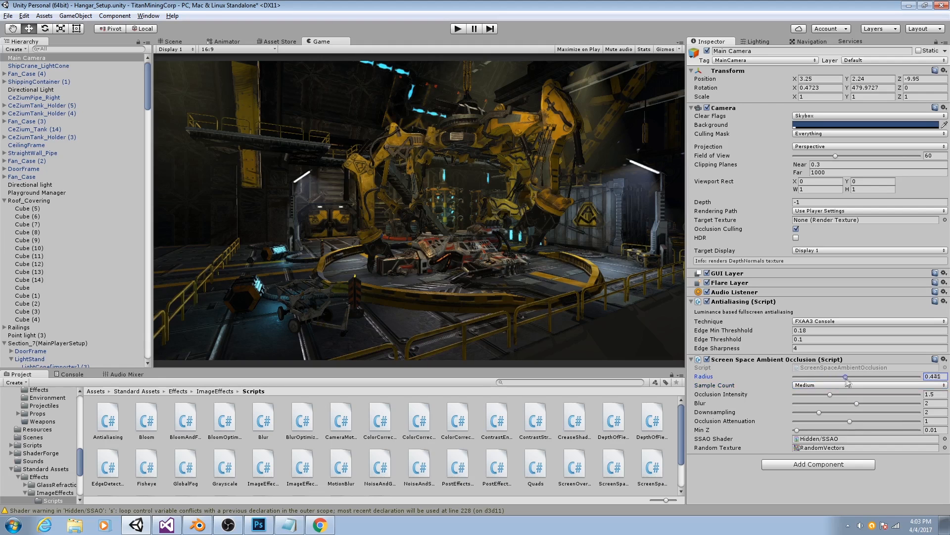
{"action": "left_click_drag", "start_coordinate": [844, 377], "coordinate": [800, 377]}
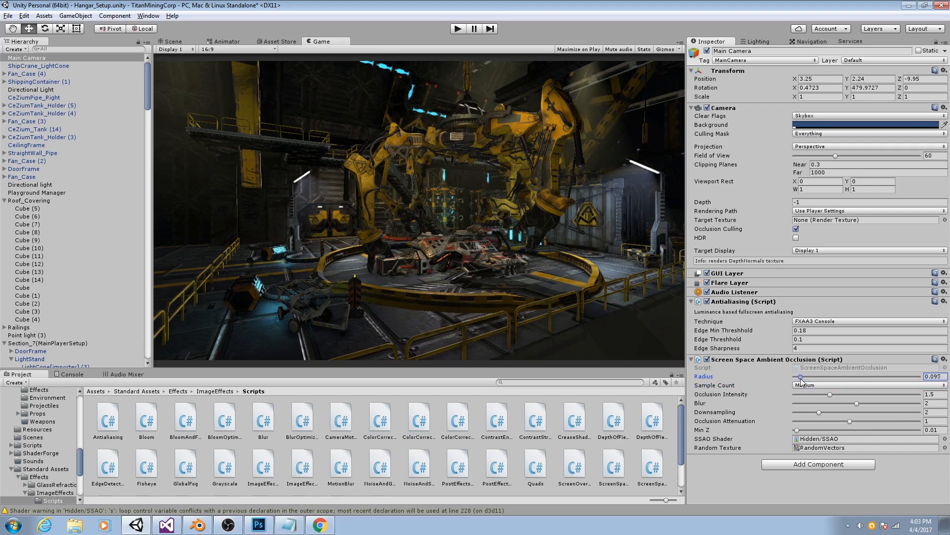
{"action": "left_click_drag", "start_coordinate": [800, 376], "coordinate": [808, 376]}
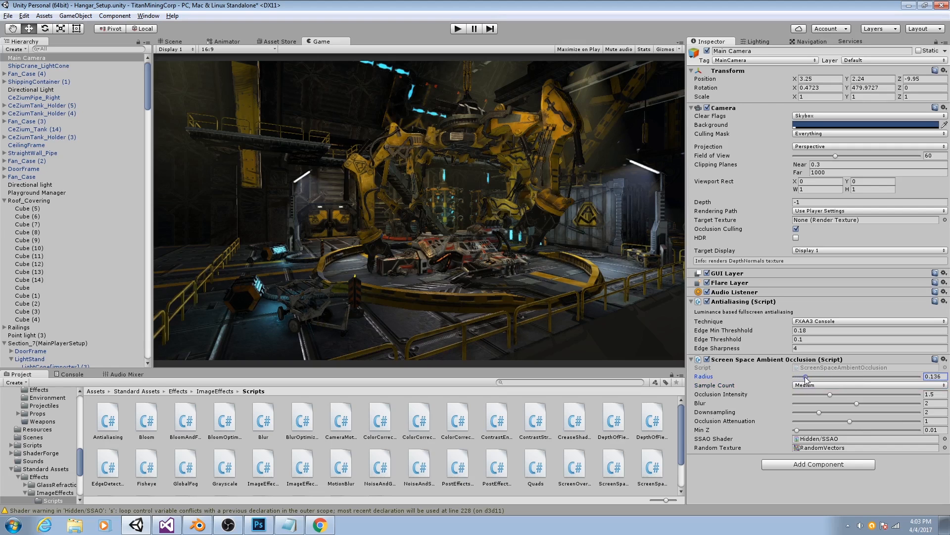
{"action": "left_click_drag", "start_coordinate": [806, 376], "coordinate": [801, 377]}
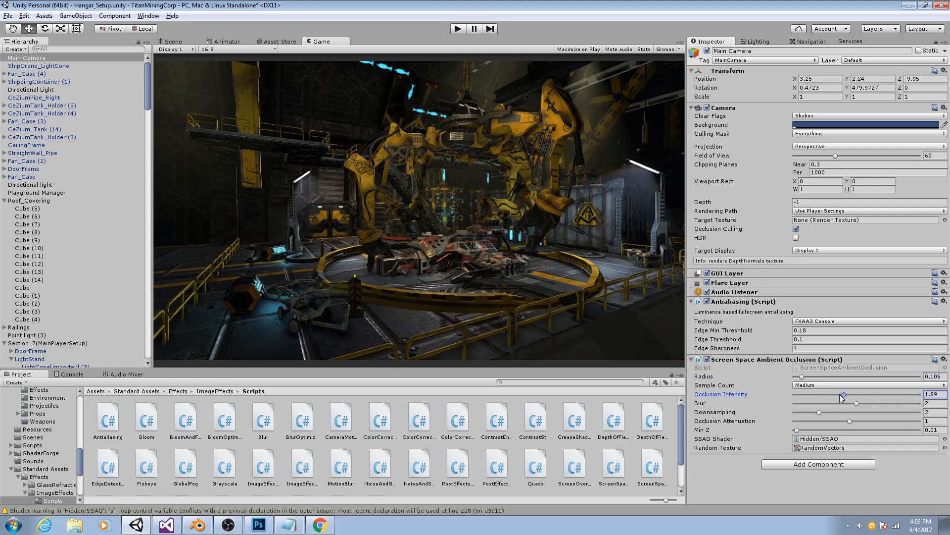
{"action": "left_click_drag", "start_coordinate": [858, 393], "coordinate": [840, 393]}
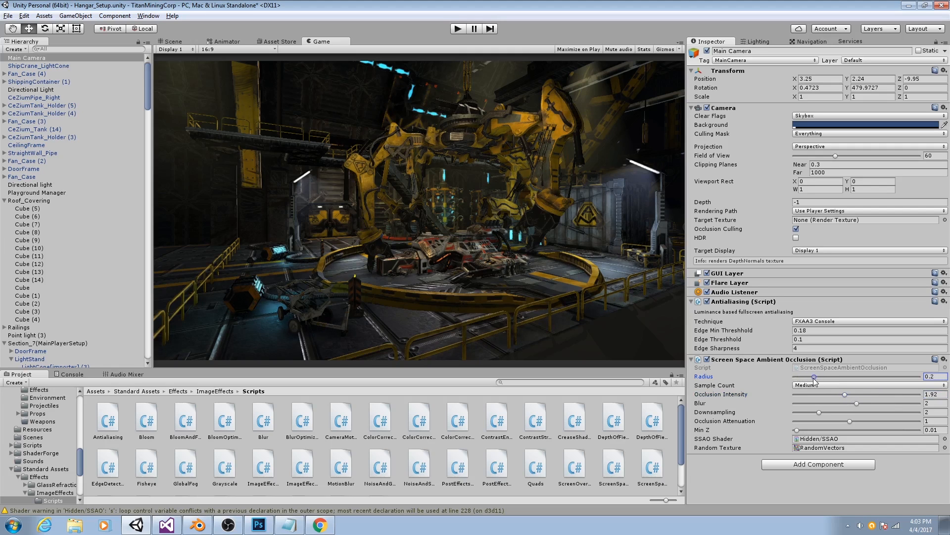
{"action": "left_click_drag", "start_coordinate": [815, 378], "coordinate": [816, 378]}
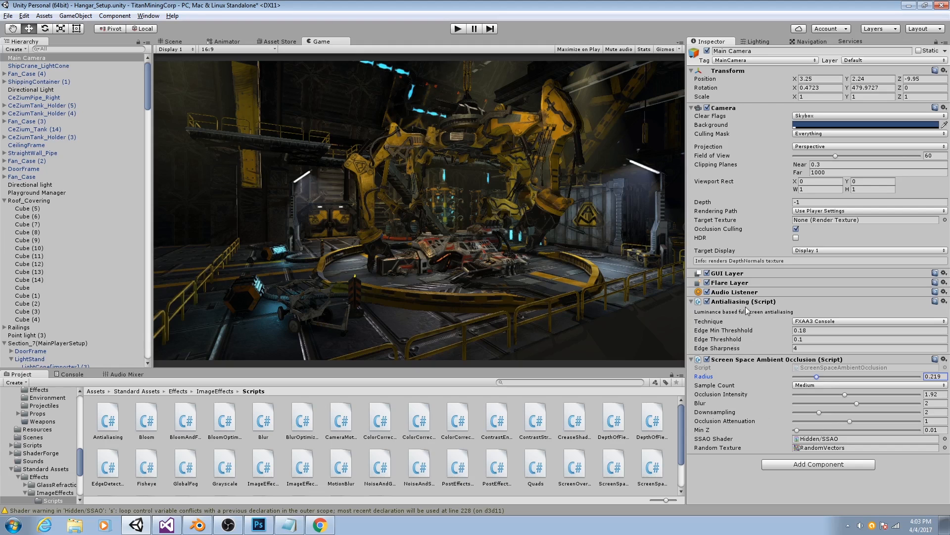
{"action": "mouse_move", "coordinate": [728, 314]}
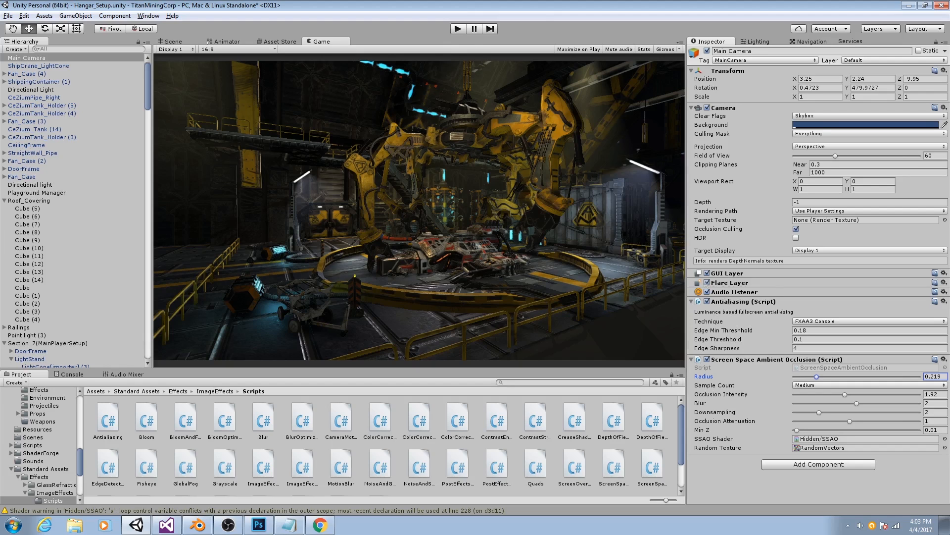
{"action": "left_click", "coordinate": [707, 360]}
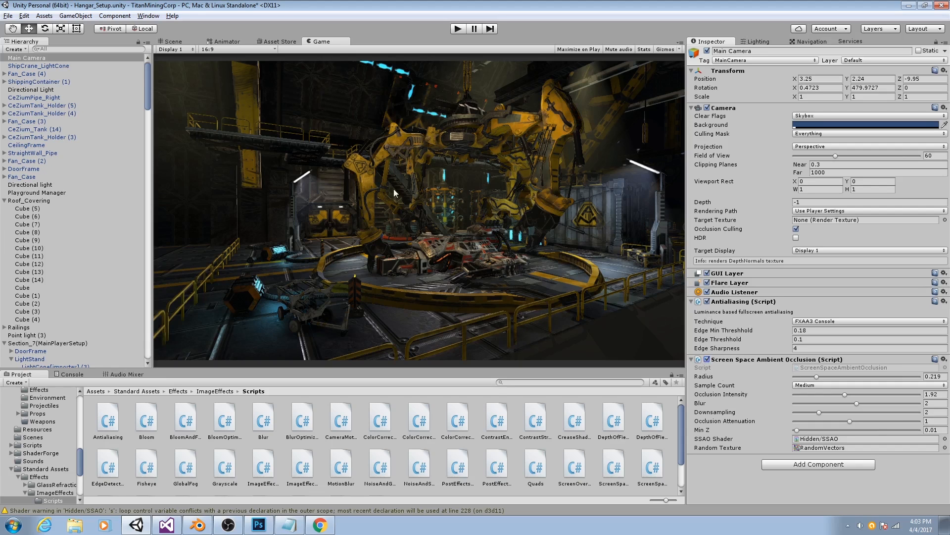
{"action": "mouse_move", "coordinate": [649, 313]}
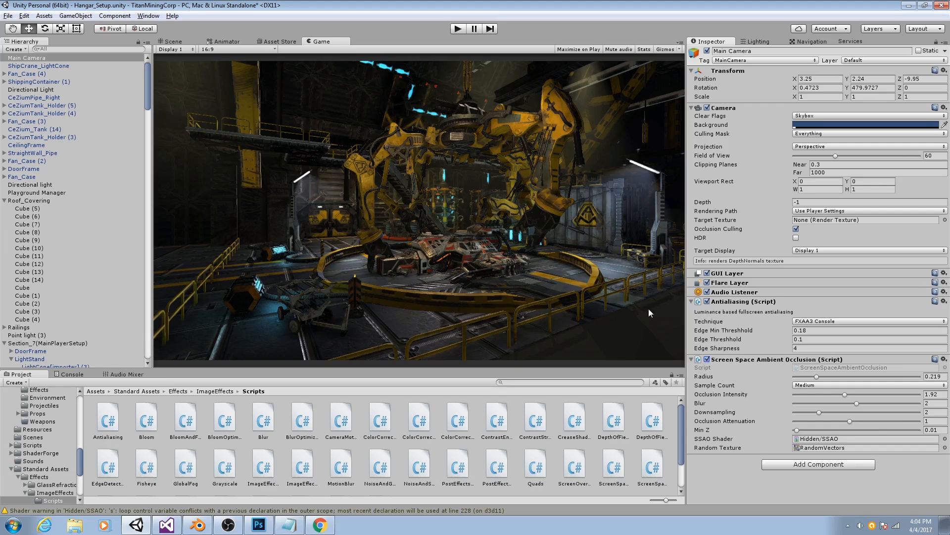
{"action": "mouse_move", "coordinate": [425, 178]}
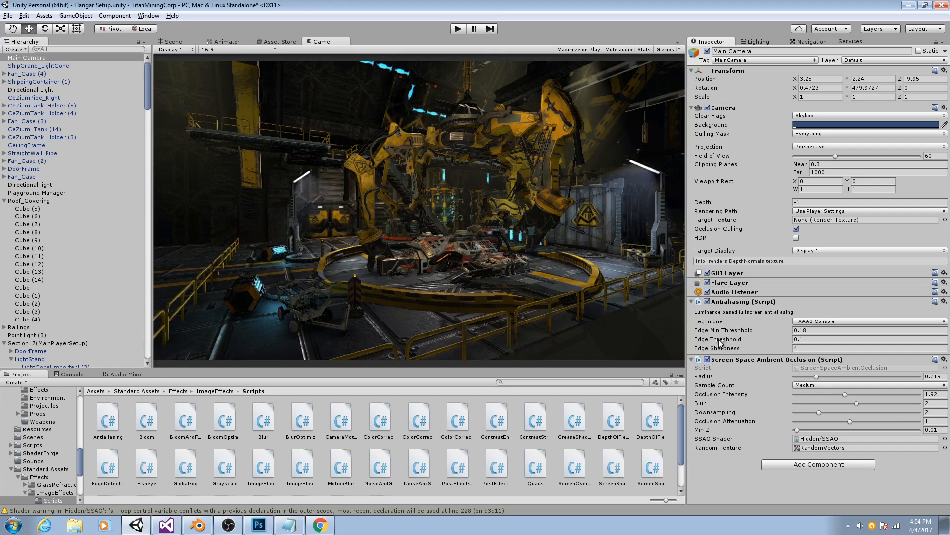
{"action": "mouse_move", "coordinate": [719, 366]}
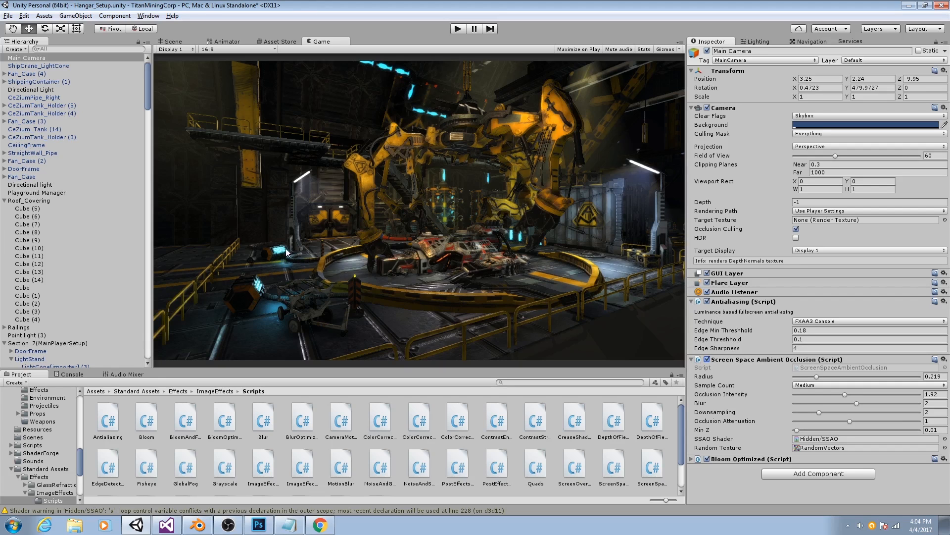
{"action": "mouse_move", "coordinate": [626, 183]}
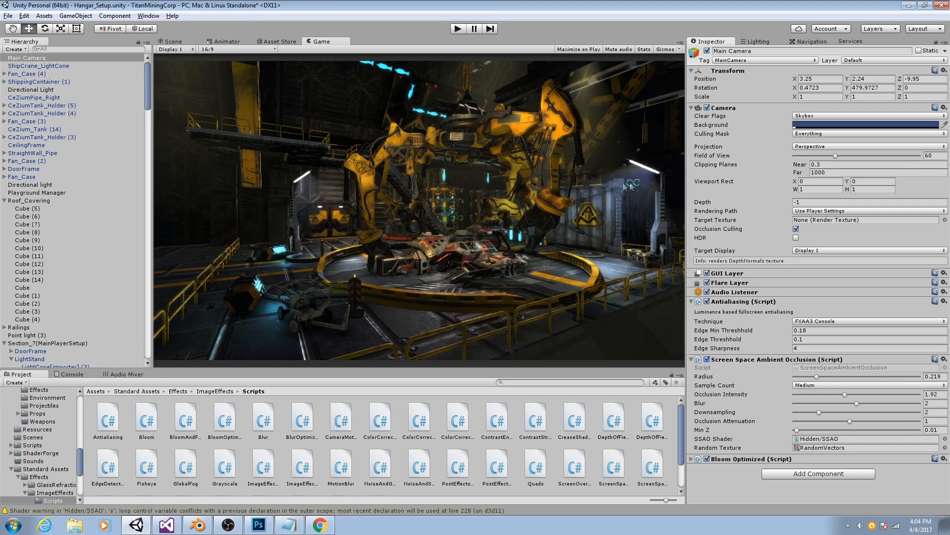
Tune the Bloom Optimized threshold to about 0.2 and intensity to about 1.15
{"action": "scroll", "scroll_direction": "down", "scroll_amount": 3}
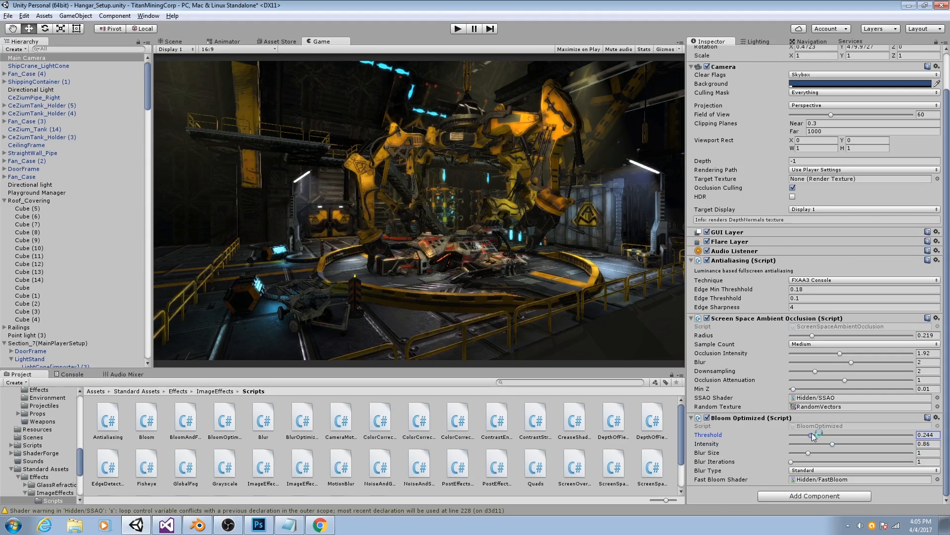
{"action": "left_click_drag", "start_coordinate": [814, 436], "coordinate": [830, 436]}
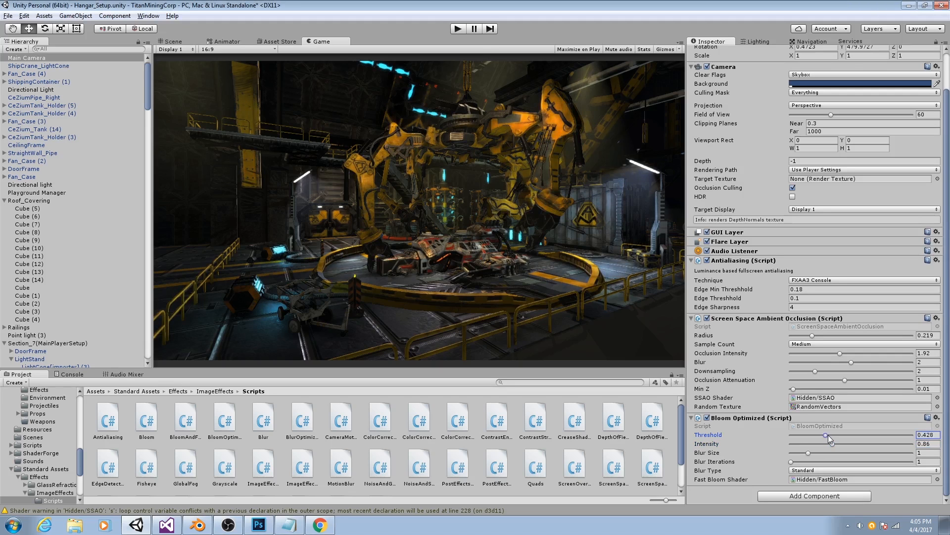
{"action": "left_click_drag", "start_coordinate": [831, 435], "coordinate": [816, 436]}
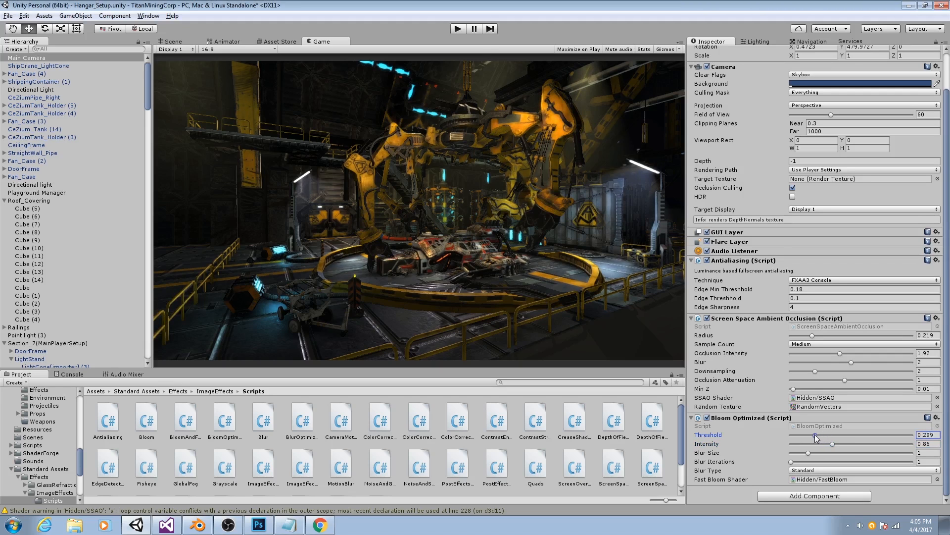
{"action": "left_click_drag", "start_coordinate": [819, 438], "coordinate": [809, 438]}
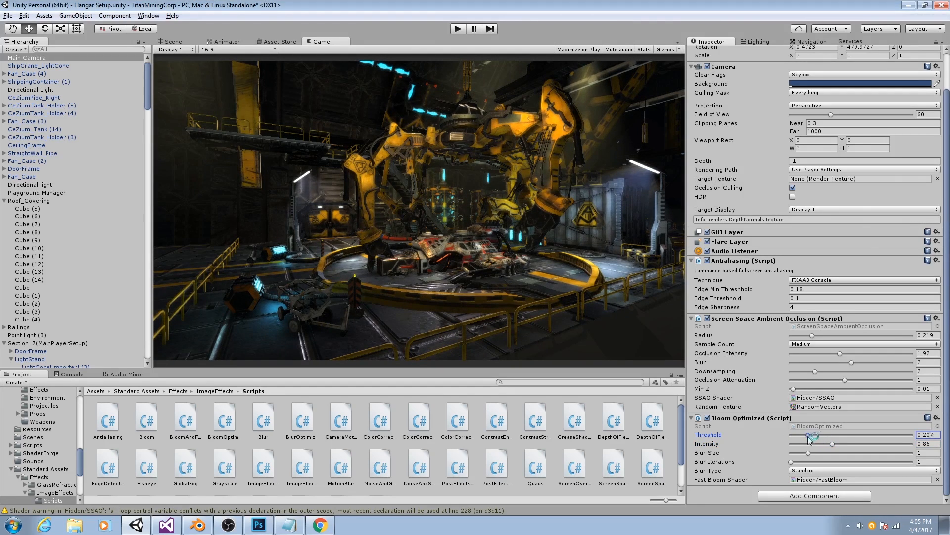
{"action": "left_click_drag", "start_coordinate": [815, 437], "coordinate": [801, 437]}
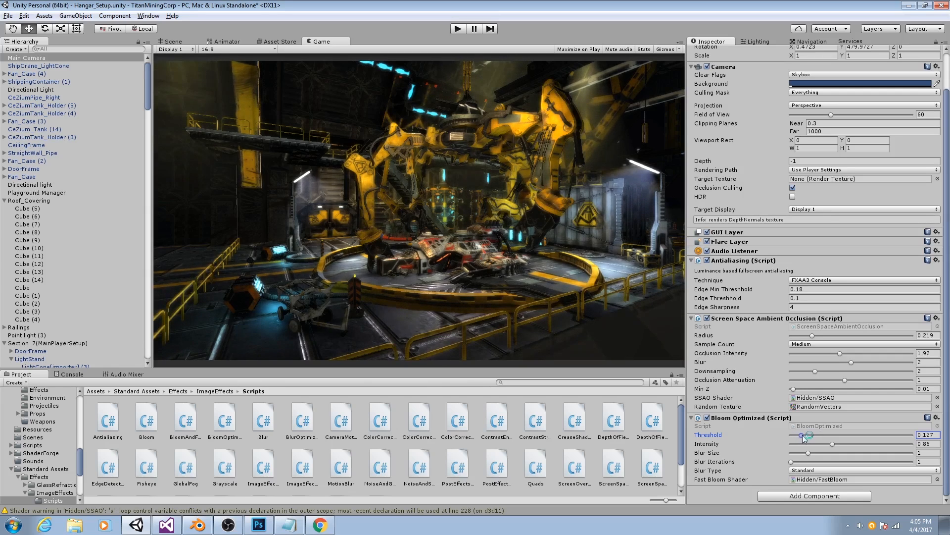
{"action": "left_click_drag", "start_coordinate": [801, 437], "coordinate": [817, 438]}
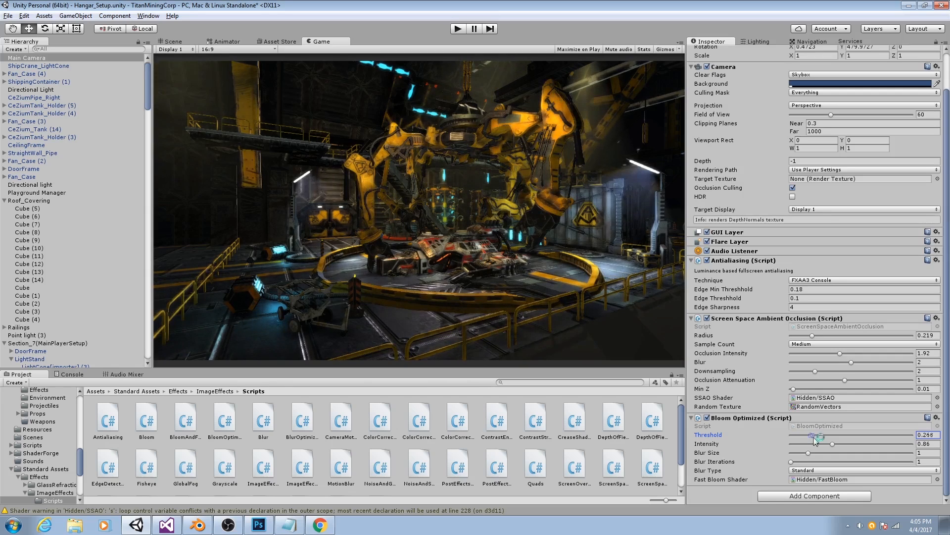
{"action": "left_click_drag", "start_coordinate": [815, 438], "coordinate": [804, 439]}
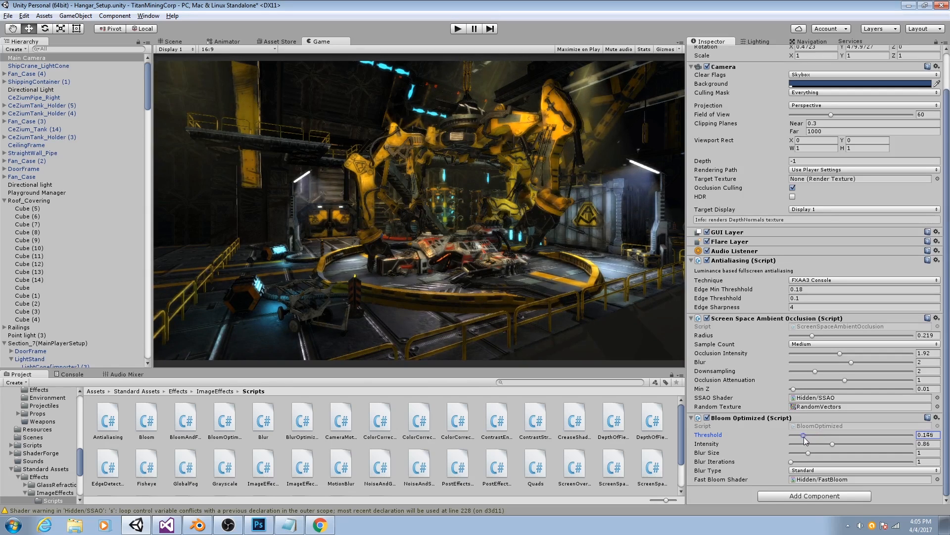
{"action": "left_click_drag", "start_coordinate": [802, 436], "coordinate": [814, 436]}
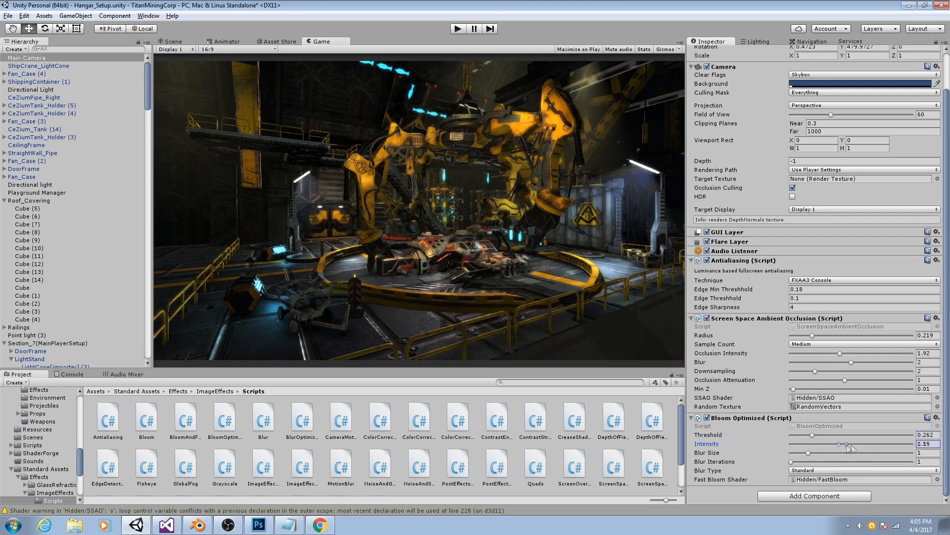
{"action": "left_click_drag", "start_coordinate": [868, 447], "coordinate": [848, 447]}
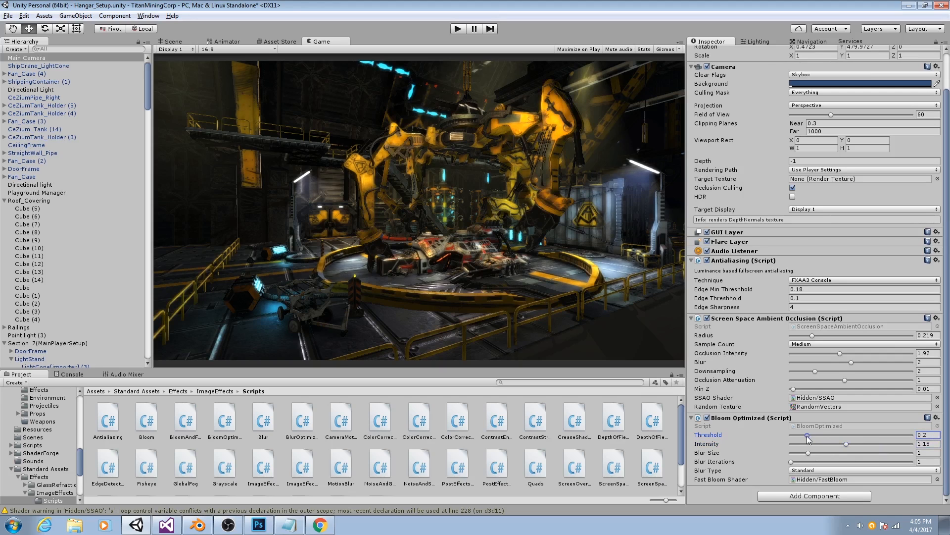
{"action": "left_click_drag", "start_coordinate": [806, 439], "coordinate": [814, 438]}
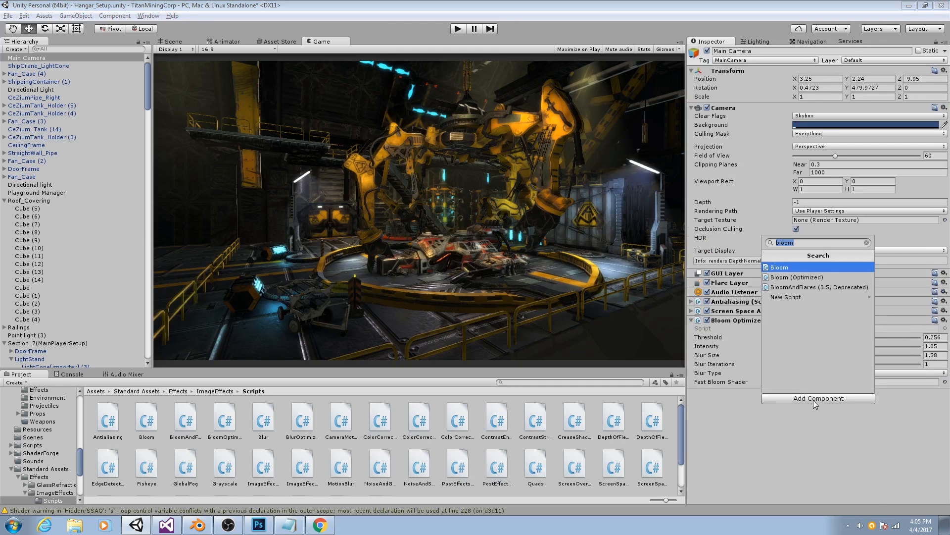
Add a Color Correction (Curves, Saturation) component via the 'color' search and expand it
{"action": "type", "text": "color"}
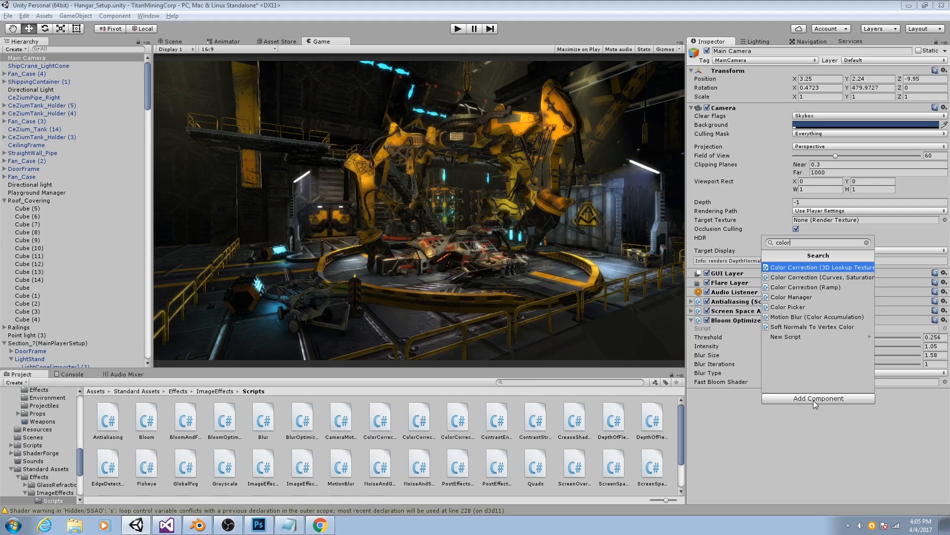
{"action": "left_click", "coordinate": [822, 277]}
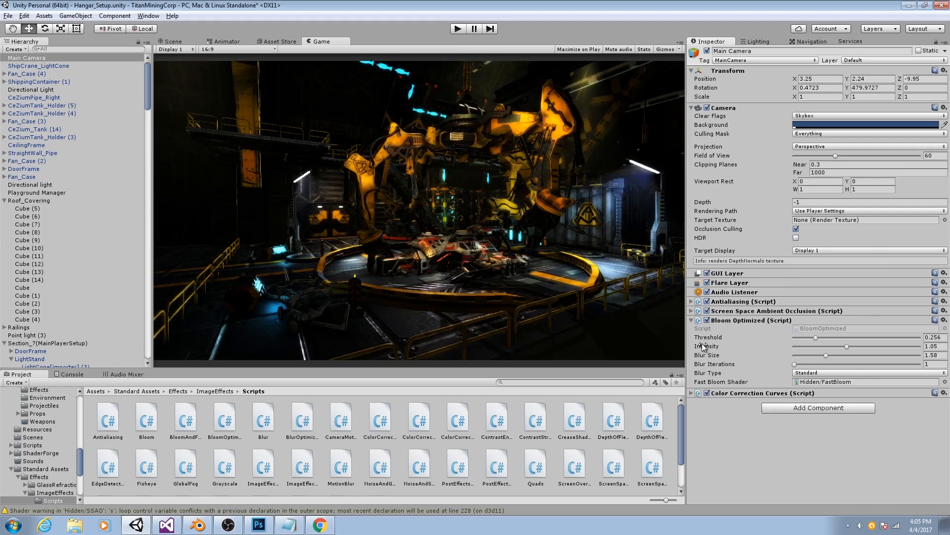
{"action": "left_click", "coordinate": [691, 392]}
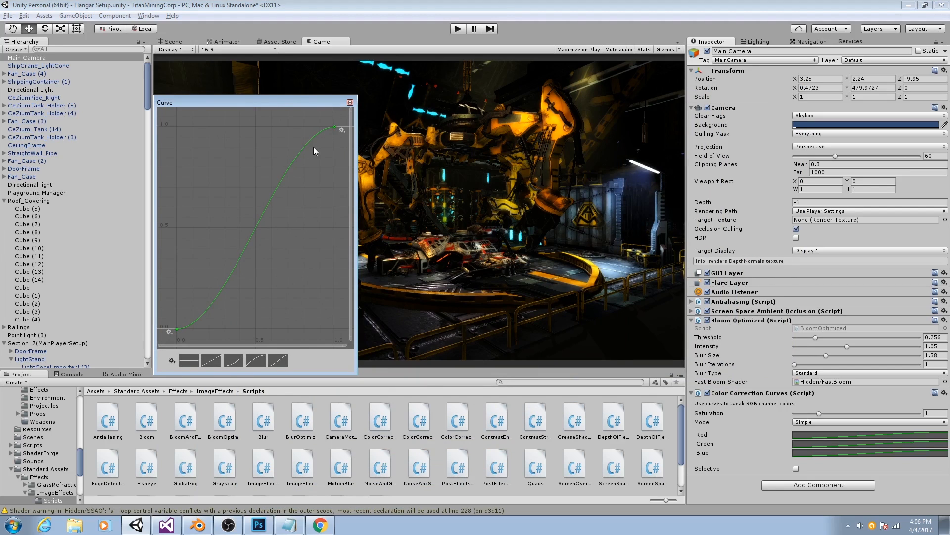
{"action": "mouse_move", "coordinate": [335, 130]}
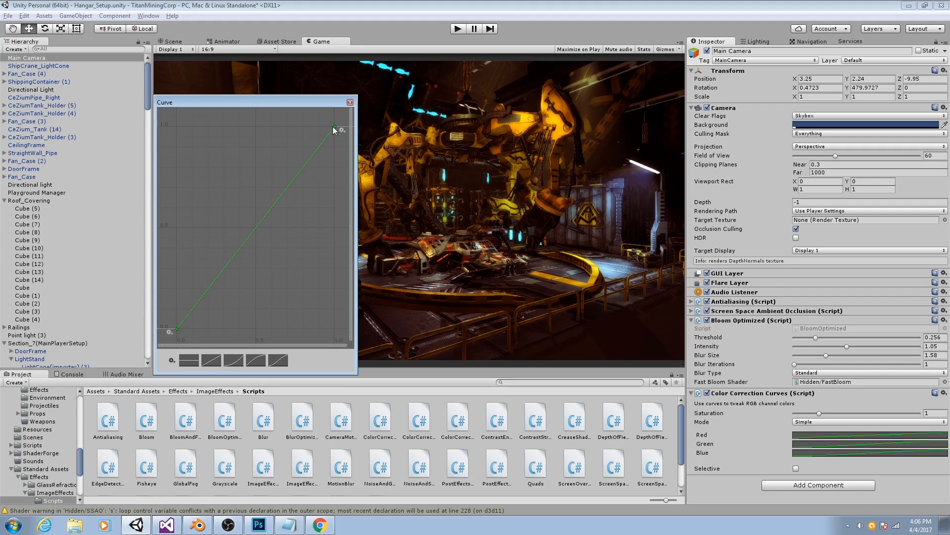
{"action": "mouse_move", "coordinate": [273, 252]}
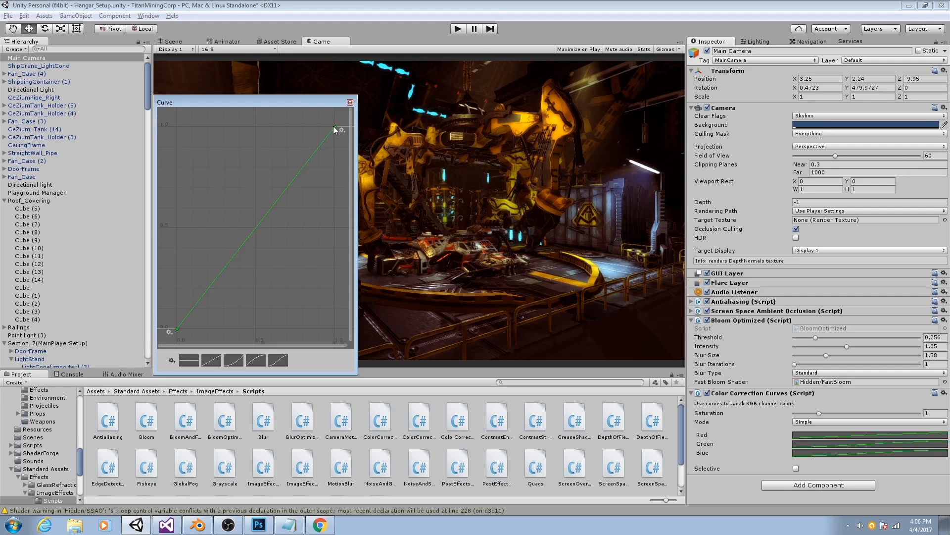
{"action": "mouse_move", "coordinate": [256, 230]}
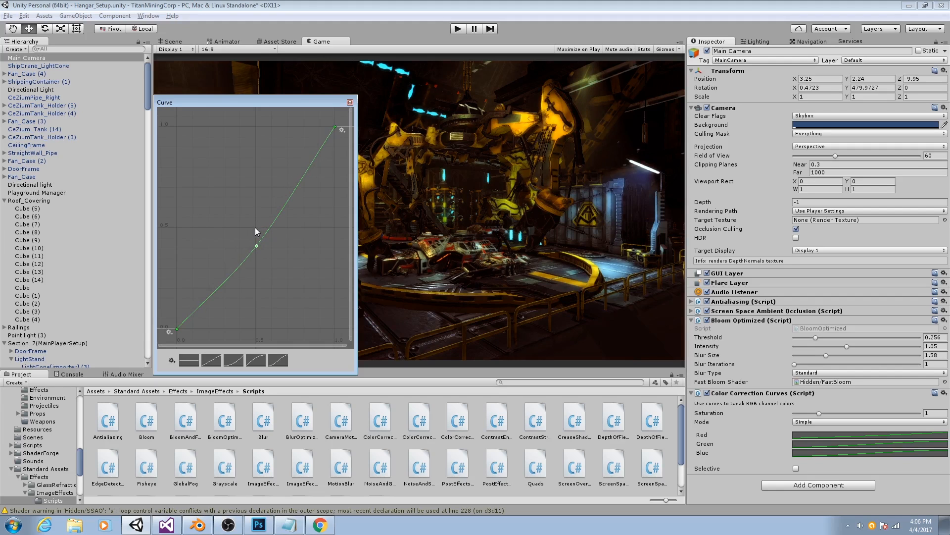
{"action": "mouse_move", "coordinate": [257, 235]}
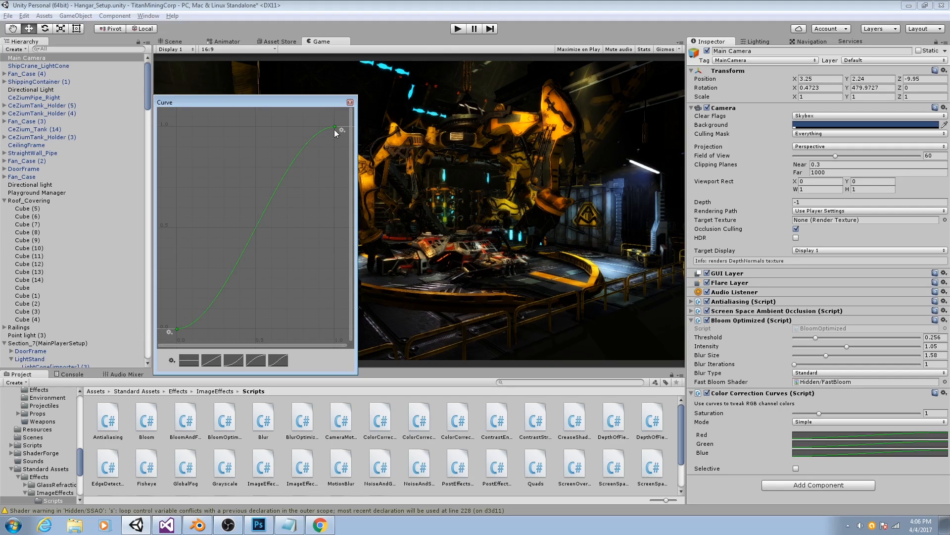
{"action": "mouse_move", "coordinate": [323, 145]}
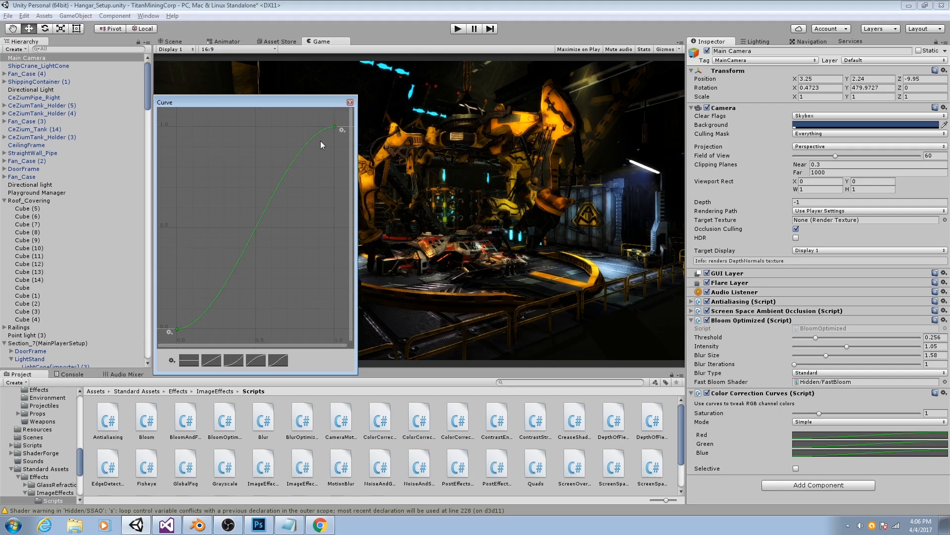
{"action": "mouse_move", "coordinate": [319, 150]}
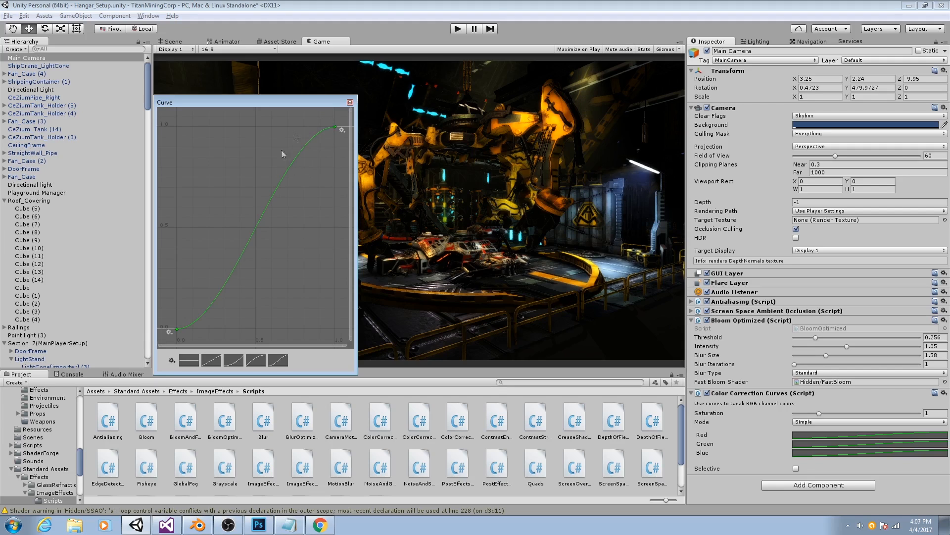
{"action": "mouse_move", "coordinate": [204, 302]}
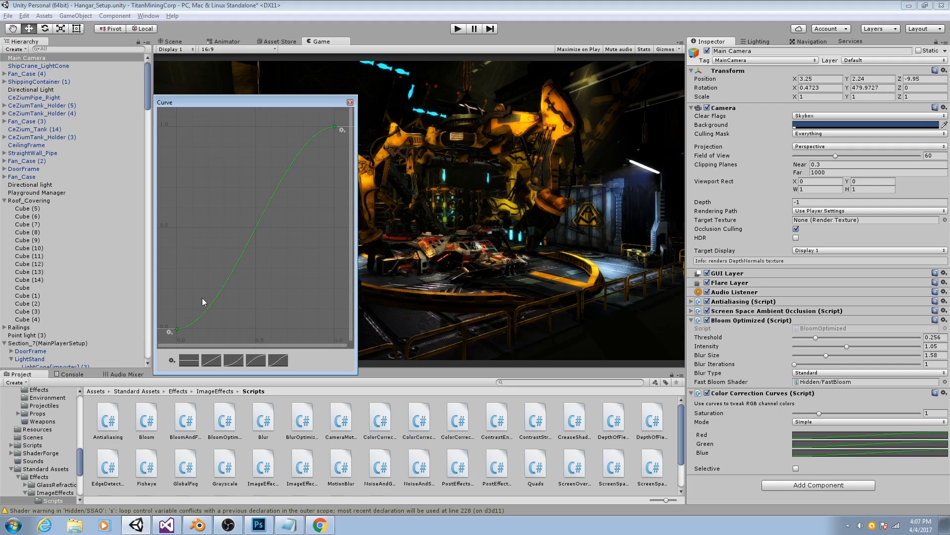
{"action": "mouse_move", "coordinate": [269, 227]}
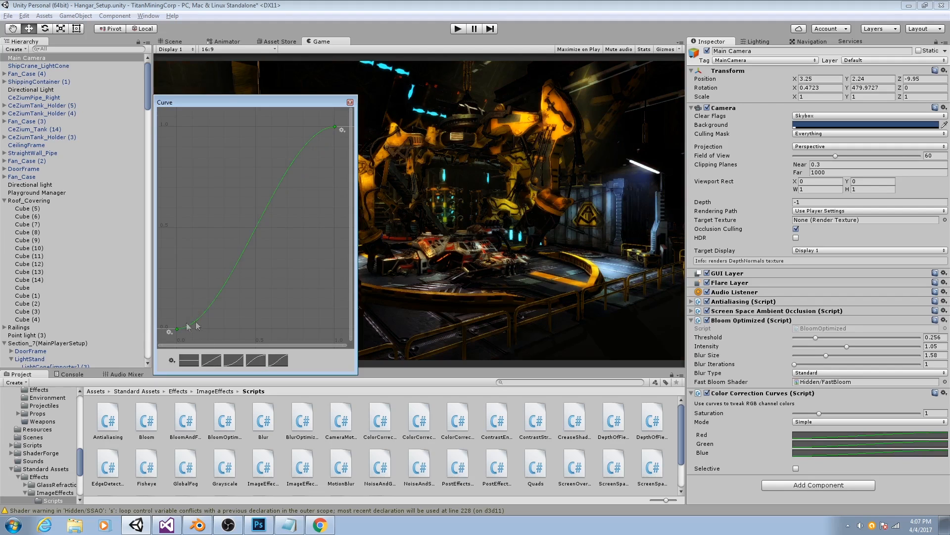
{"action": "mouse_move", "coordinate": [275, 231]}
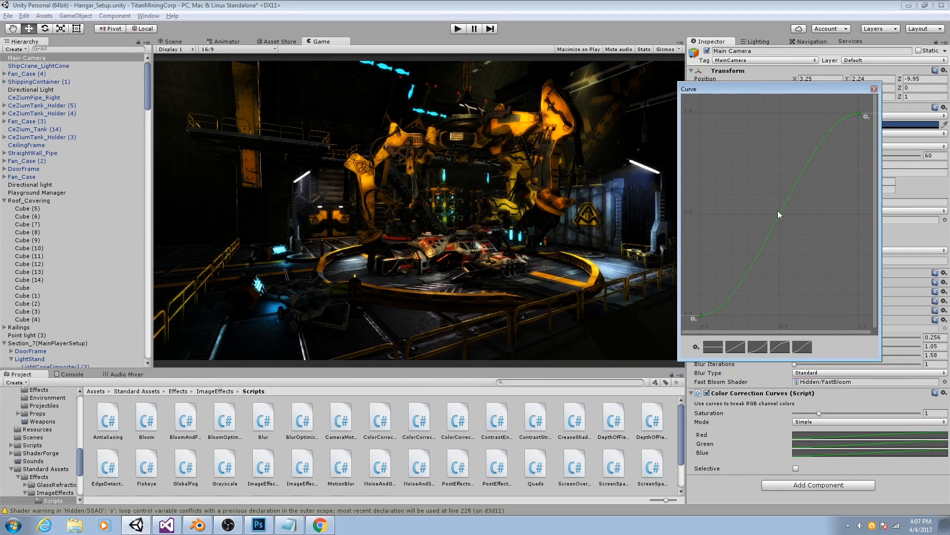
{"action": "mouse_move", "coordinate": [781, 239]}
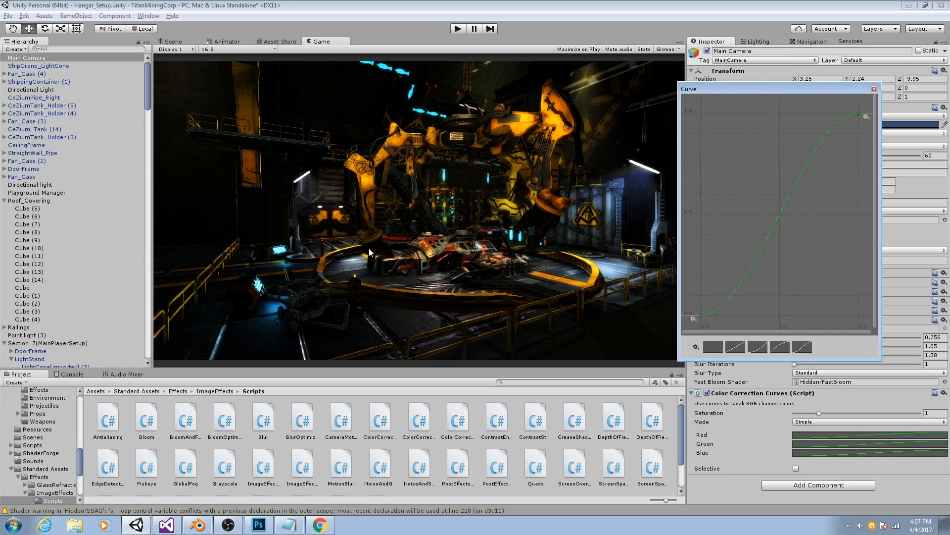
{"action": "mouse_move", "coordinate": [781, 175]}
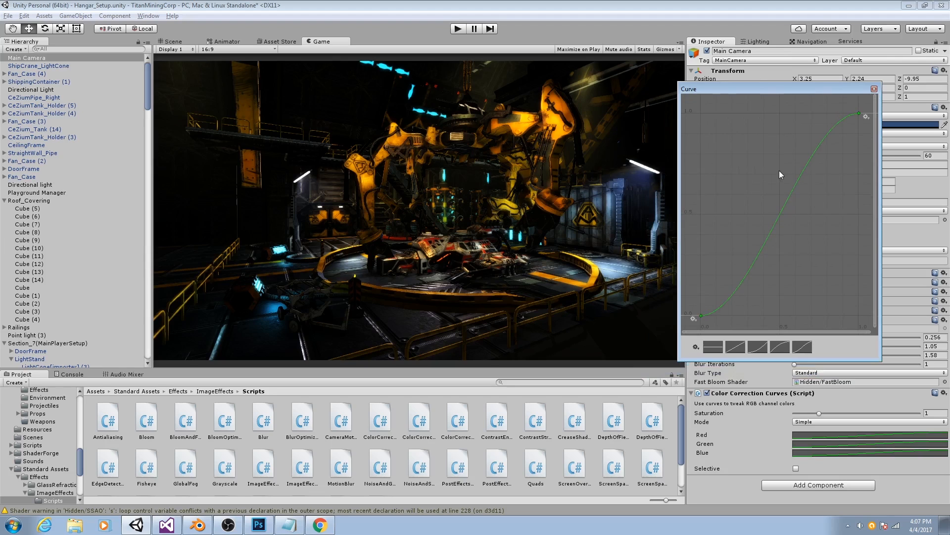
Open the next colour channel curve, add a key and nudge it slightly upward, then close the editor
{"action": "left_click", "coordinate": [873, 89]}
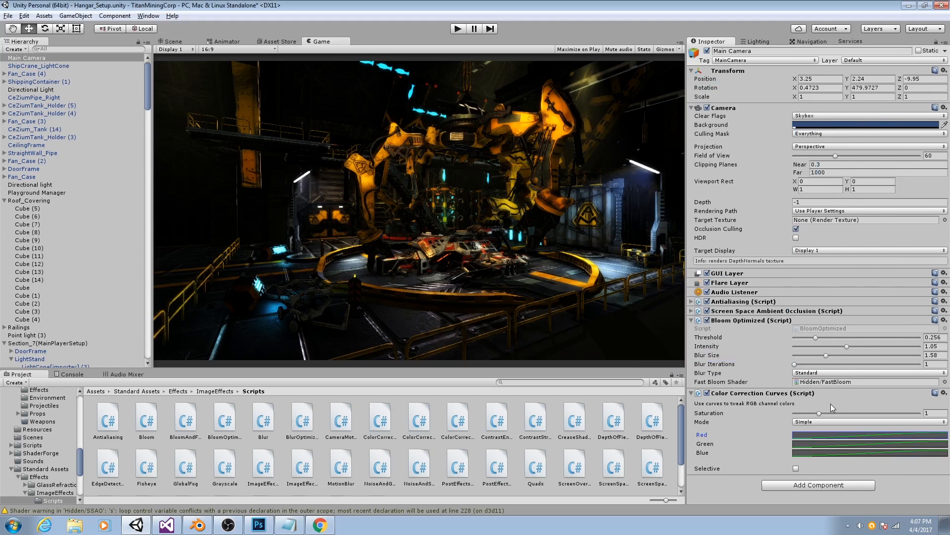
{"action": "mouse_move", "coordinate": [826, 436]}
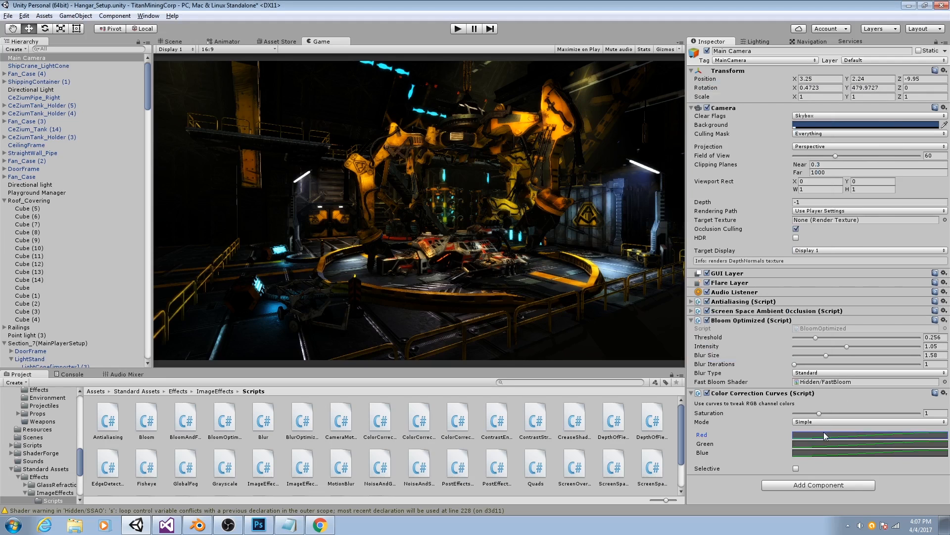
{"action": "mouse_move", "coordinate": [825, 442]}
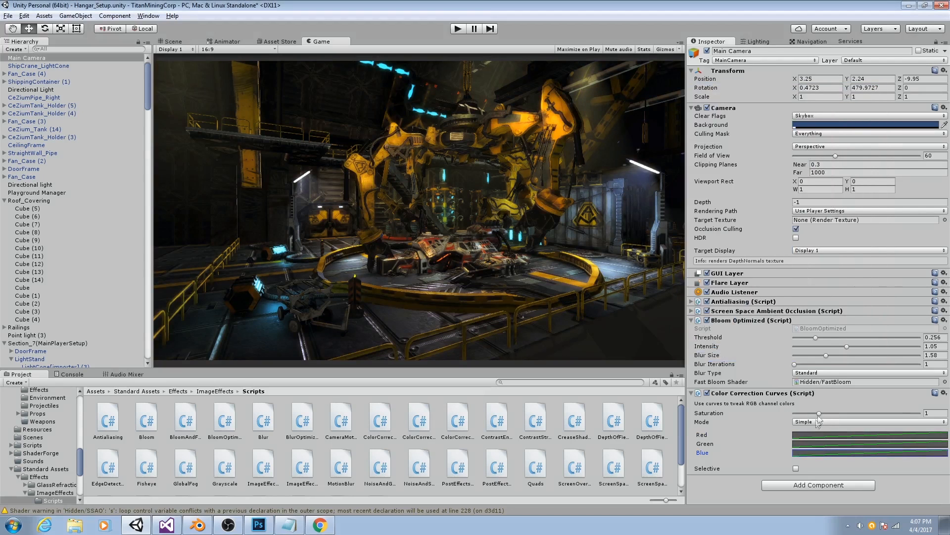
{"action": "left_click", "coordinate": [868, 434]}
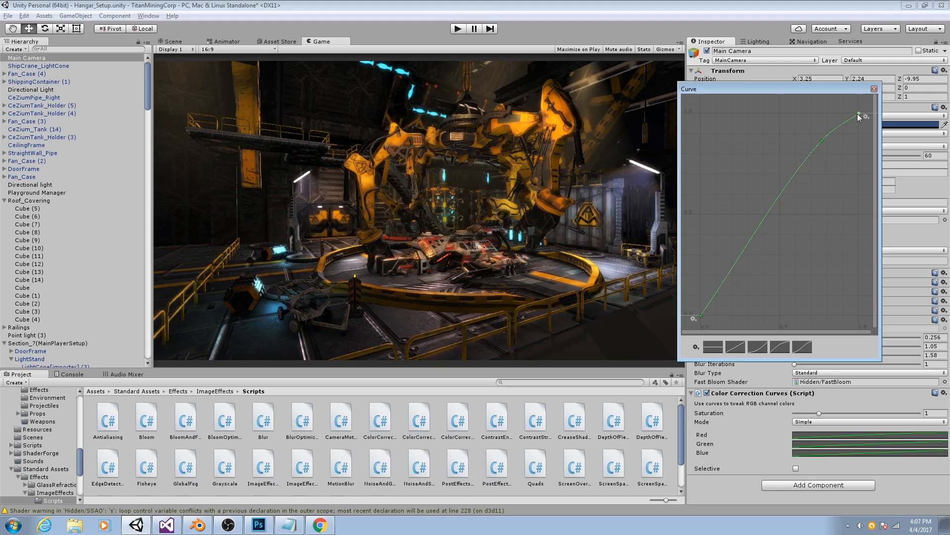
{"action": "right_click", "coordinate": [757, 252]}
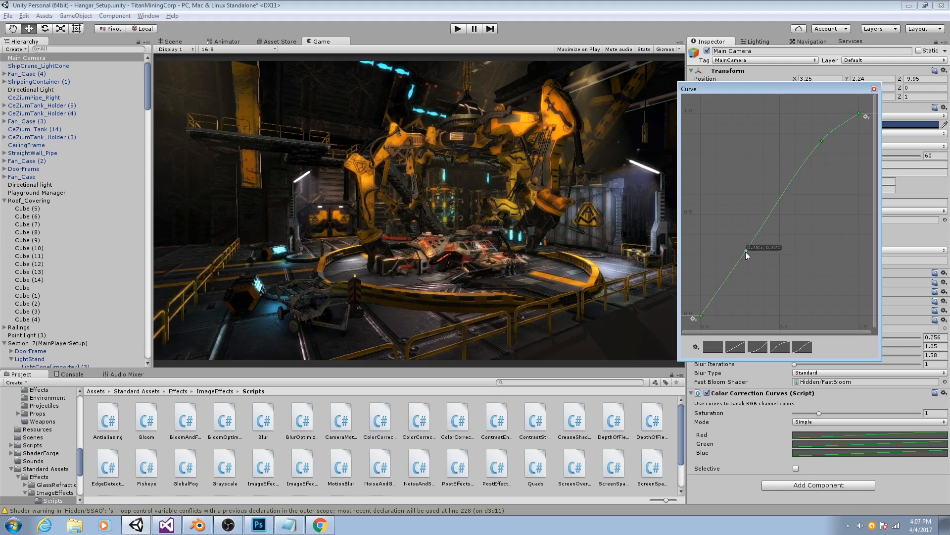
{"action": "left_click_drag", "start_coordinate": [745, 251], "coordinate": [750, 255]}
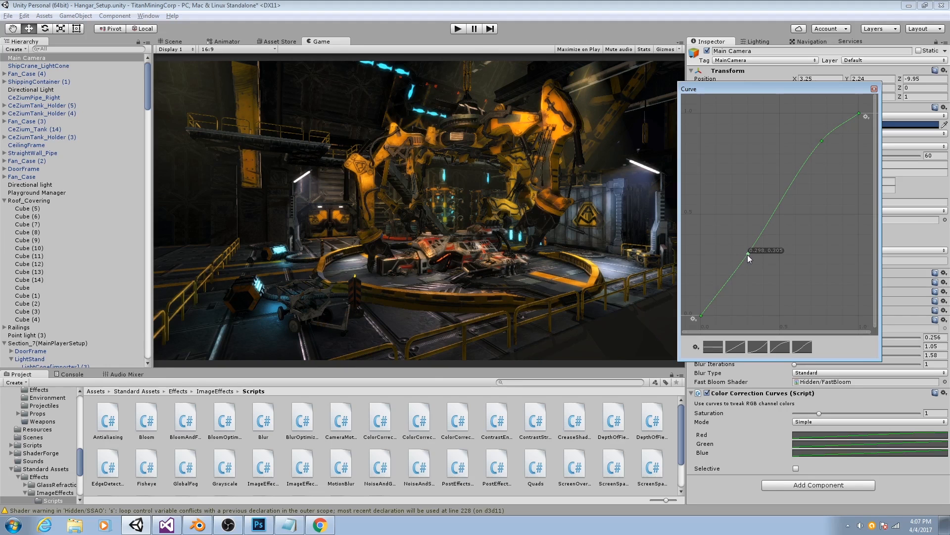
{"action": "left_click", "coordinate": [873, 89]}
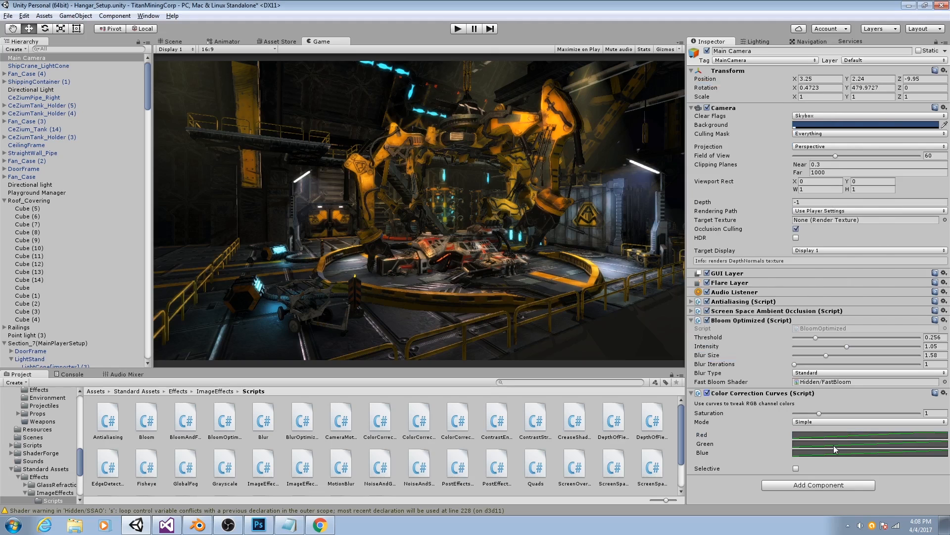
Open another channel curve, raise a mid key, flatten the top key's tangent and free-smooth the mid key
{"action": "left_click", "coordinate": [860, 443]}
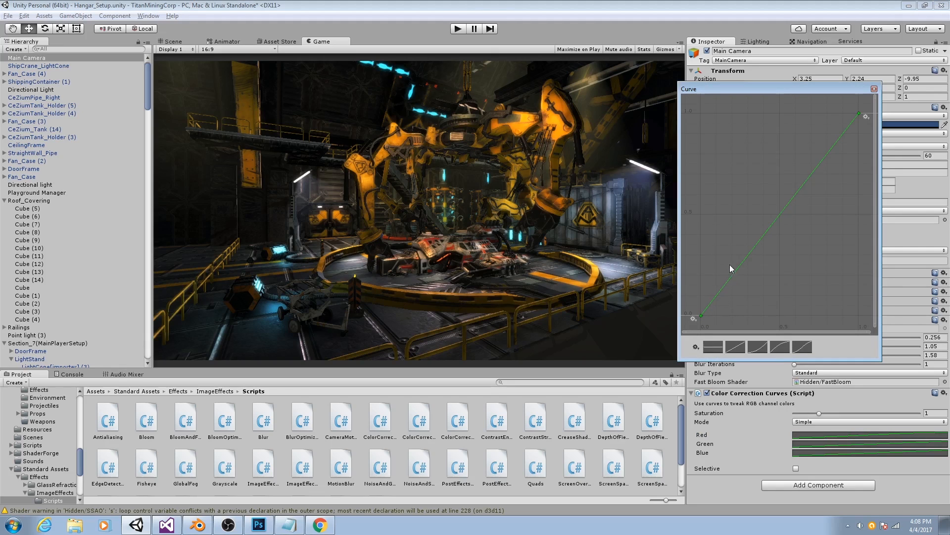
{"action": "mouse_move", "coordinate": [738, 274]}
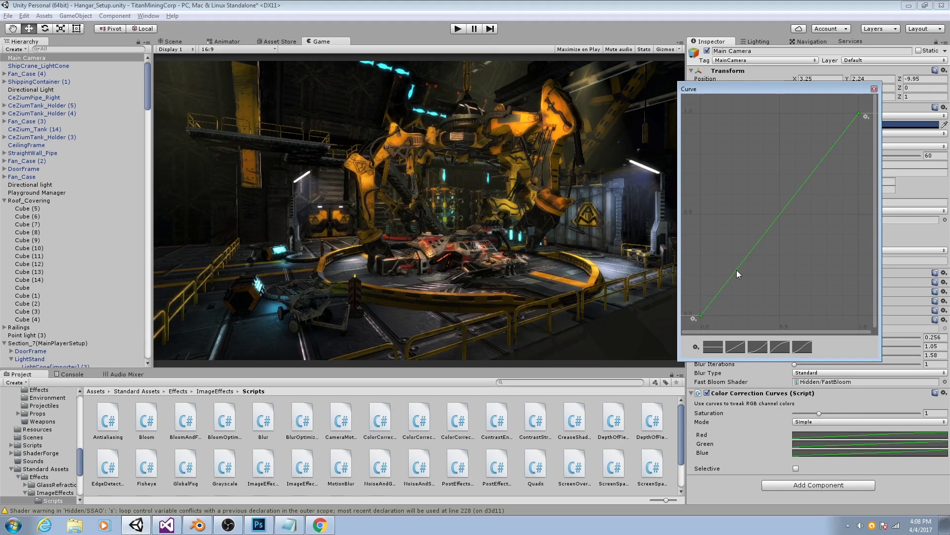
{"action": "mouse_move", "coordinate": [736, 272]}
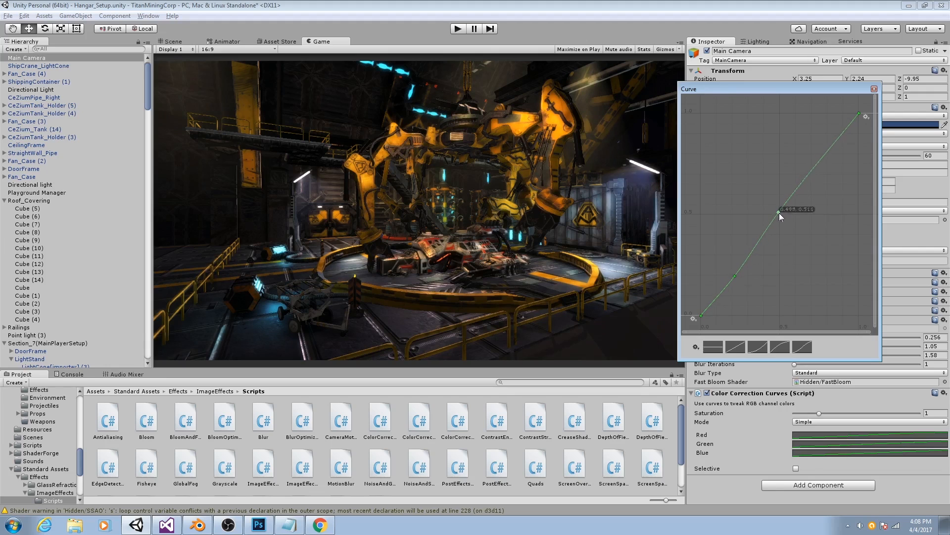
{"action": "left_click_drag", "start_coordinate": [781, 216], "coordinate": [778, 211]}
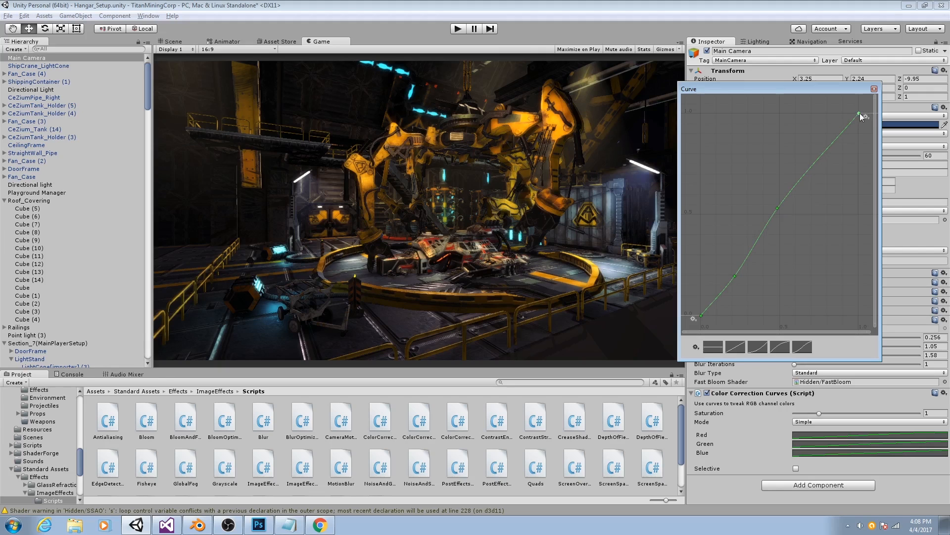
{"action": "right_click", "coordinate": [859, 113]}
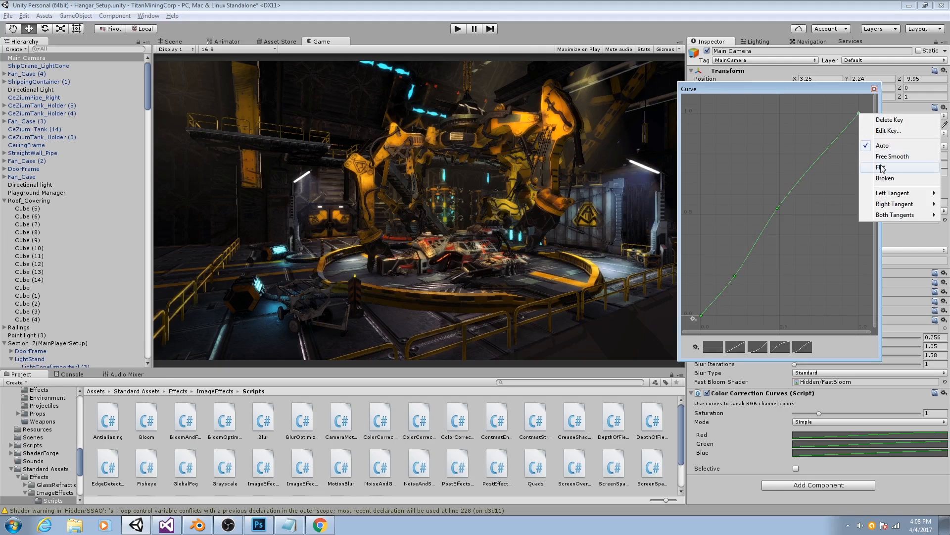
{"action": "left_click", "coordinate": [879, 167]}
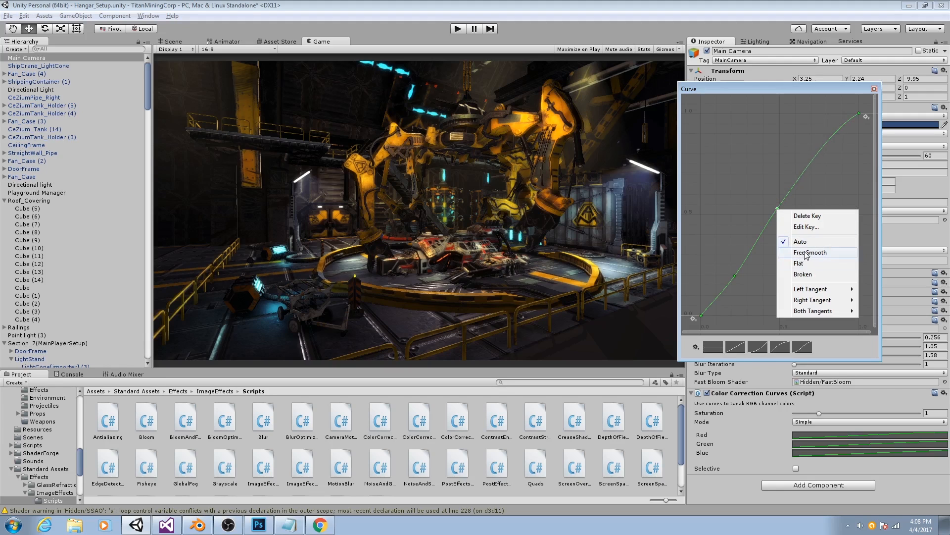
{"action": "left_click", "coordinate": [810, 253]}
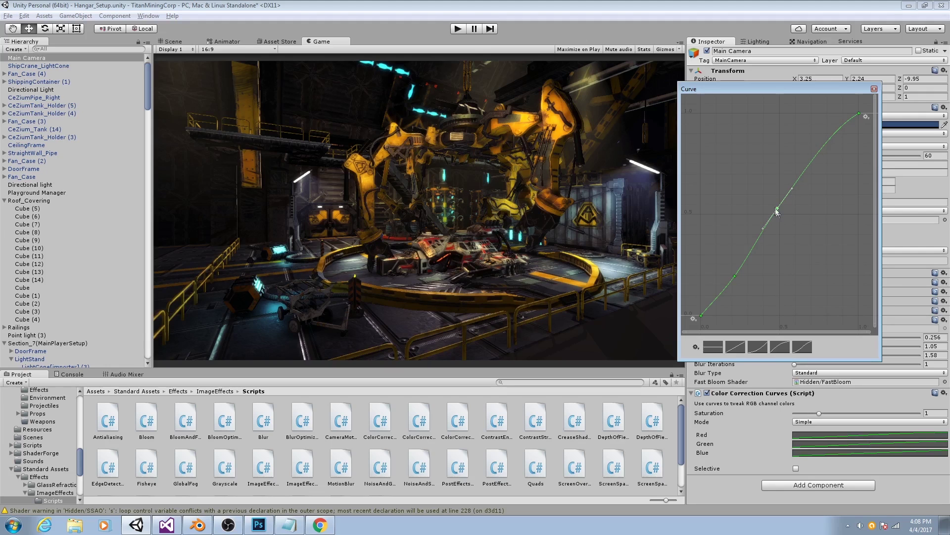
Reshape the curve so its lower section lifts the shadows and rises steeply to the highlights
{"action": "left_click_drag", "start_coordinate": [777, 211], "coordinate": [791, 191]}
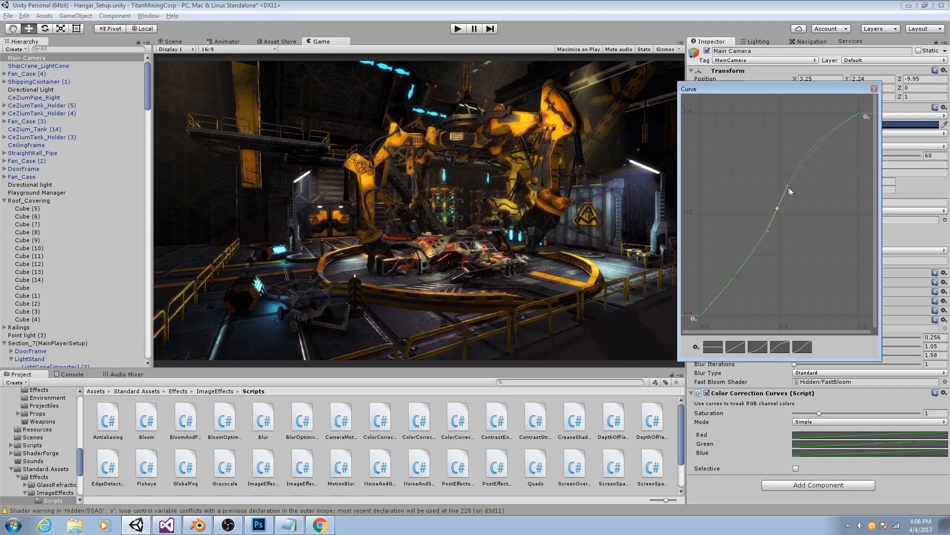
{"action": "left_click_drag", "start_coordinate": [776, 208], "coordinate": [730, 282]}
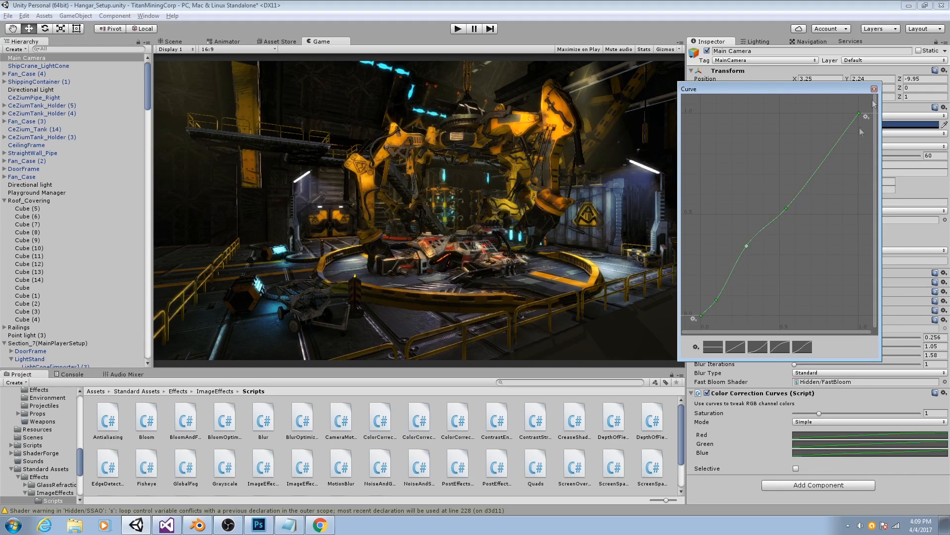
{"action": "left_click", "coordinate": [873, 89]}
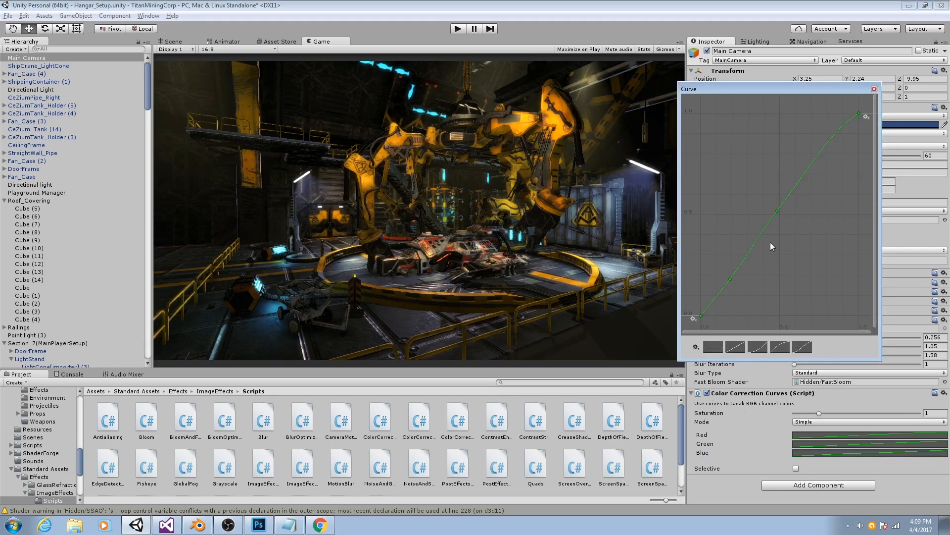
{"action": "left_click_drag", "start_coordinate": [730, 279], "coordinate": [730, 285]}
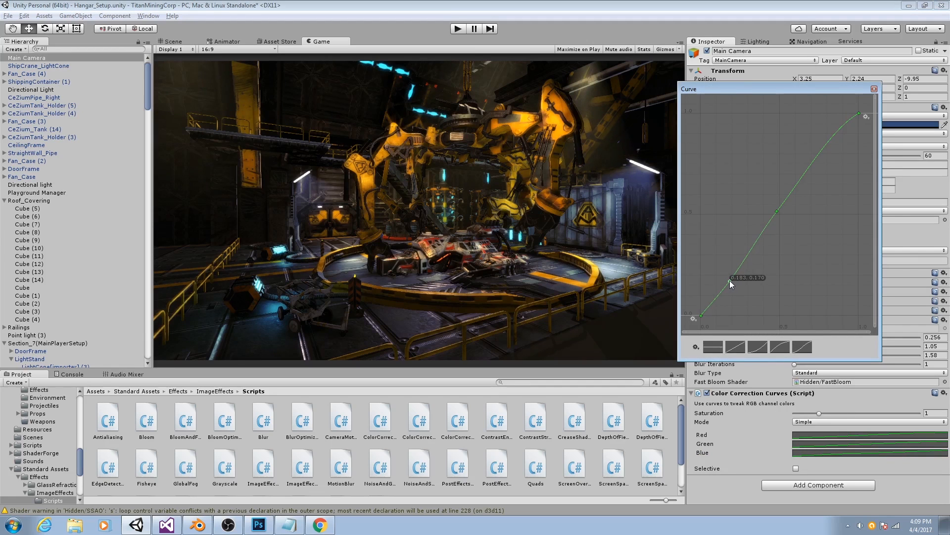
{"action": "left_click_drag", "start_coordinate": [731, 282], "coordinate": [776, 215]}
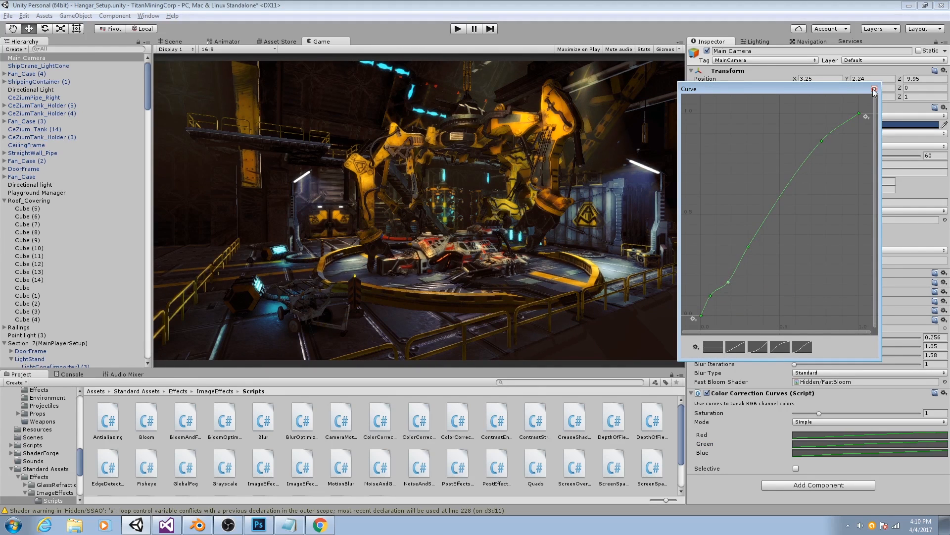
Close the curve editor, raise colour correction saturation to about 1.06 and collapse the bloom settings
{"action": "left_click", "coordinate": [874, 89]}
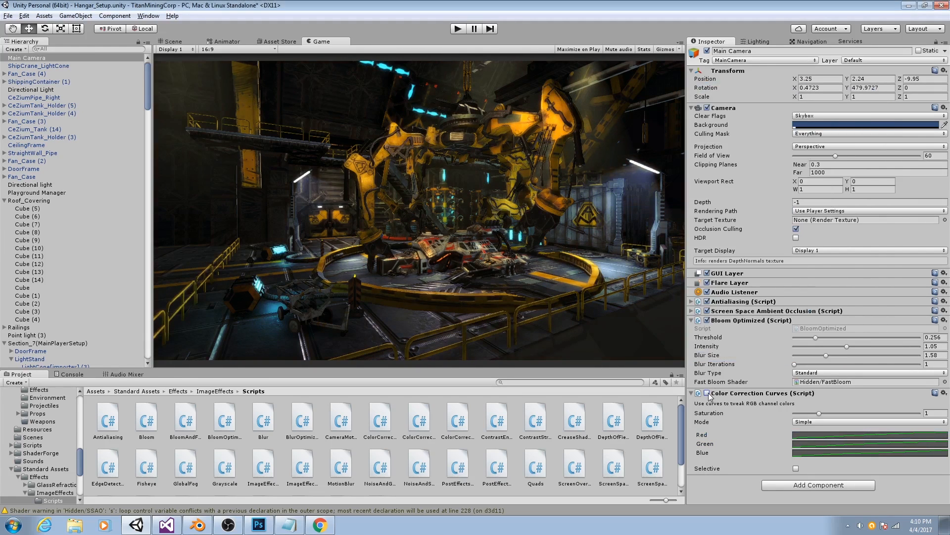
{"action": "left_click", "coordinate": [707, 393]}
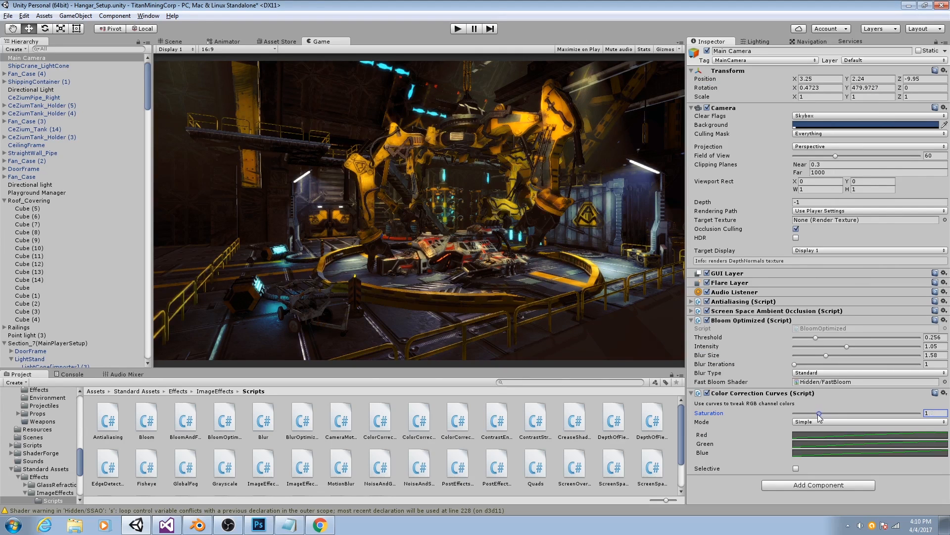
{"action": "left_click_drag", "start_coordinate": [818, 412], "coordinate": [822, 413]}
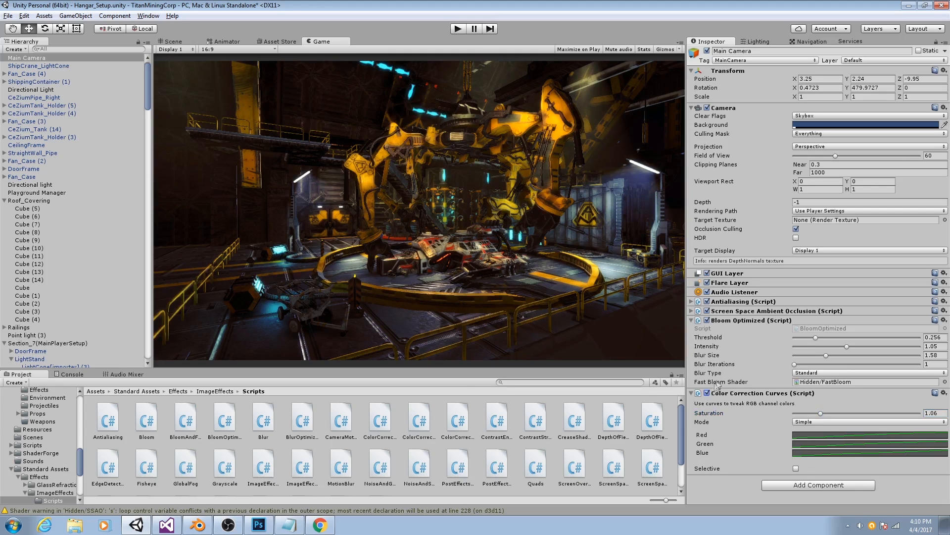
{"action": "left_click", "coordinate": [691, 320]}
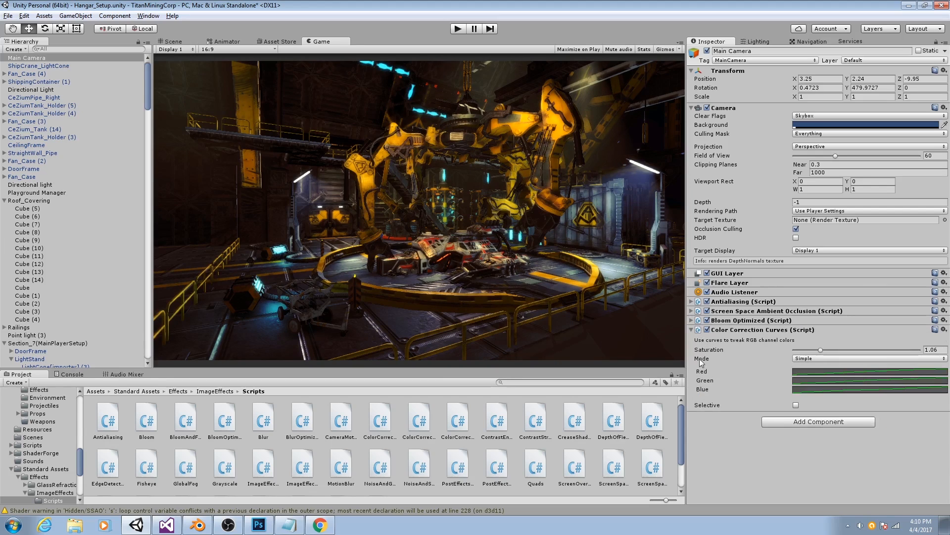
Add a Depth Of Field component via the 'depth' search and enable its focus visualization
{"action": "left_click", "coordinate": [818, 422]}
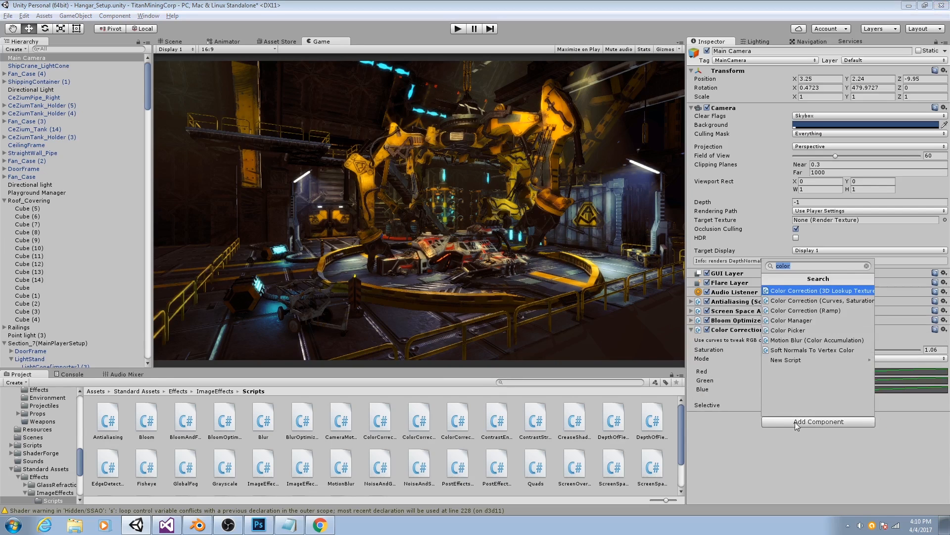
{"action": "mouse_move", "coordinate": [789, 330]}
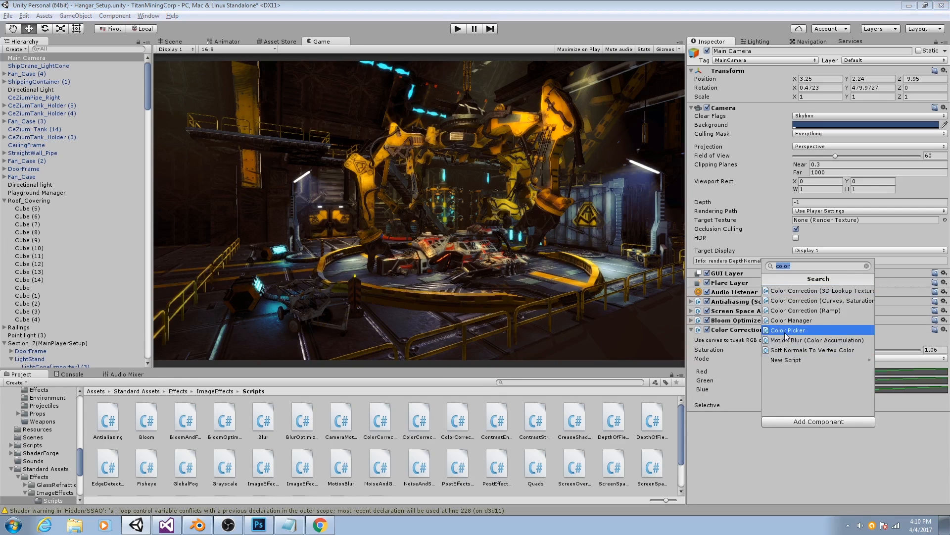
{"action": "type", "text": "depth"}
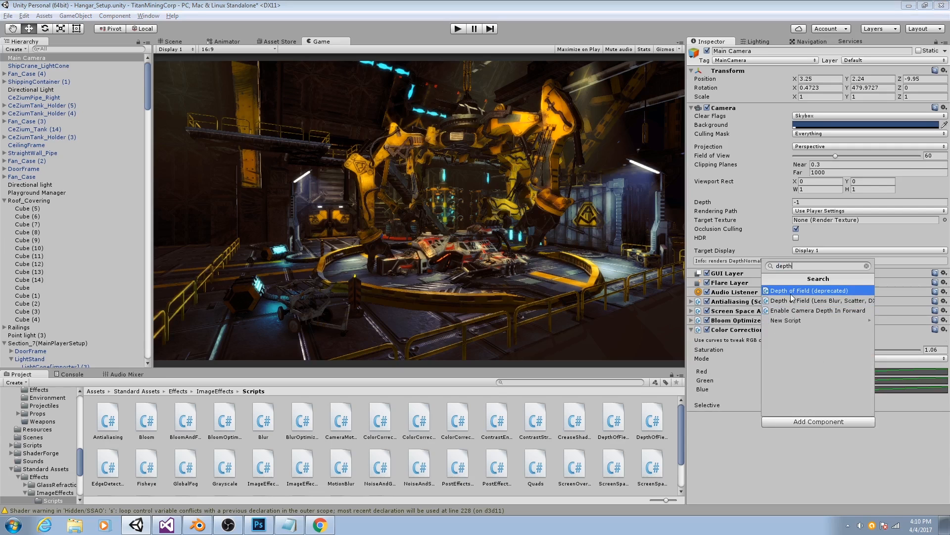
{"action": "left_click", "coordinate": [809, 292]}
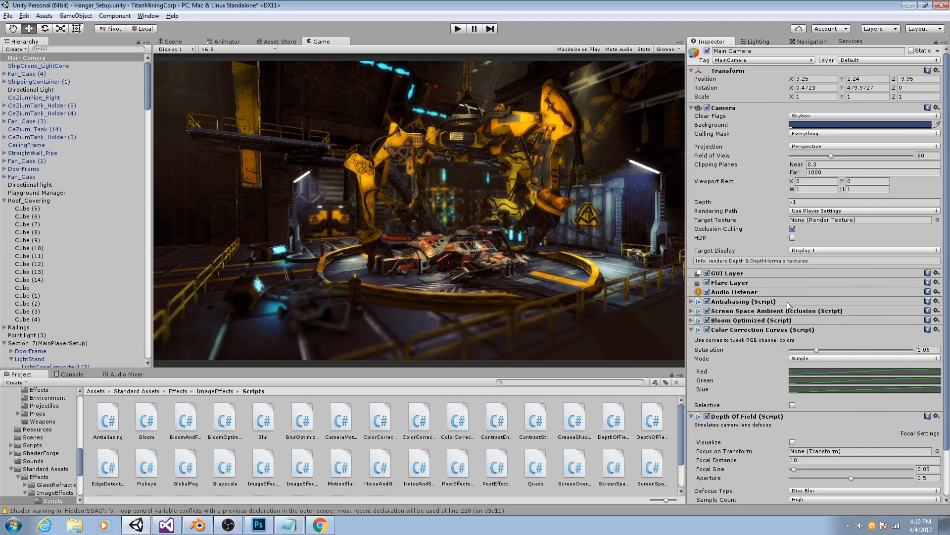
{"action": "mouse_move", "coordinate": [771, 355]}
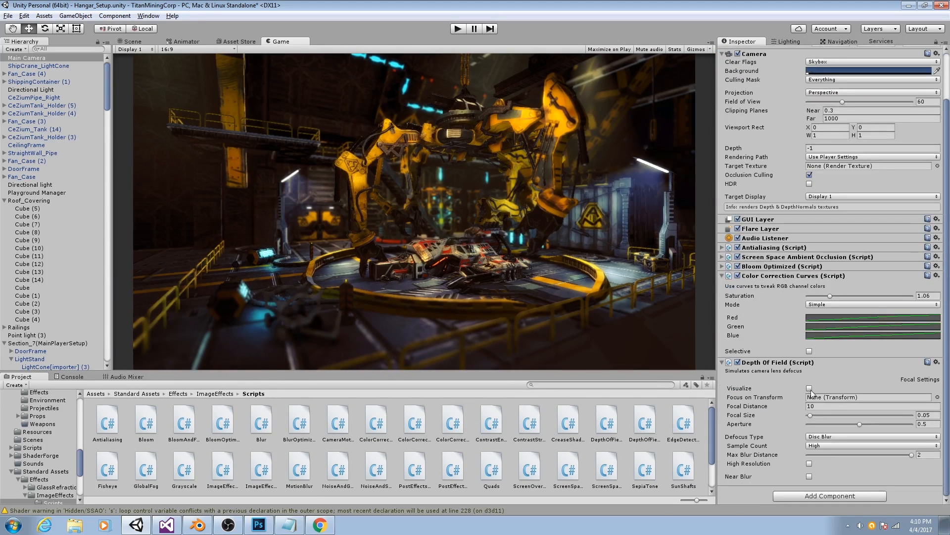
{"action": "left_click", "coordinate": [809, 388]}
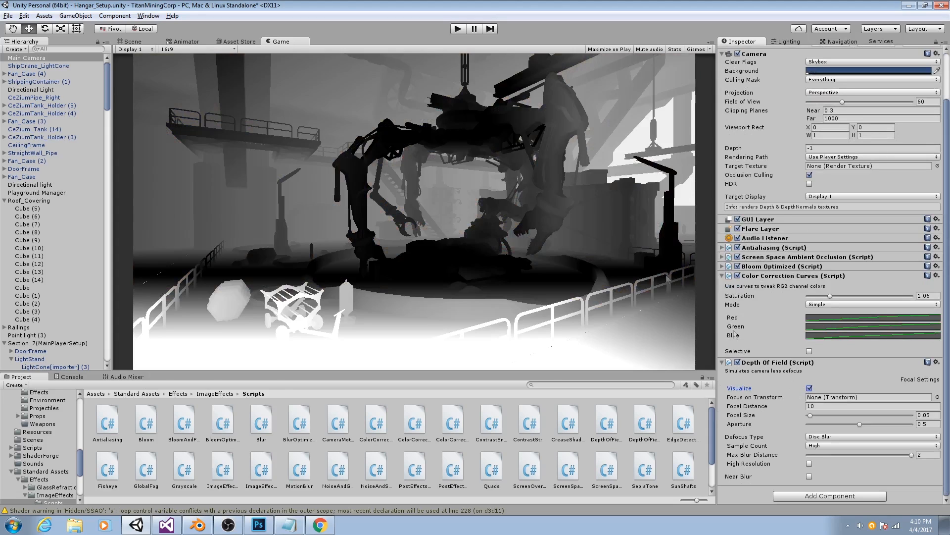
{"action": "mouse_move", "coordinate": [440, 171]}
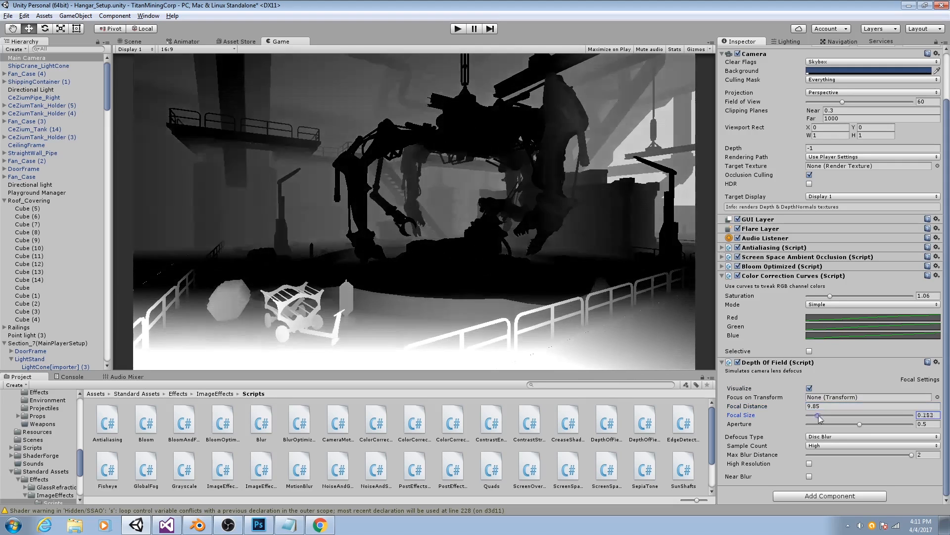
Set the focal size to about 0.3 and the aperture to about 0.62, turning visualization off
{"action": "left_click_drag", "start_coordinate": [819, 416], "coordinate": [821, 416]}
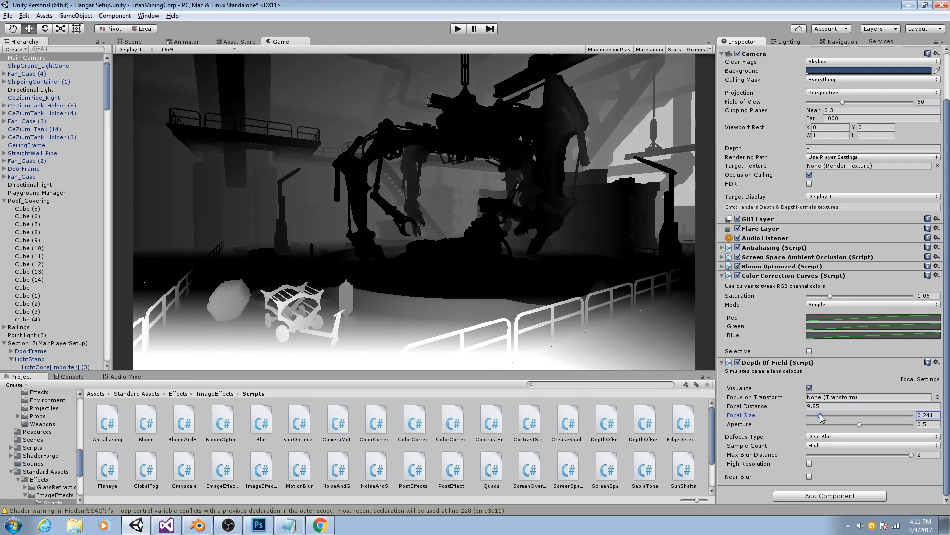
{"action": "left_click_drag", "start_coordinate": [820, 414], "coordinate": [825, 415]}
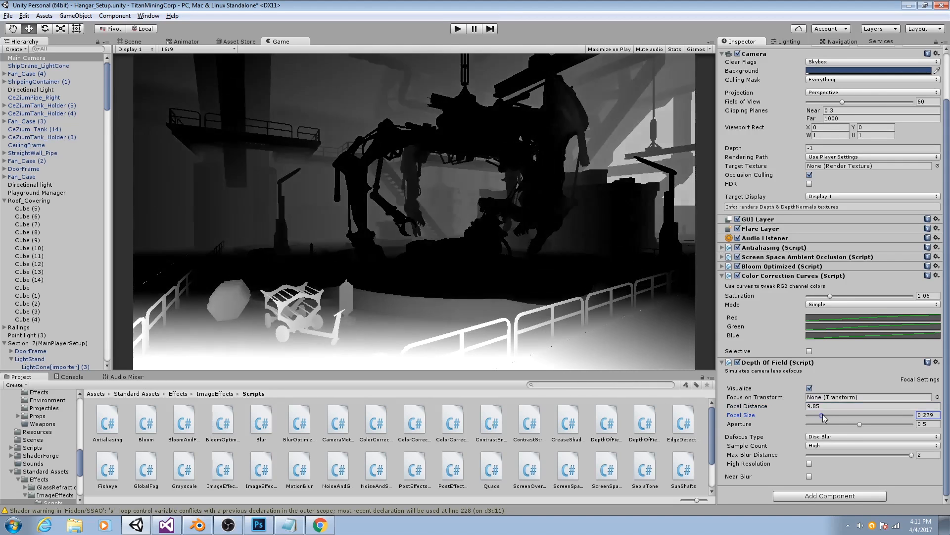
{"action": "left_click", "coordinate": [810, 388]}
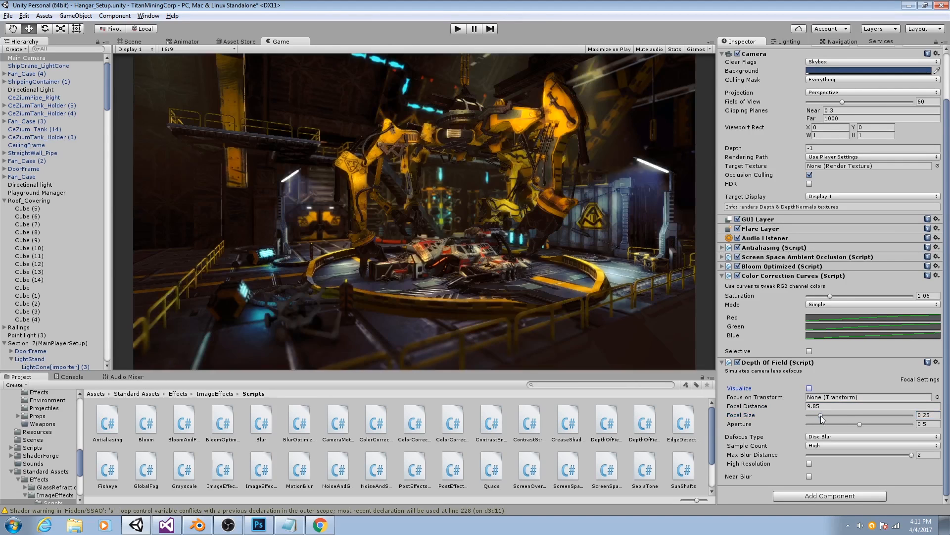
{"action": "left_click_drag", "start_coordinate": [822, 418], "coordinate": [806, 419]}
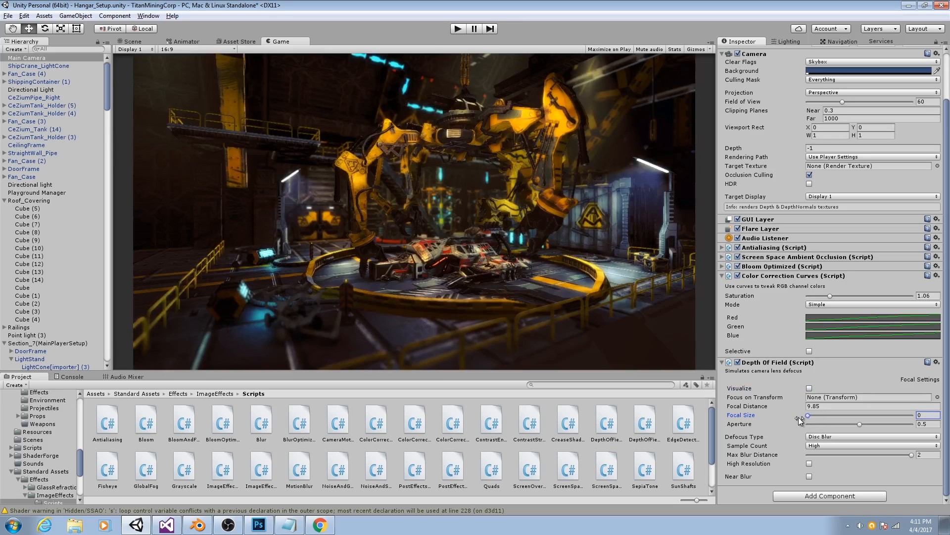
{"action": "left_click_drag", "start_coordinate": [808, 417], "coordinate": [812, 417]}
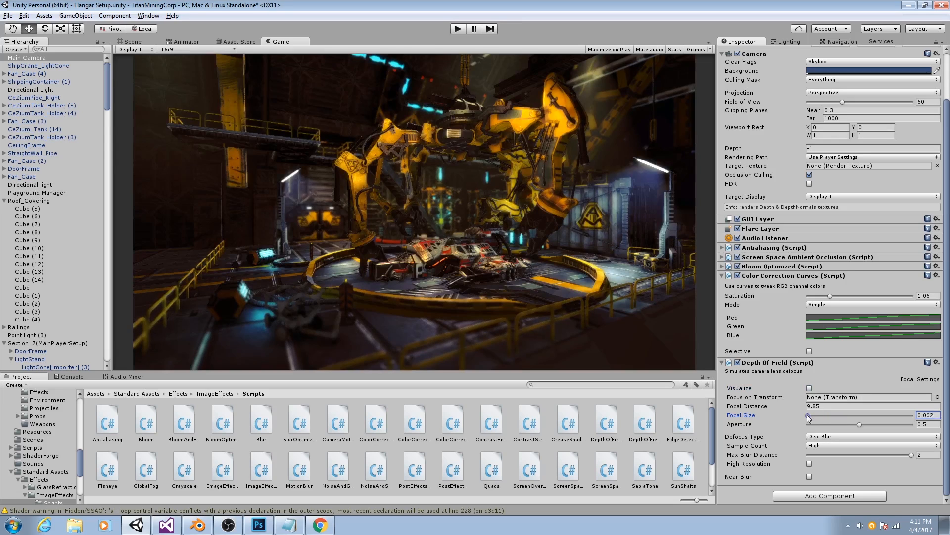
{"action": "left_click_drag", "start_coordinate": [812, 415], "coordinate": [825, 414]}
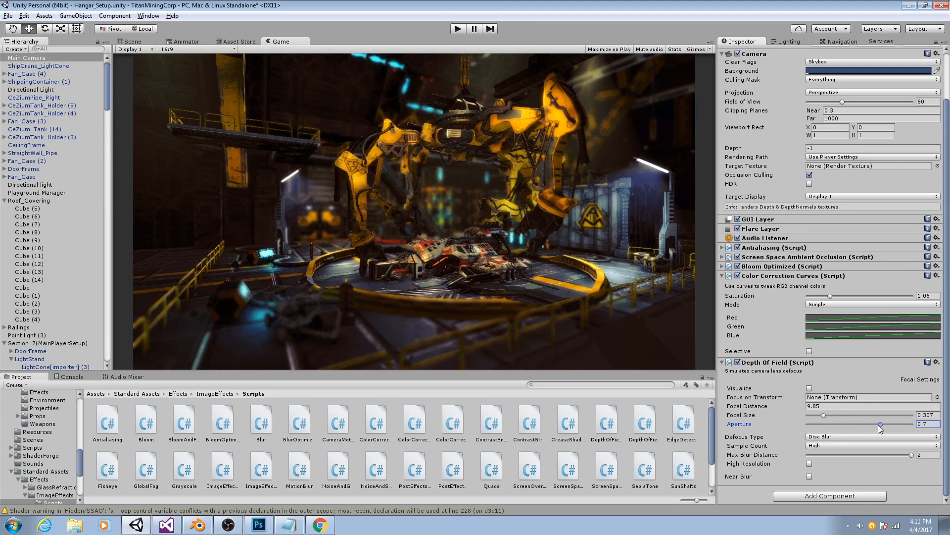
{"action": "left_click_drag", "start_coordinate": [879, 425], "coordinate": [871, 425]}
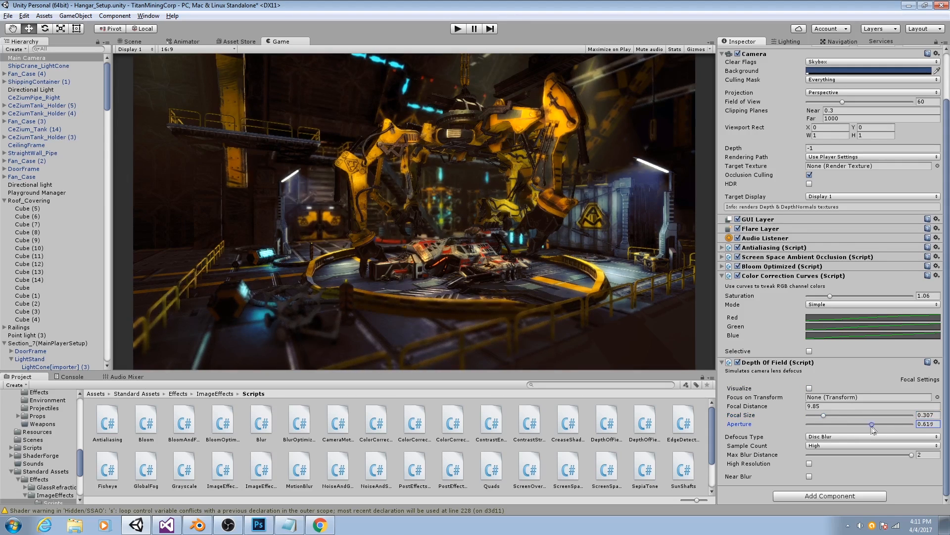
{"action": "left_click_drag", "start_coordinate": [871, 424], "coordinate": [863, 425]}
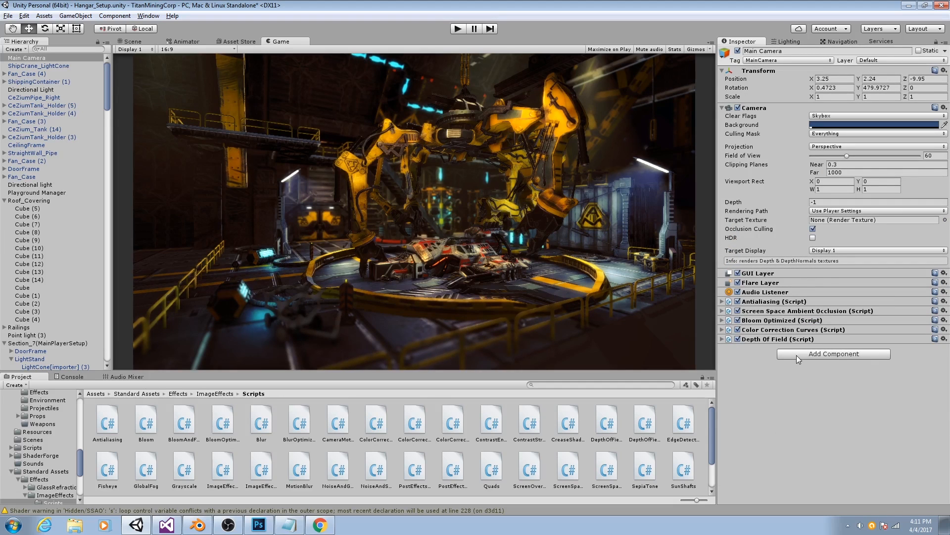
Add a Vignette And Chromatic Aberration component via 'vig' and set vignetting to about 0.19
{"action": "left_click", "coordinate": [834, 354]}
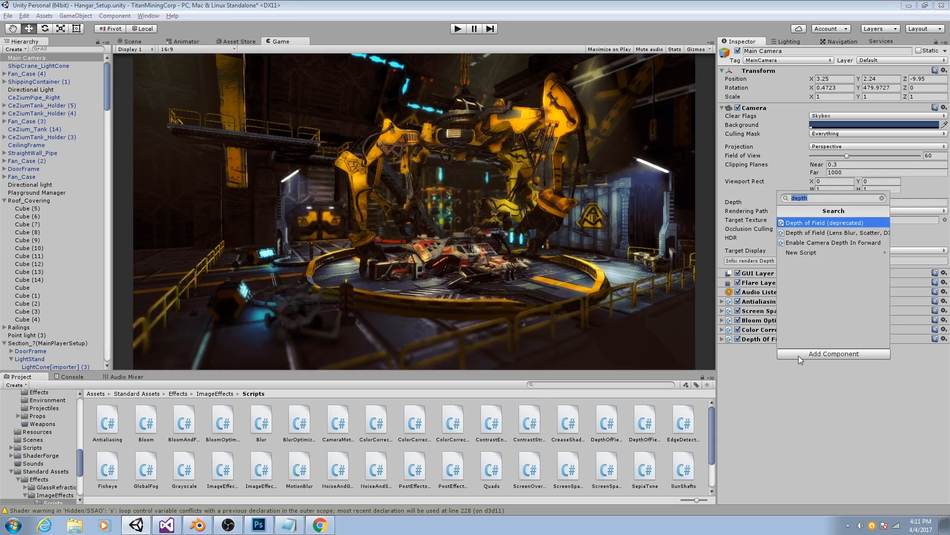
{"action": "type", "text": "vig"}
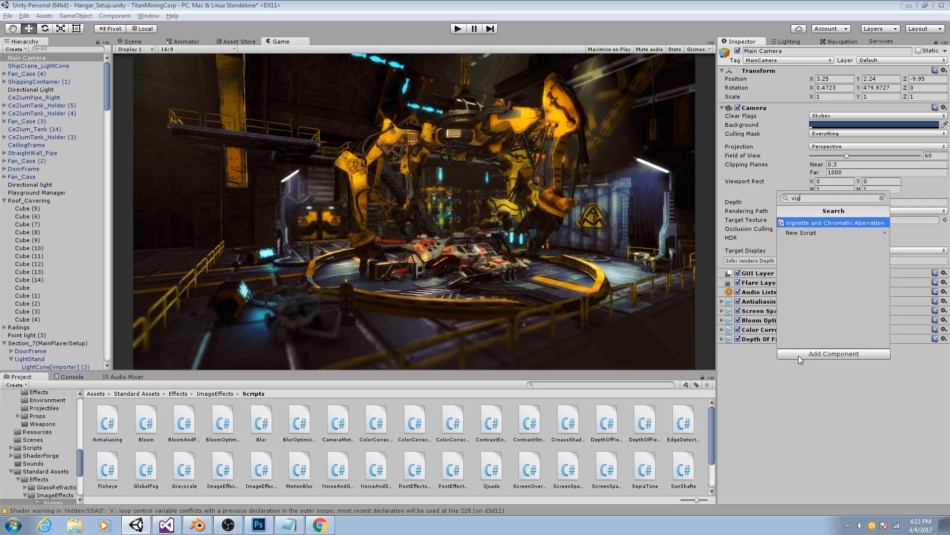
{"action": "left_click", "coordinate": [836, 223]}
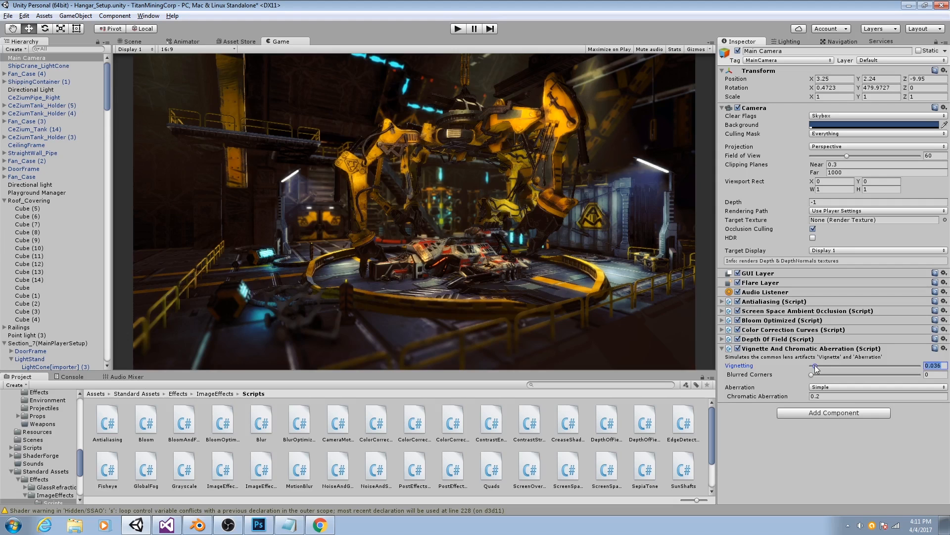
{"action": "left_click_drag", "start_coordinate": [812, 366], "coordinate": [841, 367]}
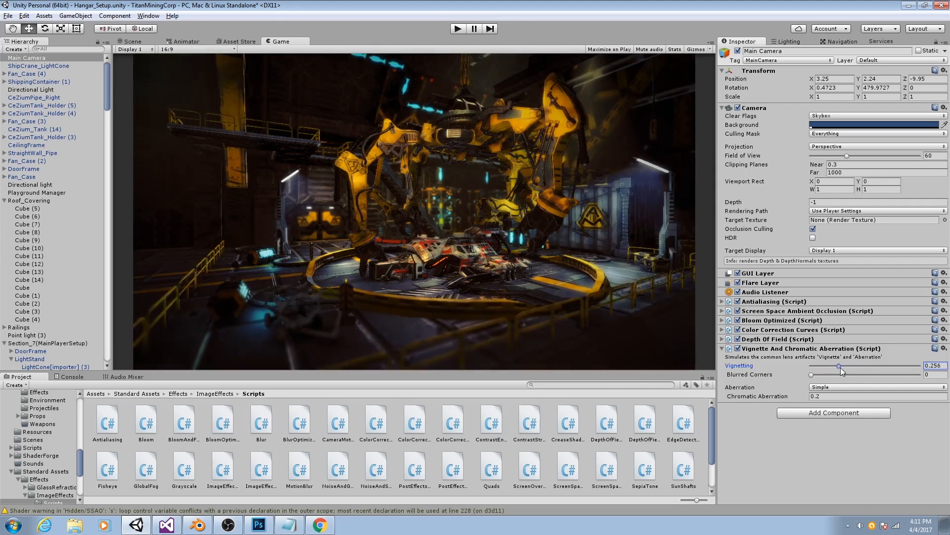
{"action": "left_click_drag", "start_coordinate": [841, 365], "coordinate": [826, 365]}
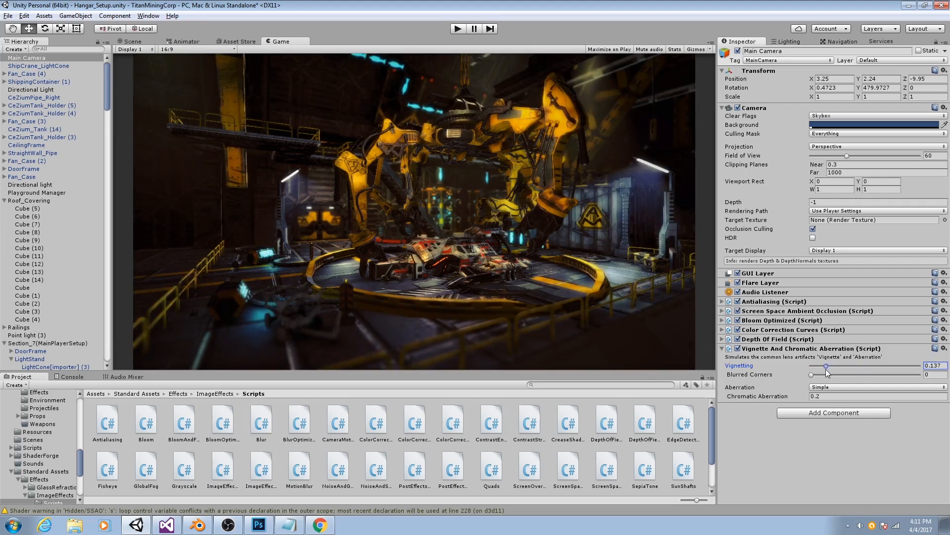
{"action": "left_click_drag", "start_coordinate": [826, 365], "coordinate": [841, 366]}
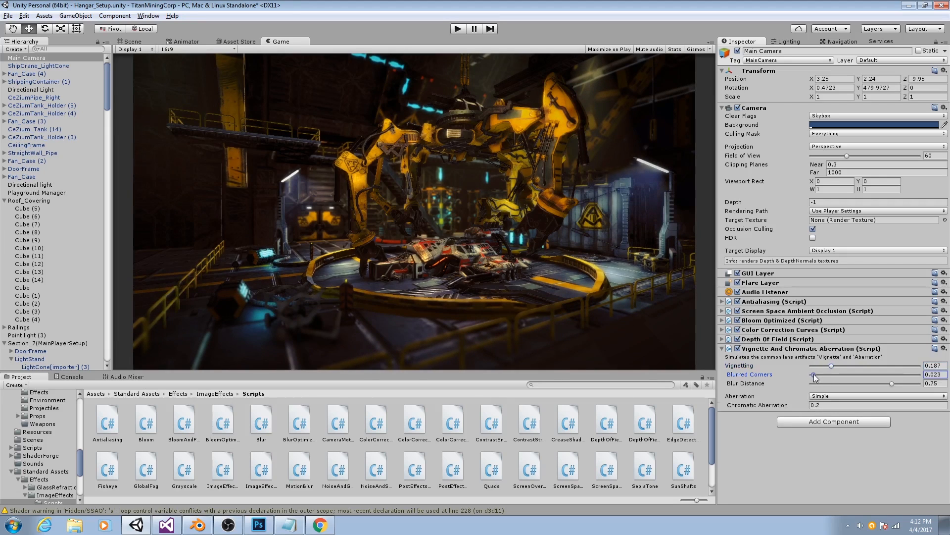
Fine-tune the corner blur to a small amount and set chromatic aberration to 2.06
{"action": "left_click_drag", "start_coordinate": [814, 374], "coordinate": [889, 374]}
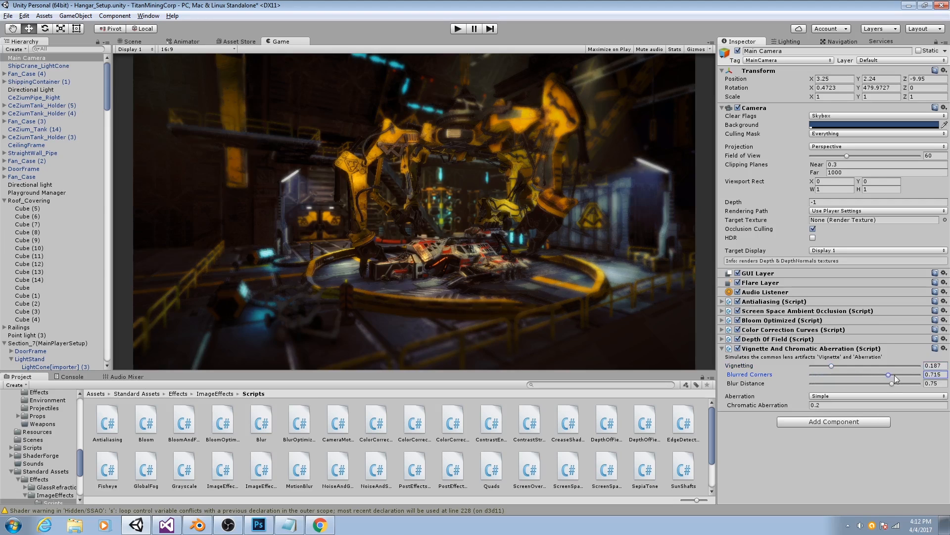
{"action": "left_click_drag", "start_coordinate": [906, 374], "coordinate": [819, 374]}
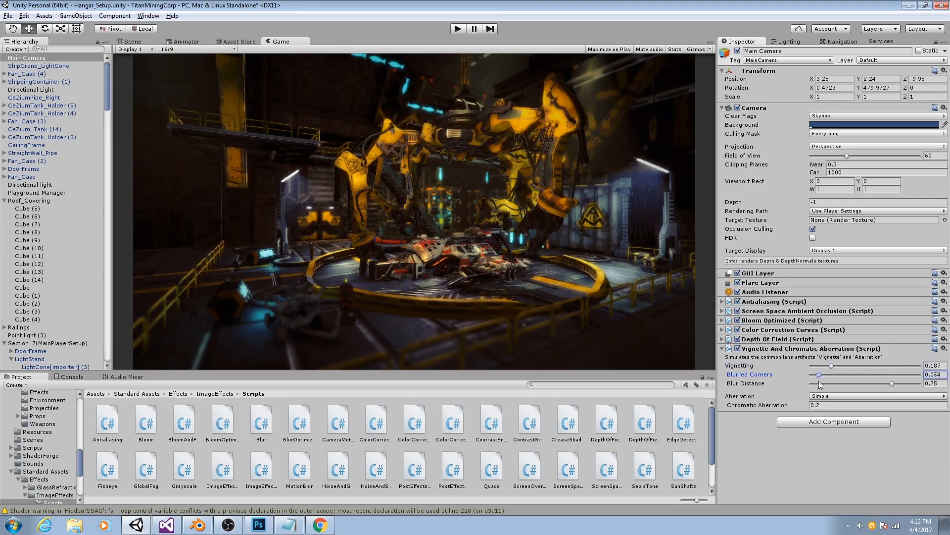
{"action": "left_click_drag", "start_coordinate": [820, 374], "coordinate": [834, 374]}
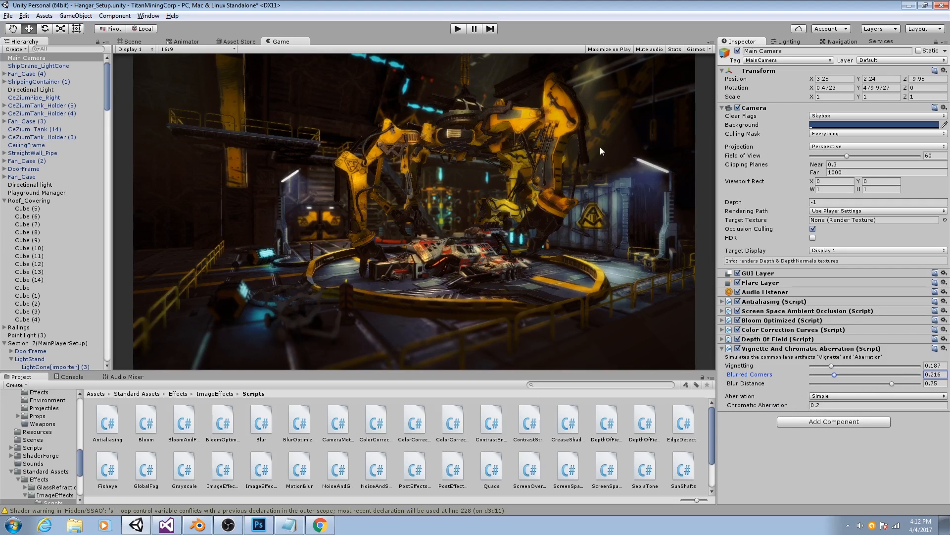
{"action": "mouse_move", "coordinate": [553, 86]}
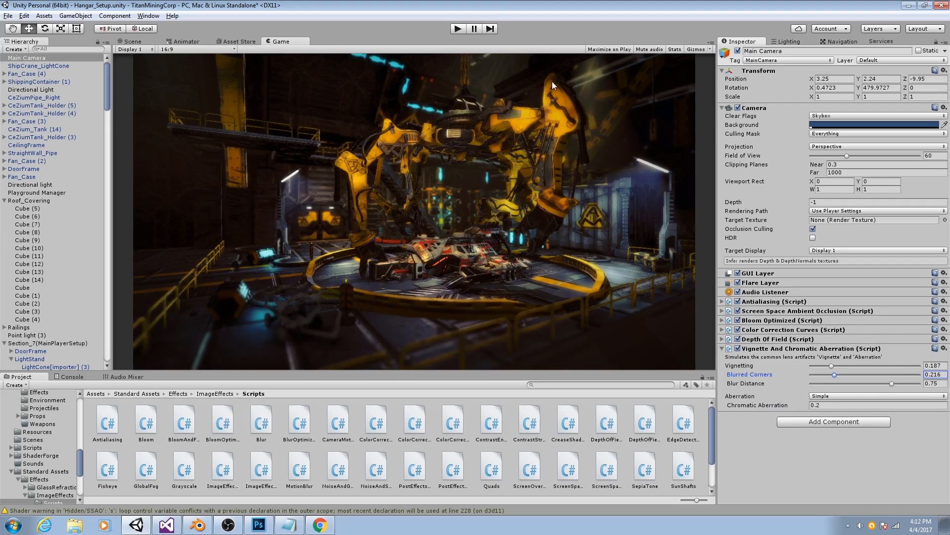
{"action": "mouse_move", "coordinate": [557, 91]}
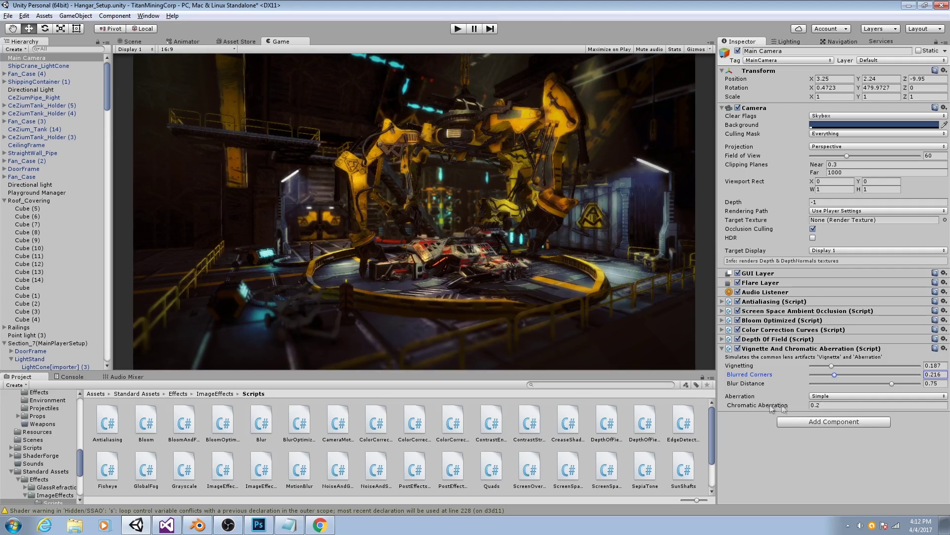
{"action": "left_click", "coordinate": [879, 405]}
{"action": "type", "text": "14.22"}
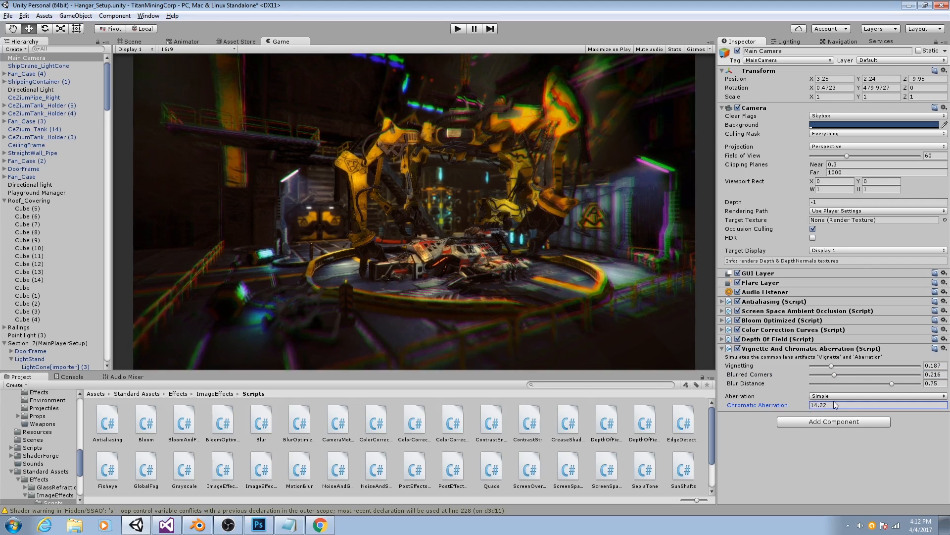
{"action": "type", "text": "0.81"}
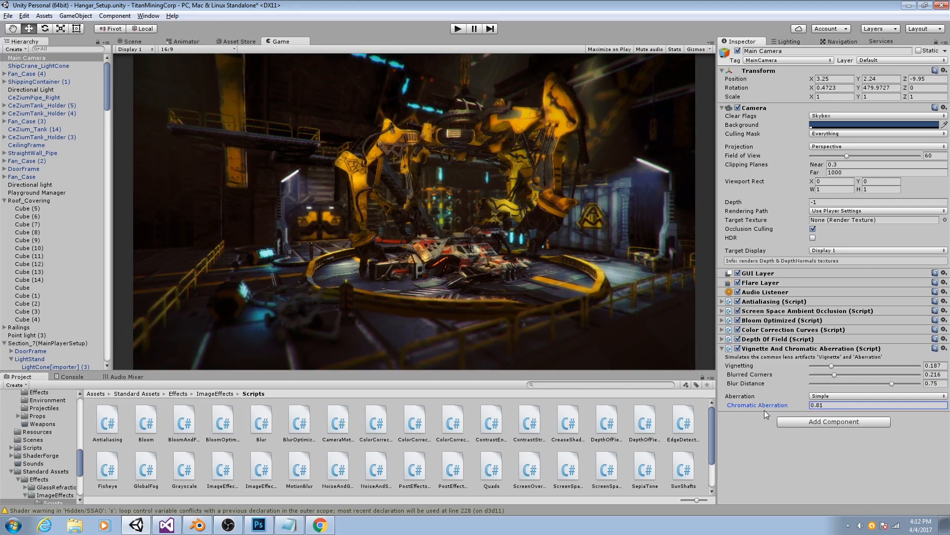
{"action": "type", "text": "2.06"}
{"action": "type", "text": "n"}
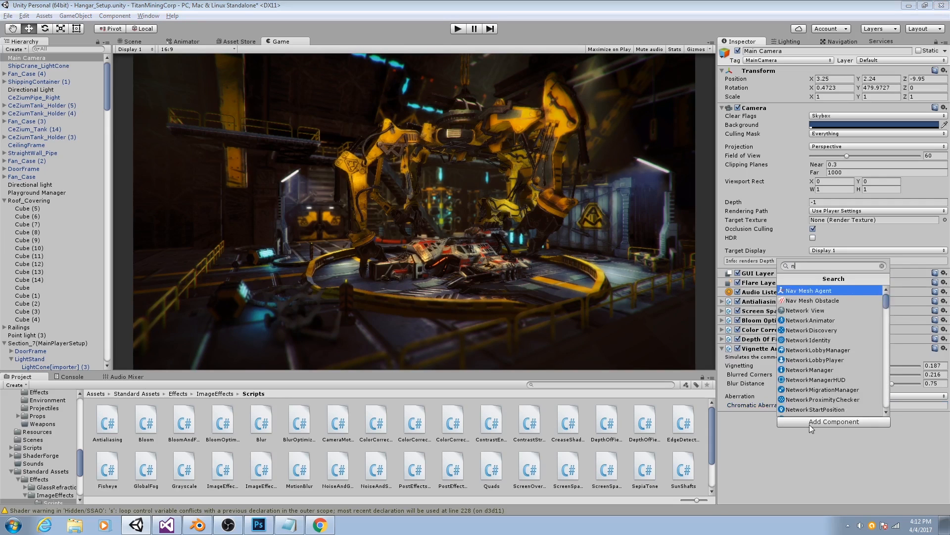
Add the Noise And Grain image effect to the Main Camera via the component search
{"action": "type", "text": "ois"}
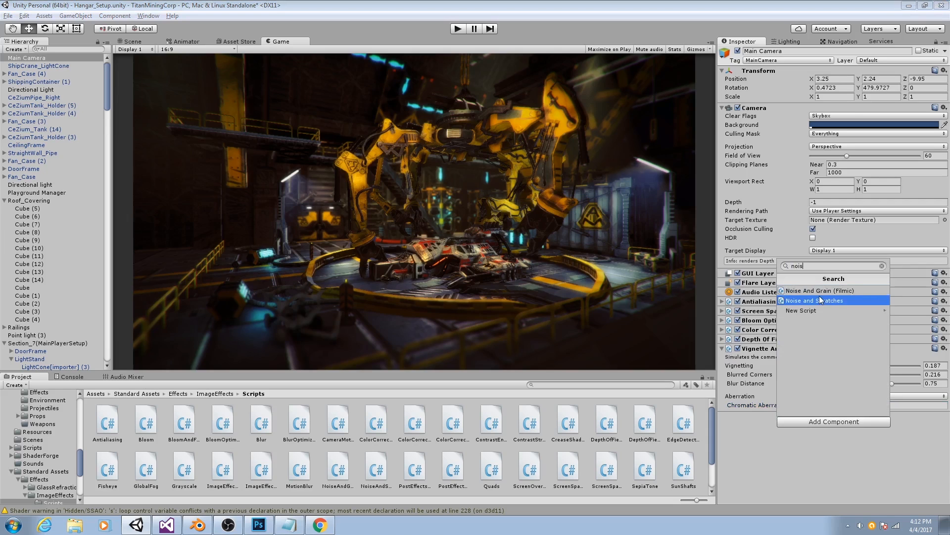
{"action": "left_click", "coordinate": [814, 301]}
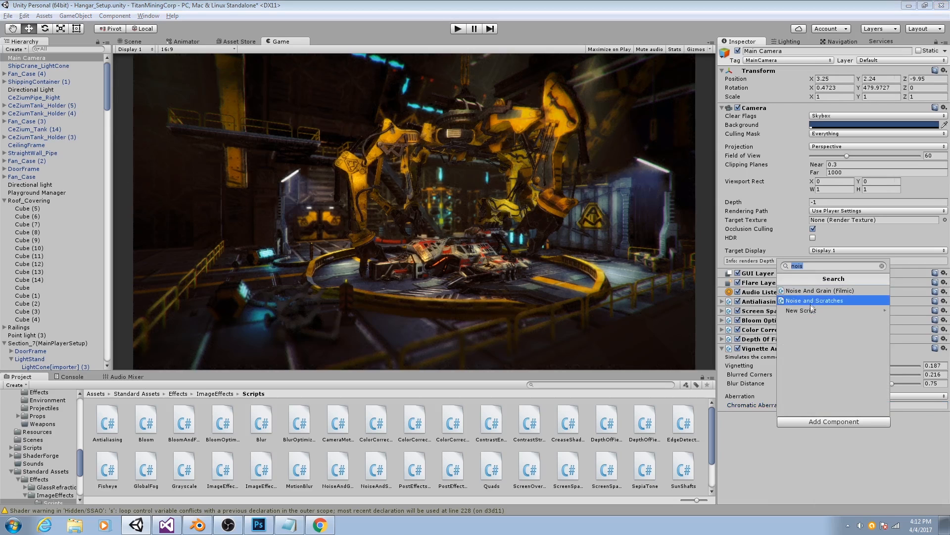
{"action": "left_click", "coordinate": [814, 291]}
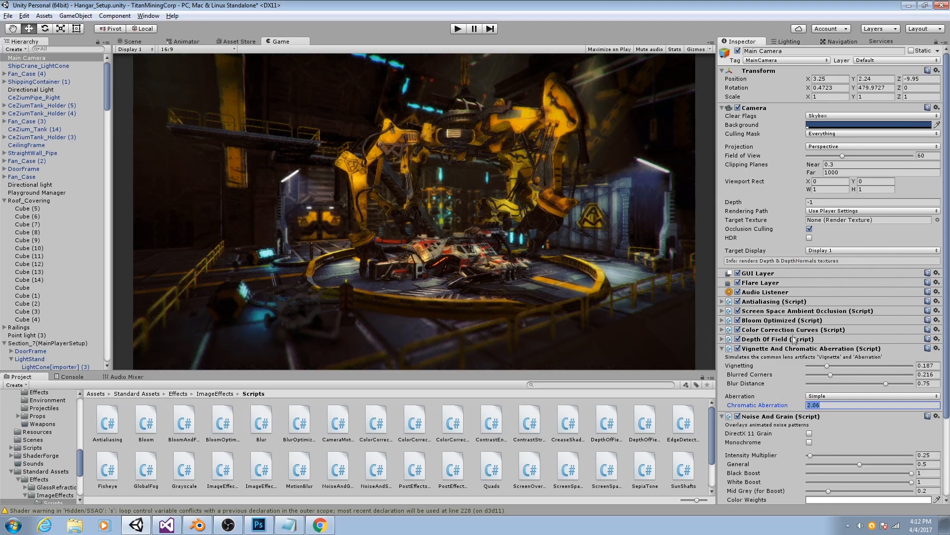
{"action": "scroll", "scroll_direction": "down", "scroll_amount": 3}
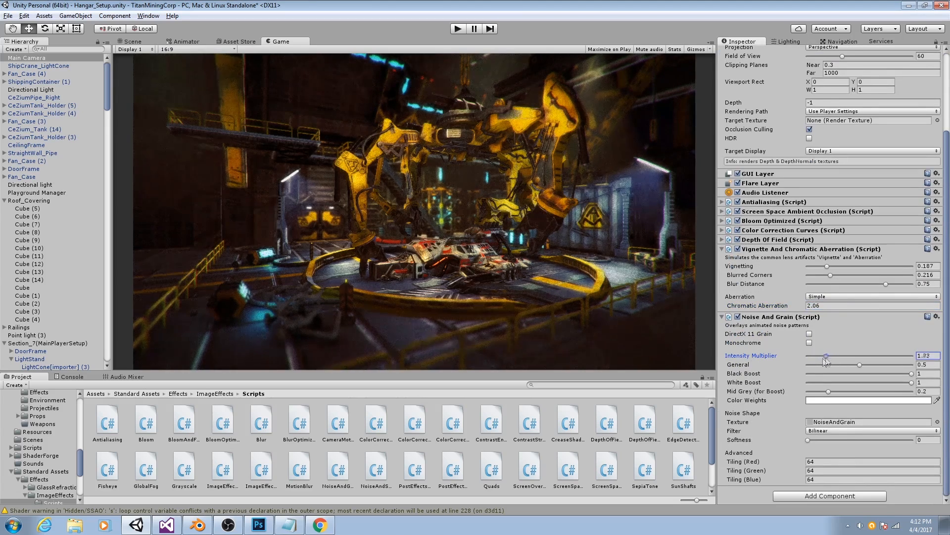
Tune the grain Intensity Multiplier to about 0.44 and Black Boost to about 0.56
{"action": "left_click_drag", "start_coordinate": [825, 356], "coordinate": [815, 355]}
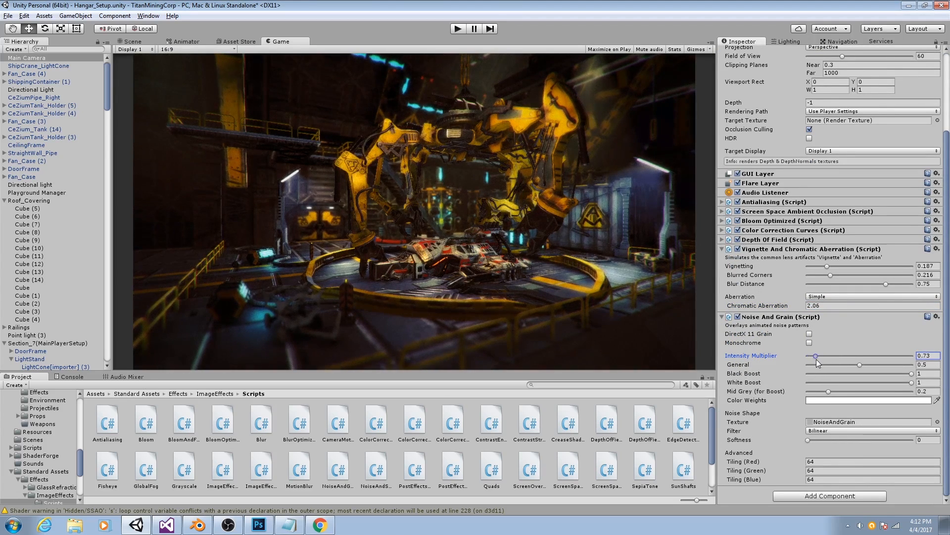
{"action": "left_click_drag", "start_coordinate": [828, 355], "coordinate": [812, 355]}
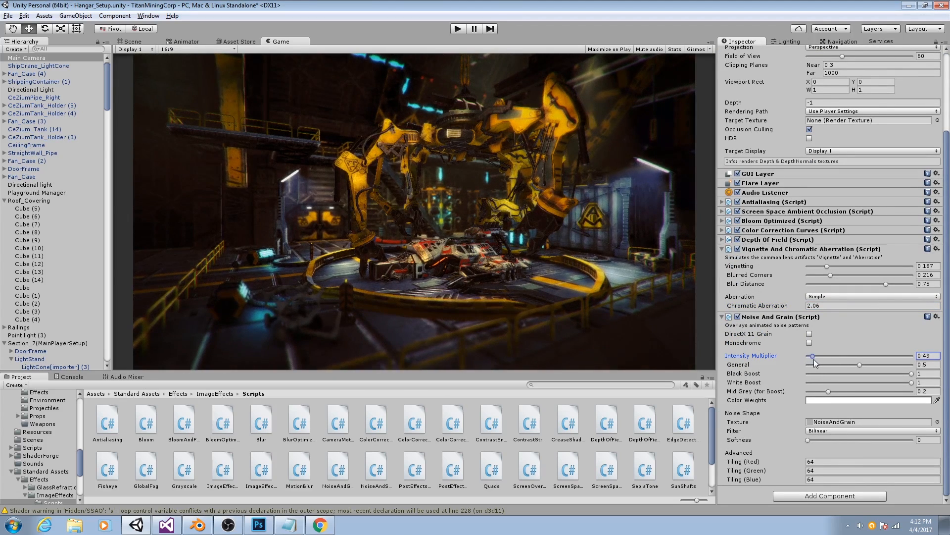
{"action": "left_click_drag", "start_coordinate": [815, 355], "coordinate": [812, 356]}
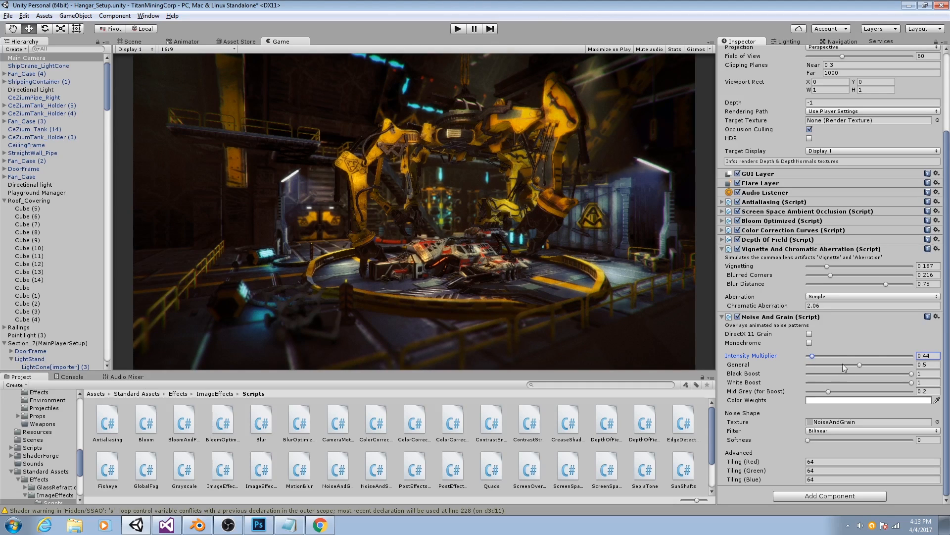
{"action": "mouse_move", "coordinate": [564, 324]}
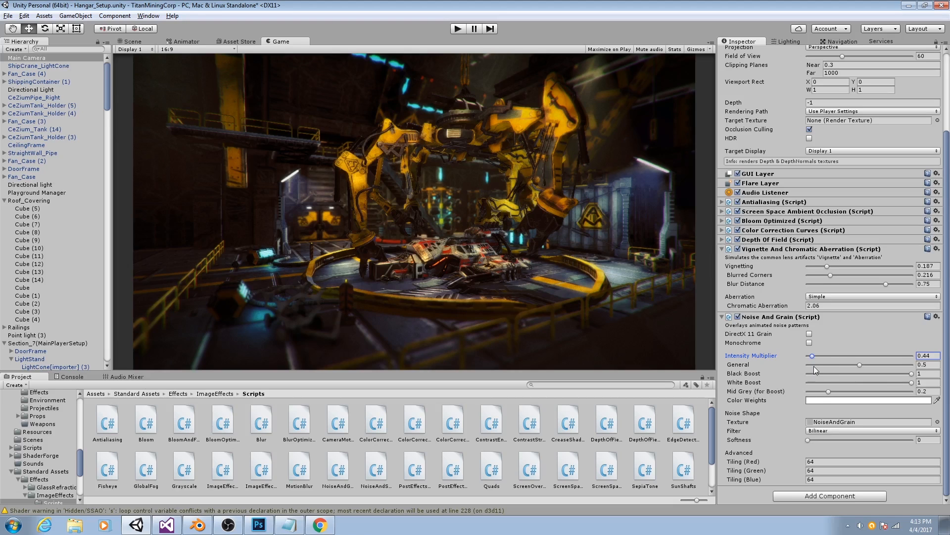
{"action": "mouse_move", "coordinate": [850, 368]}
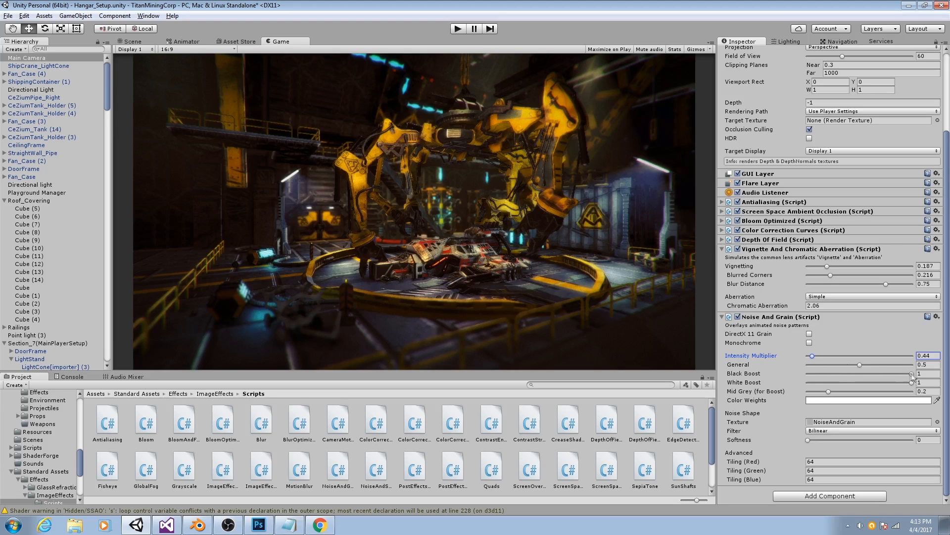
{"action": "left_click_drag", "start_coordinate": [908, 374], "coordinate": [865, 373]}
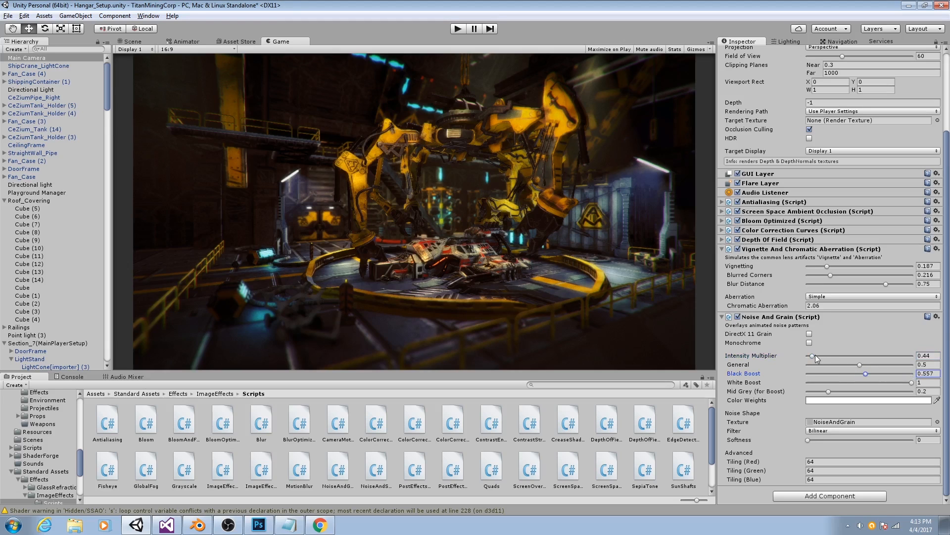
{"action": "left_click_drag", "start_coordinate": [812, 356], "coordinate": [815, 356]}
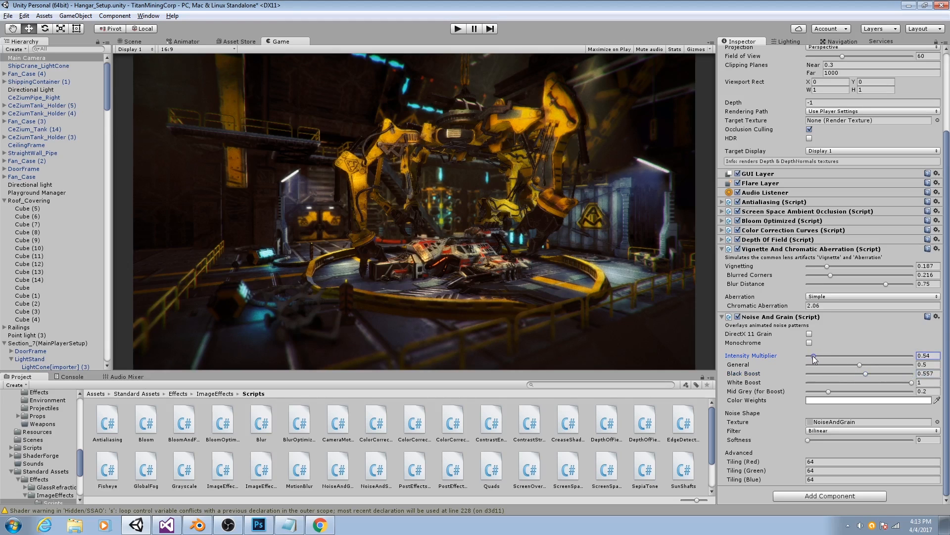
{"action": "left_click_drag", "start_coordinate": [814, 355], "coordinate": [812, 356]}
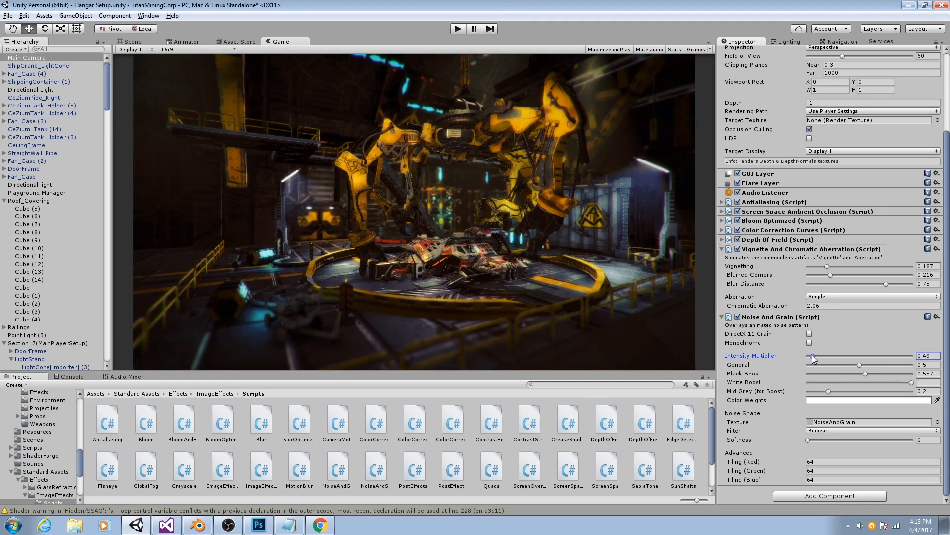
{"action": "left_click_drag", "start_coordinate": [815, 356], "coordinate": [810, 356]}
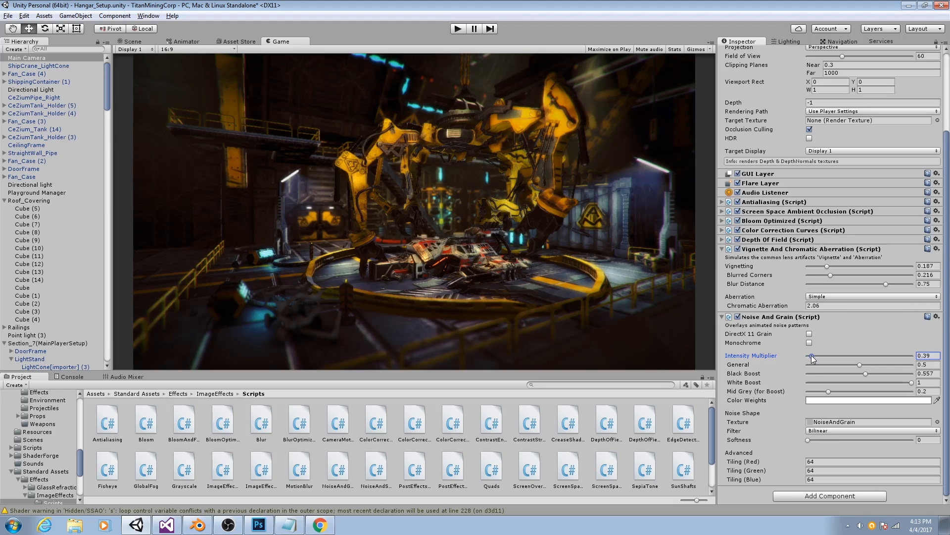
{"action": "left_click_drag", "start_coordinate": [812, 356], "coordinate": [815, 355]}
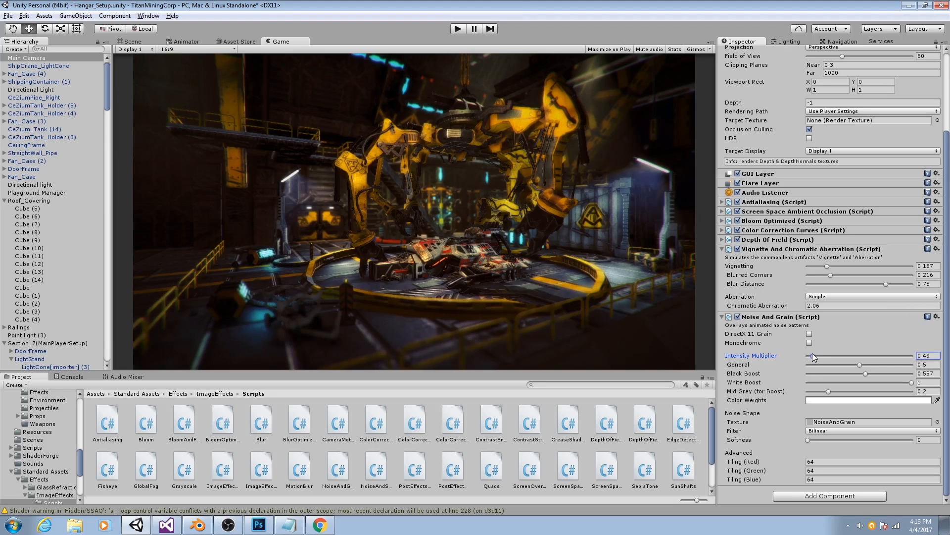
{"action": "left_click_drag", "start_coordinate": [819, 357], "coordinate": [814, 357]}
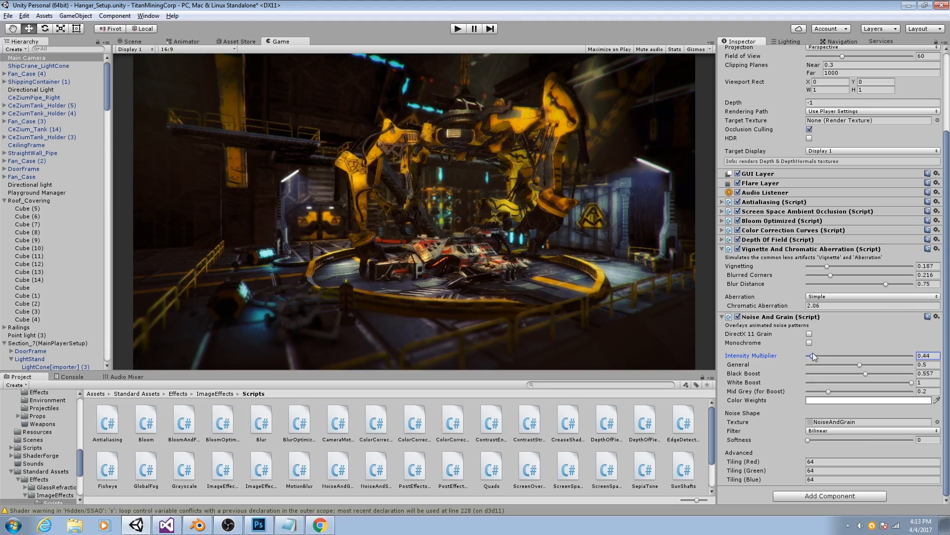
{"action": "left_click_drag", "start_coordinate": [812, 356], "coordinate": [815, 355]}
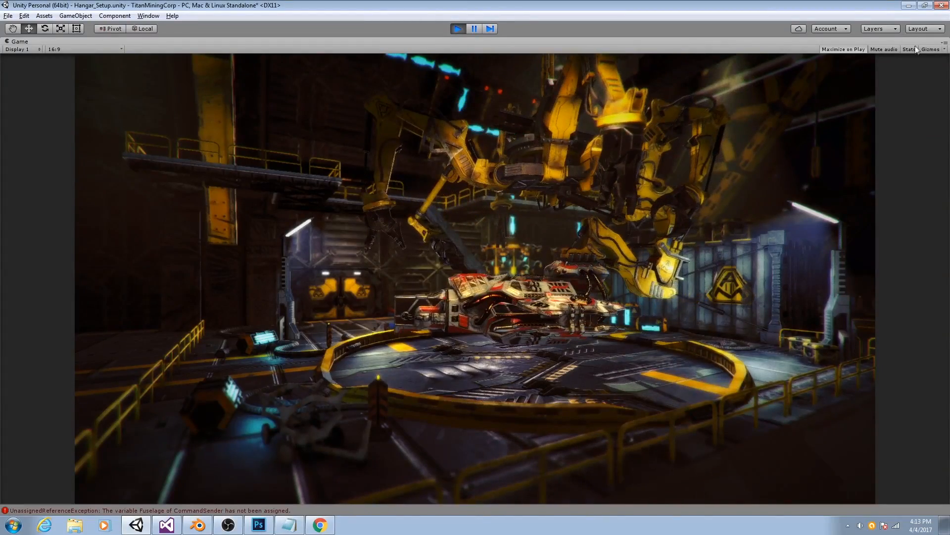
Show the Game view rendering Stats overlay briefly, then hide it again during playback
{"action": "left_click", "coordinate": [910, 49]}
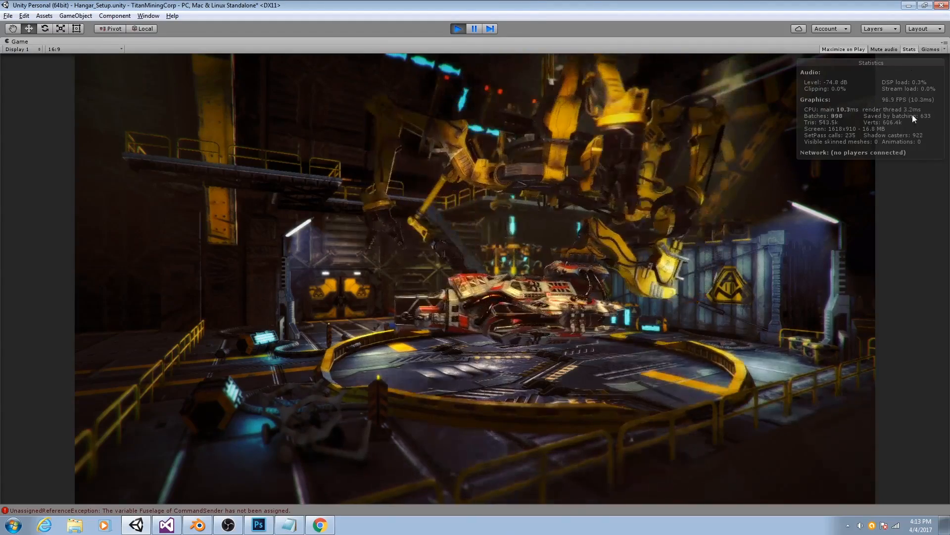
{"action": "left_click", "coordinate": [917, 50]}
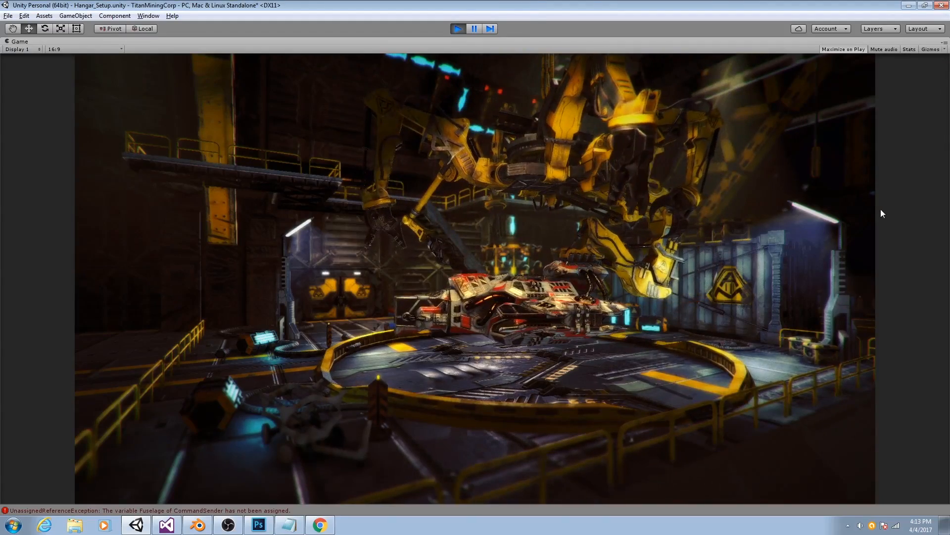